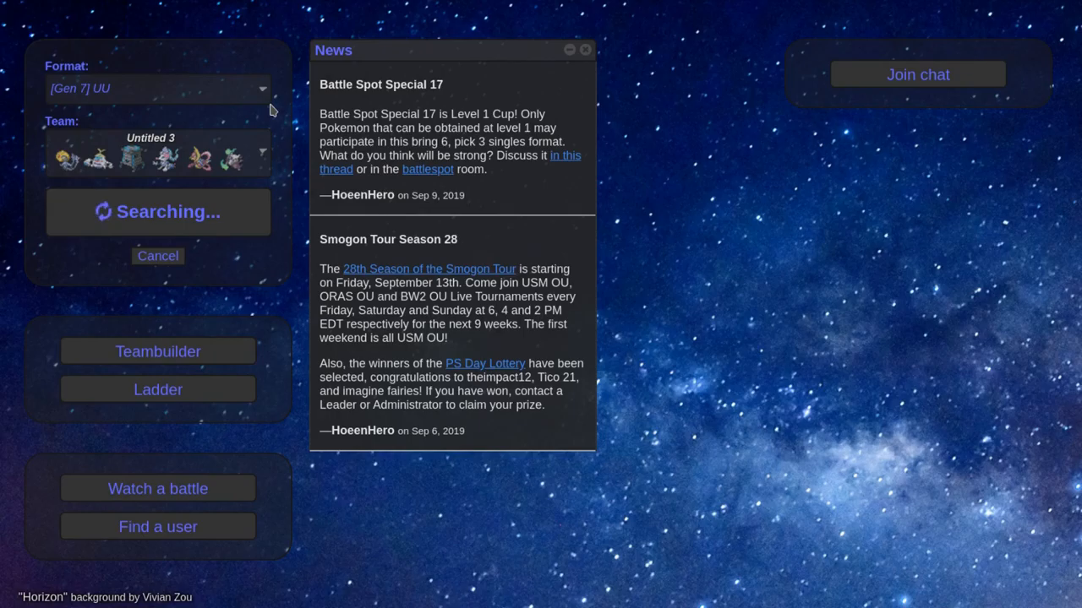
{"action": "mouse_move", "coordinate": [60, 182]}
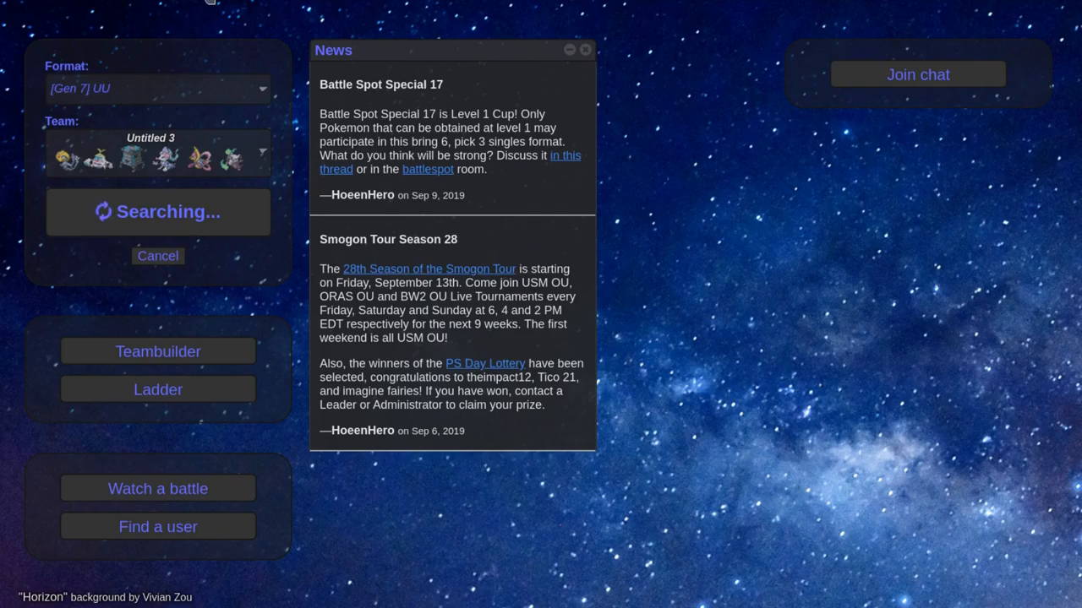
Step: View the Untitled 3 team's six Pokémon sets down to Marowak-Alola in the teambuilder
{"action": "left_click", "coordinate": [157, 351]}
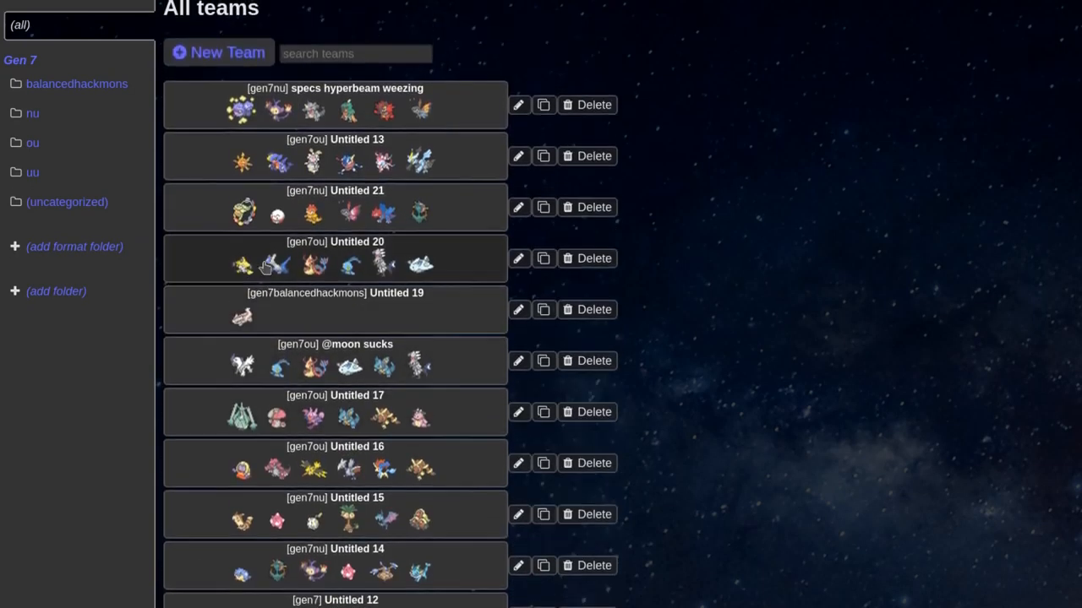
{"action": "scroll", "scroll_direction": "down", "scroll_amount": 3}
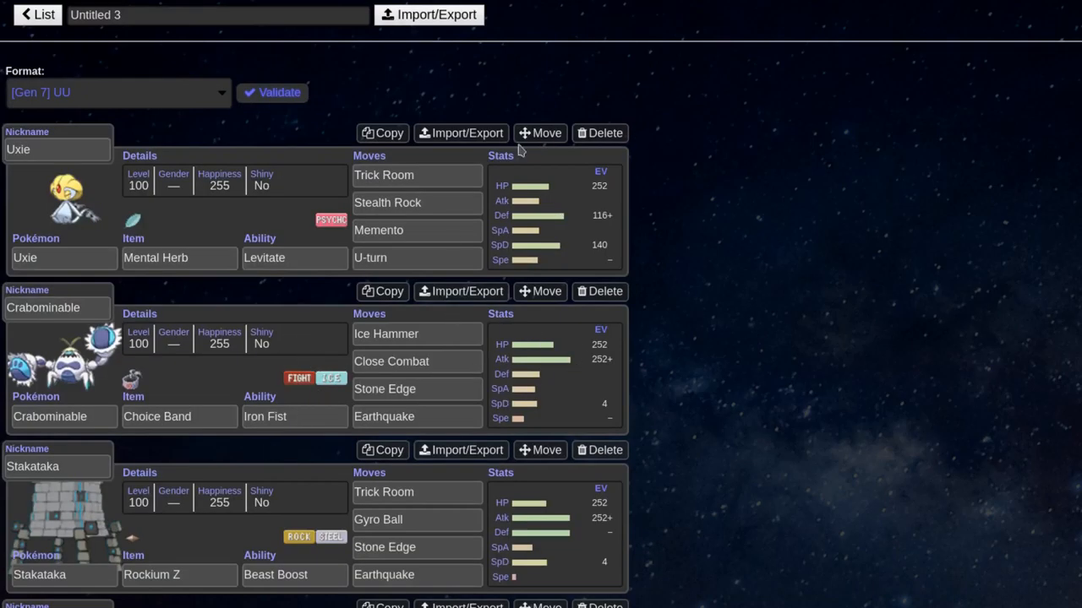
{"action": "mouse_move", "coordinate": [218, 247]}
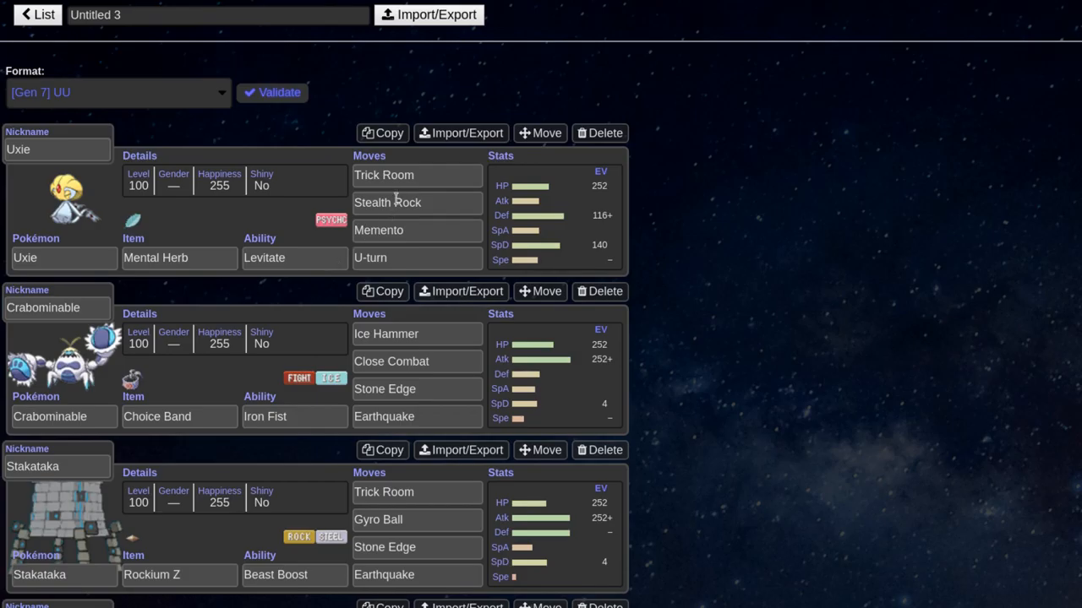
{"action": "scroll", "scroll_direction": "down", "scroll_amount": 3}
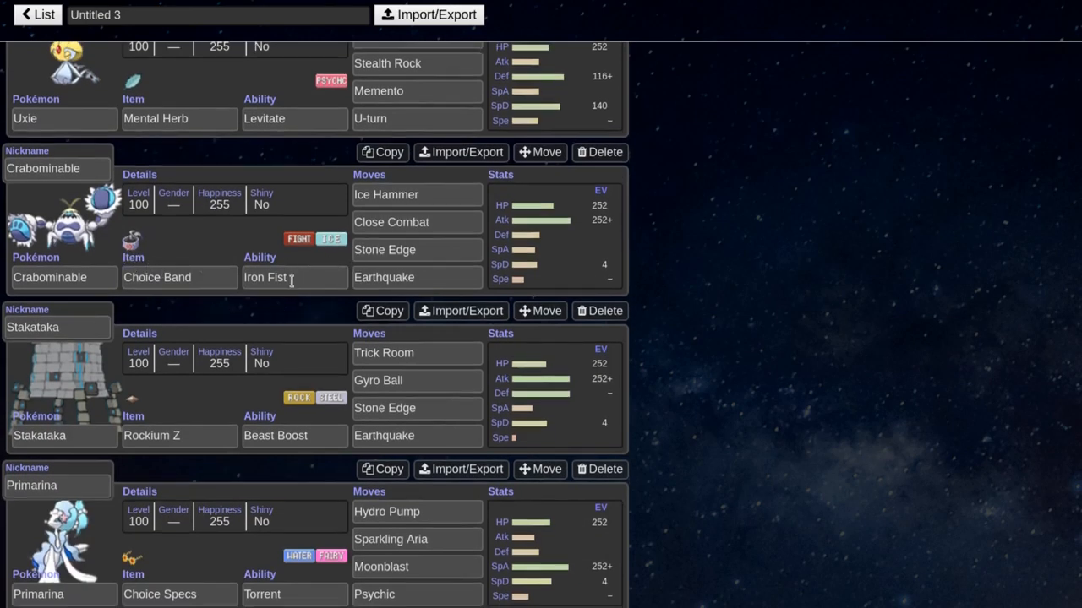
{"action": "scroll", "scroll_direction": "down", "scroll_amount": 3}
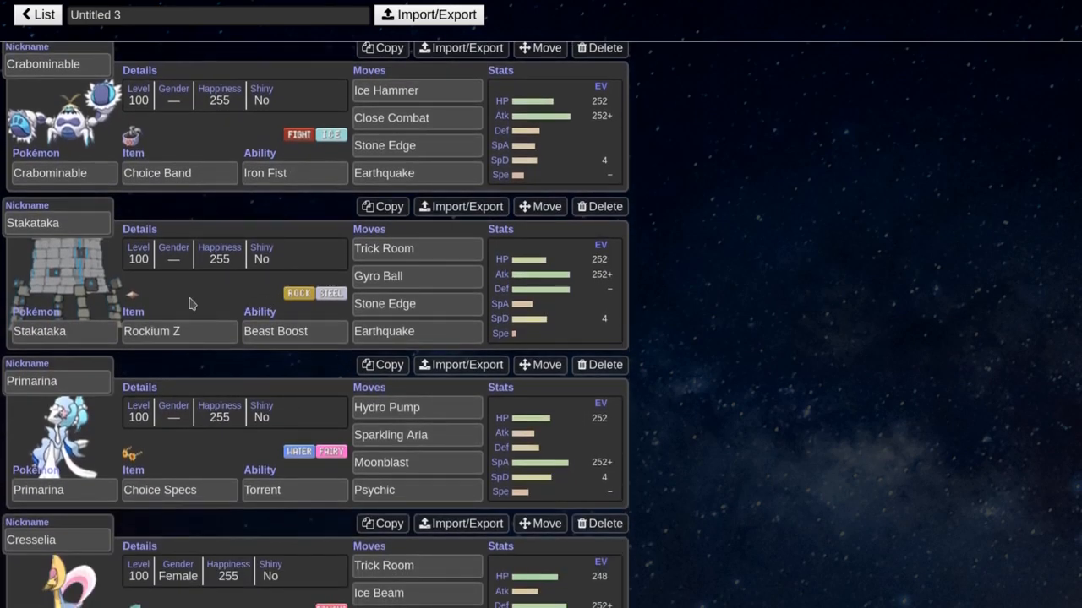
{"action": "mouse_move", "coordinate": [178, 314]}
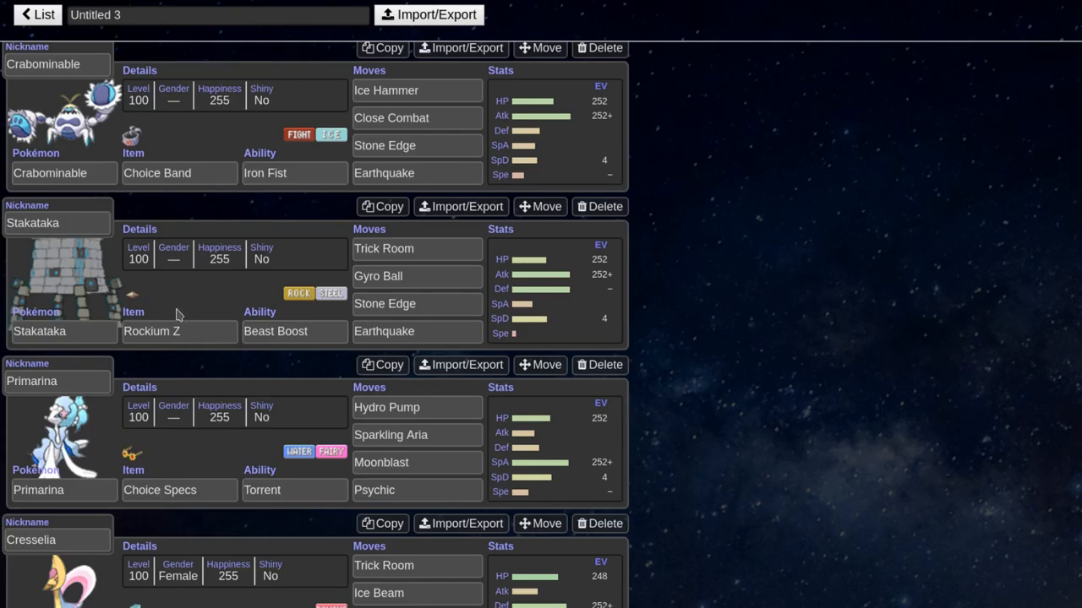
{"action": "scroll", "scroll_direction": "down", "scroll_amount": 3}
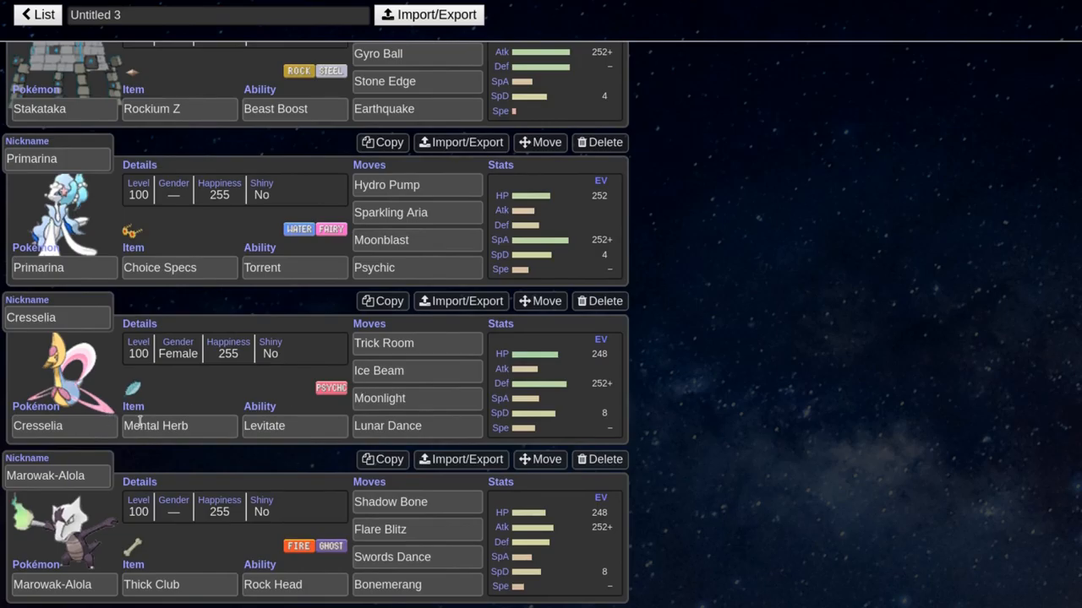
{"action": "mouse_move", "coordinate": [102, 543]}
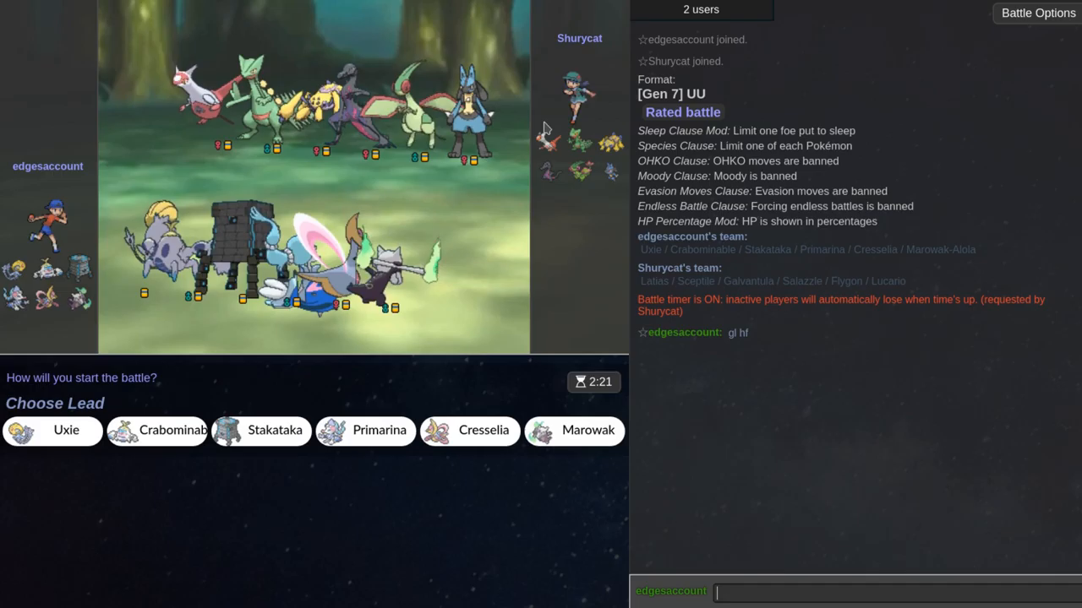
{"action": "mouse_move", "coordinate": [161, 431]}
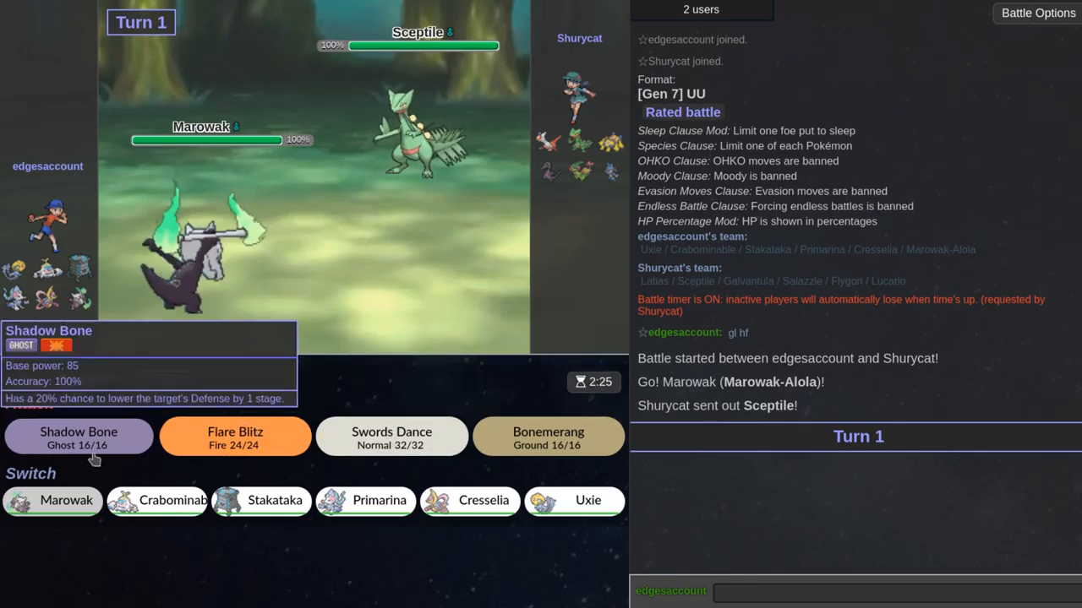
Step: Knock out Sceptile and Latias with Marowak's Shadow Bone on turns 1 and 2
{"action": "left_click", "coordinate": [78, 436]}
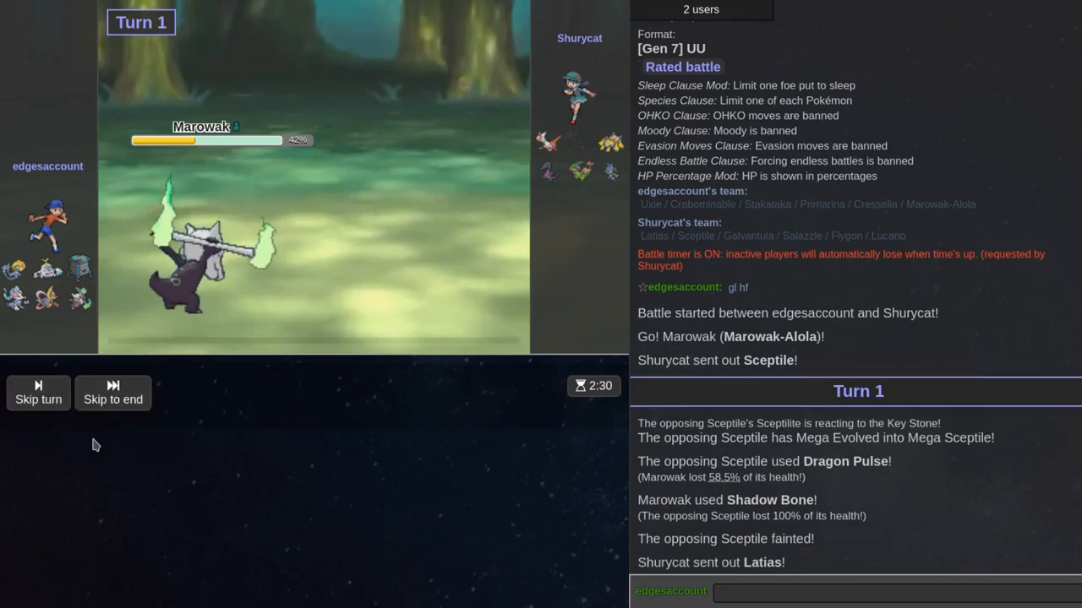
{"action": "left_click", "coordinate": [37, 392]}
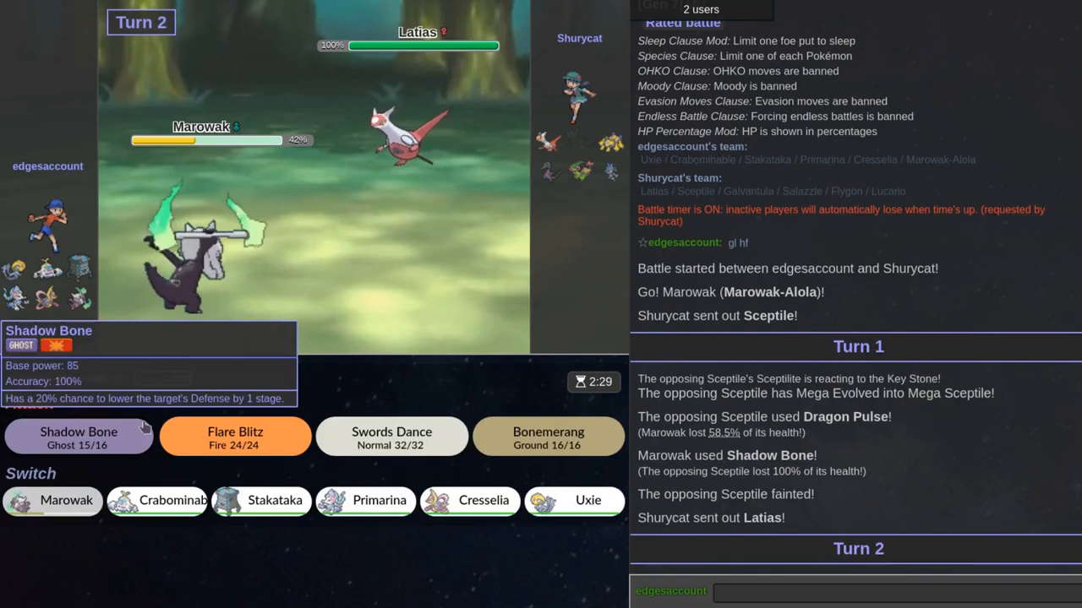
{"action": "mouse_move", "coordinate": [380, 228]}
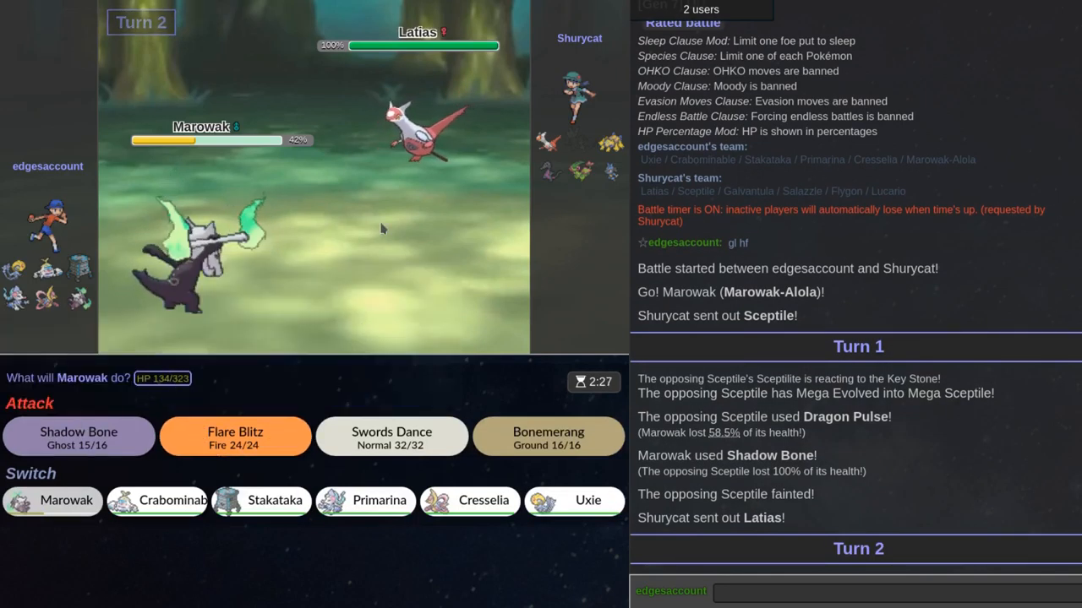
{"action": "left_click", "coordinate": [78, 436]}
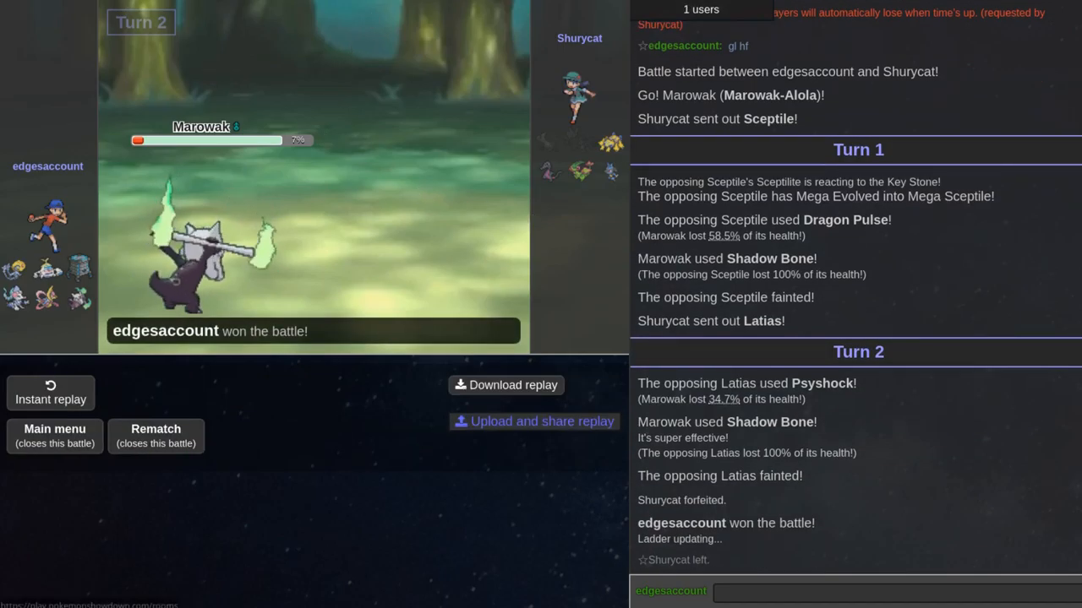
Step: Close the finished battle and return to the home screen for a new Gen 7 UU search
{"action": "left_click", "coordinate": [54, 436]}
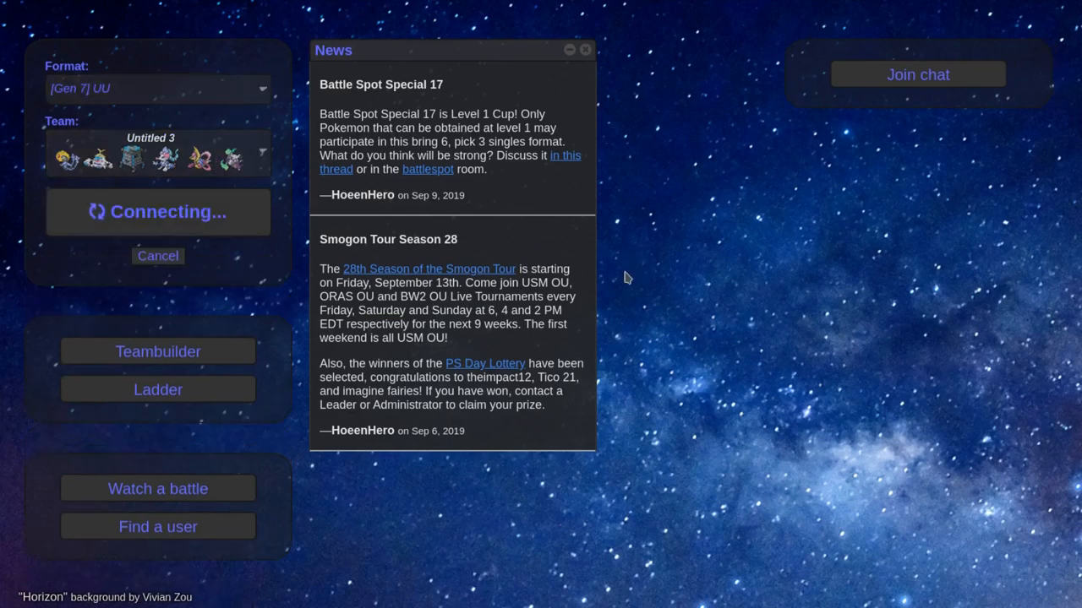
{"action": "mouse_move", "coordinate": [628, 277]}
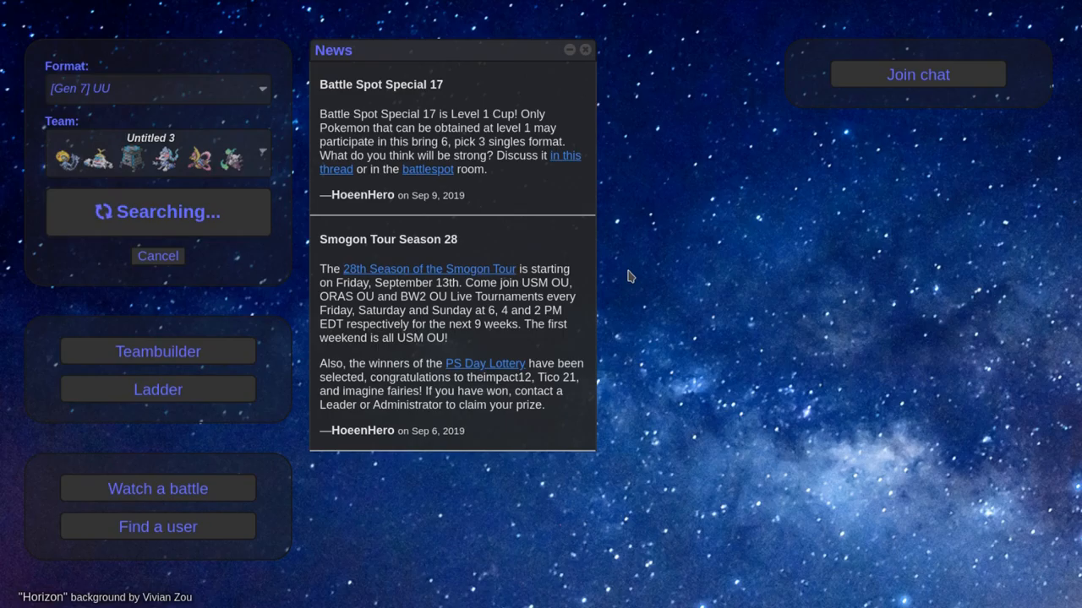
{"action": "mouse_move", "coordinate": [179, 172]}
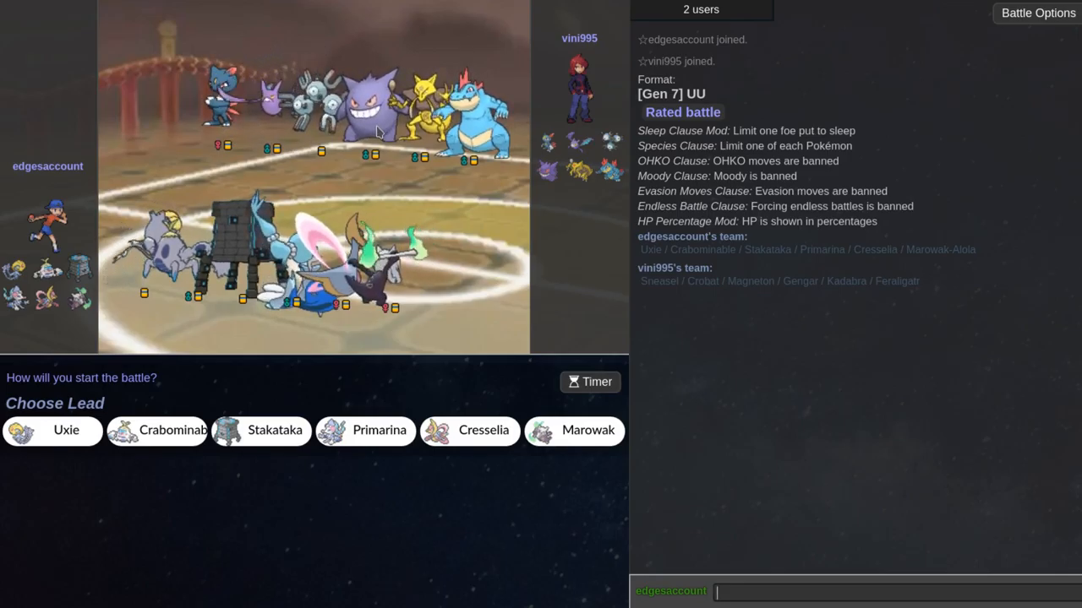
Step: Send 'gl hf nice' in chat, lead Stakataka, and Gyro Ball the opposing Sneasel
{"action": "type", "text": "gl hf nice"}
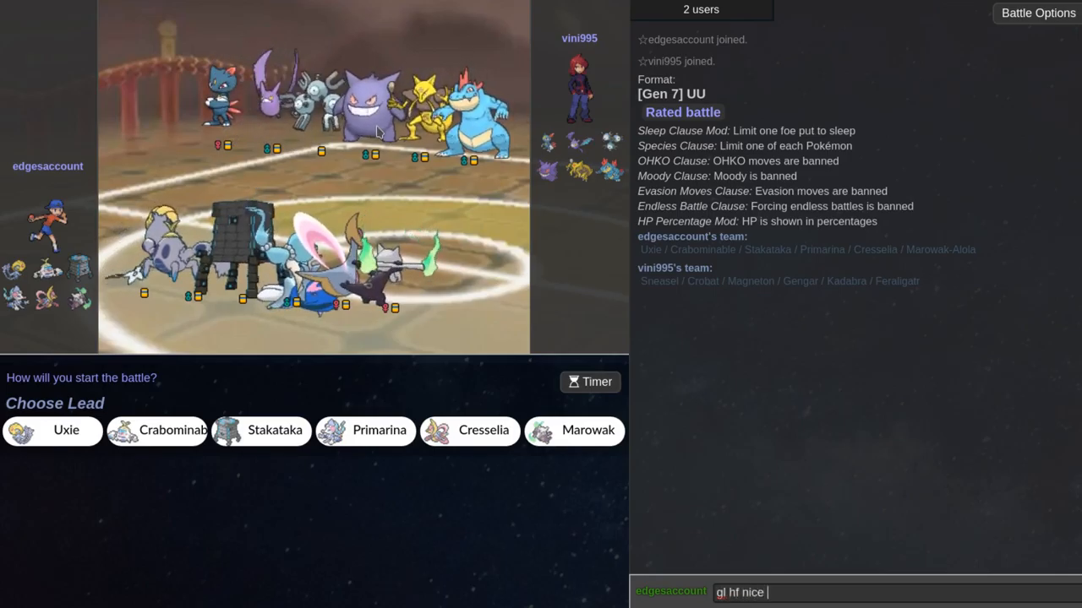
{"action": "key", "text": "Return"}
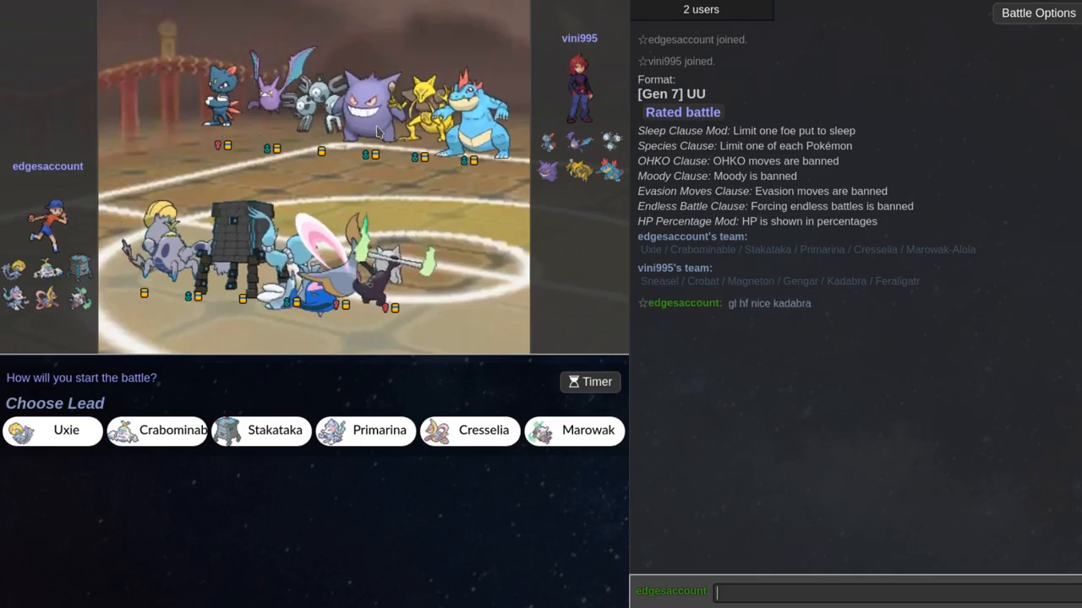
{"action": "mouse_move", "coordinate": [262, 431]}
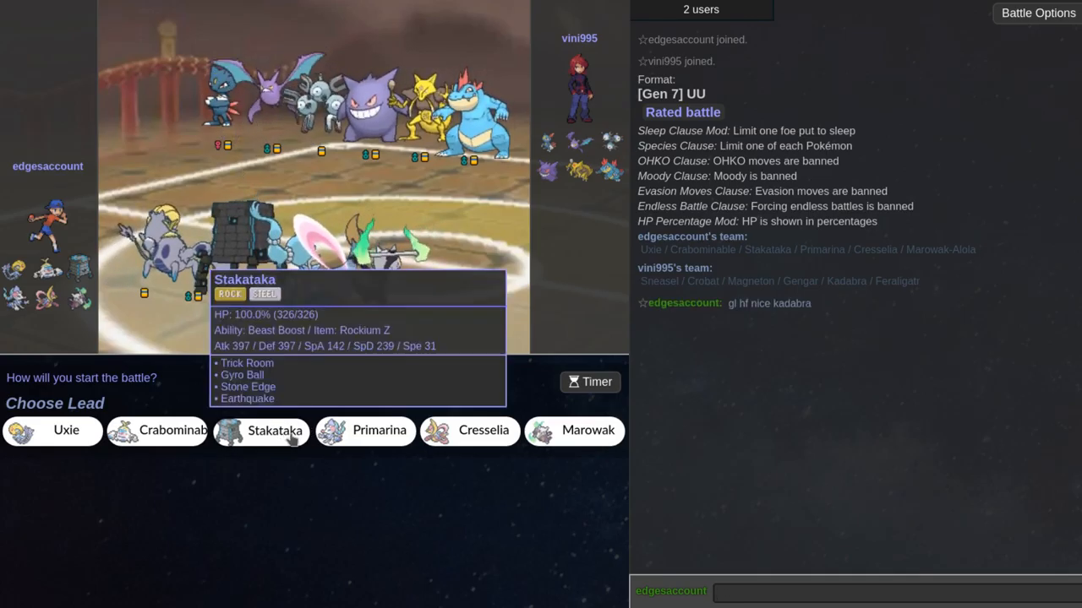
{"action": "mouse_move", "coordinate": [365, 431]}
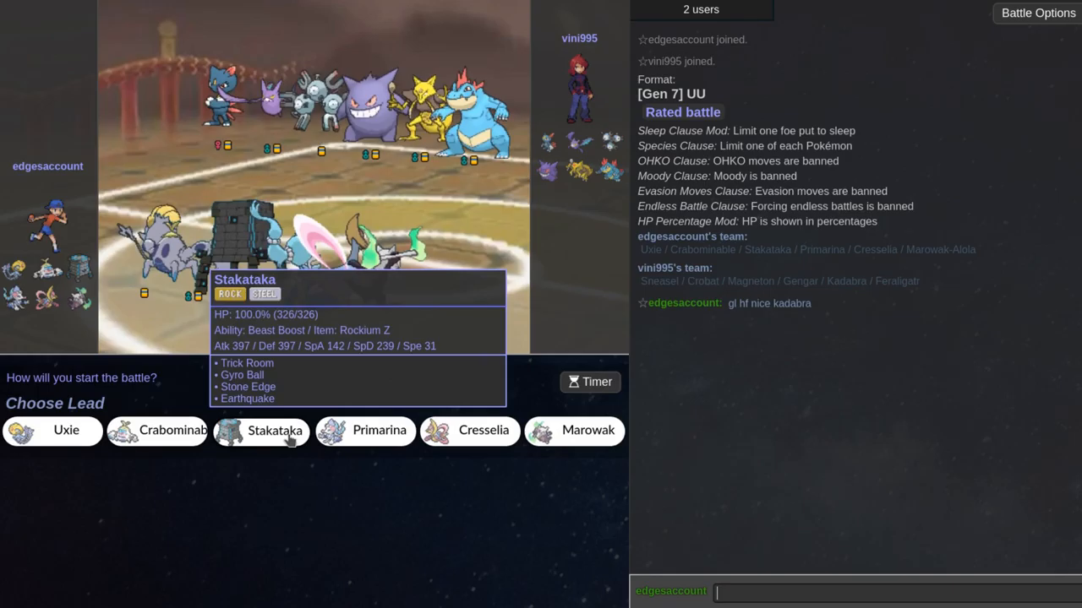
{"action": "left_click", "coordinate": [260, 431]}
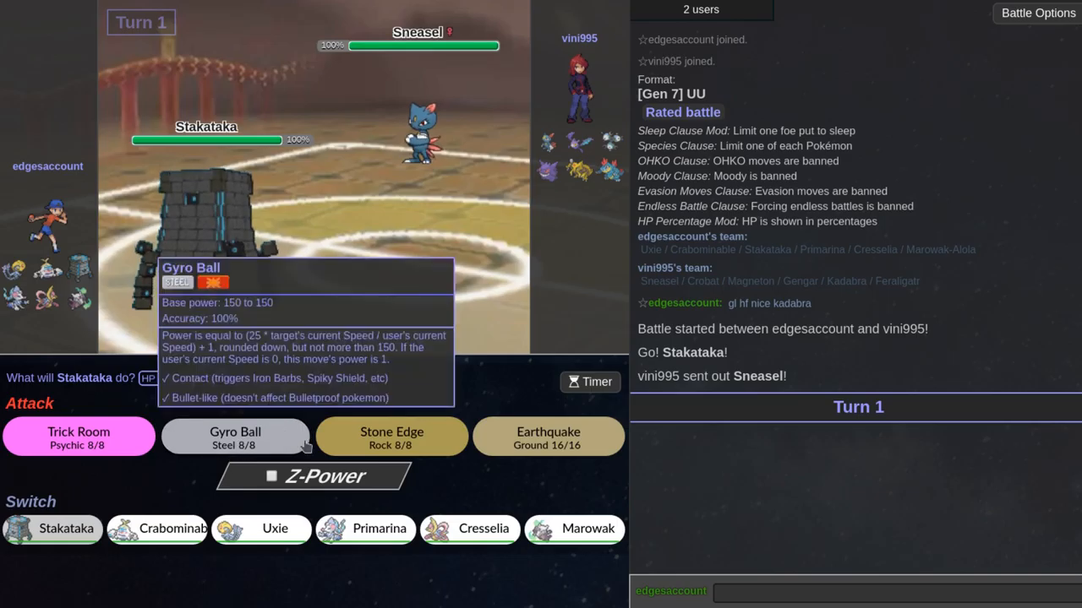
{"action": "mouse_move", "coordinate": [392, 436]}
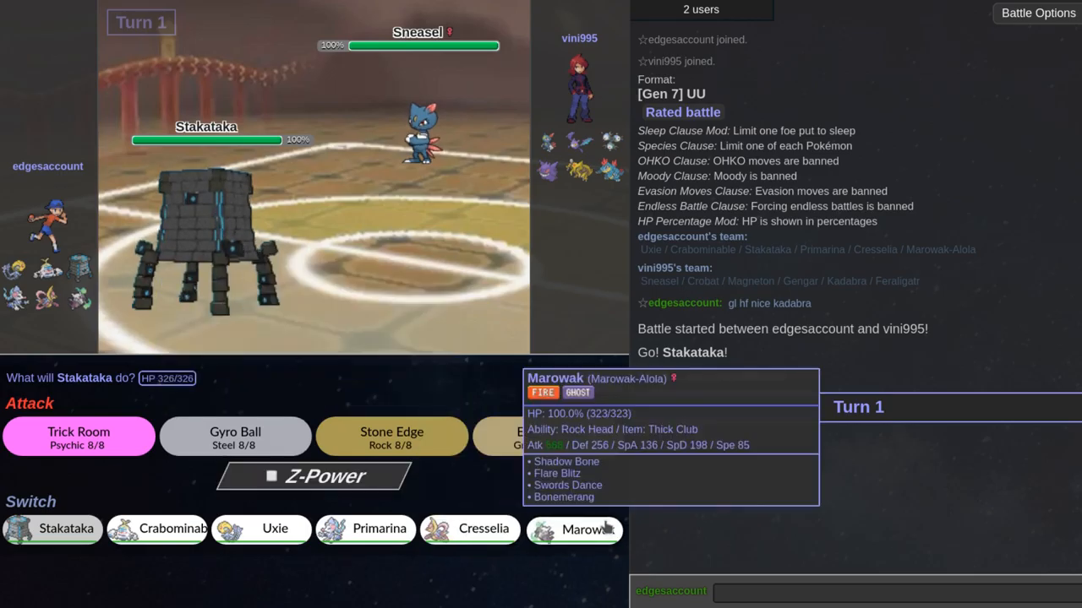
{"action": "left_click", "coordinate": [235, 436]}
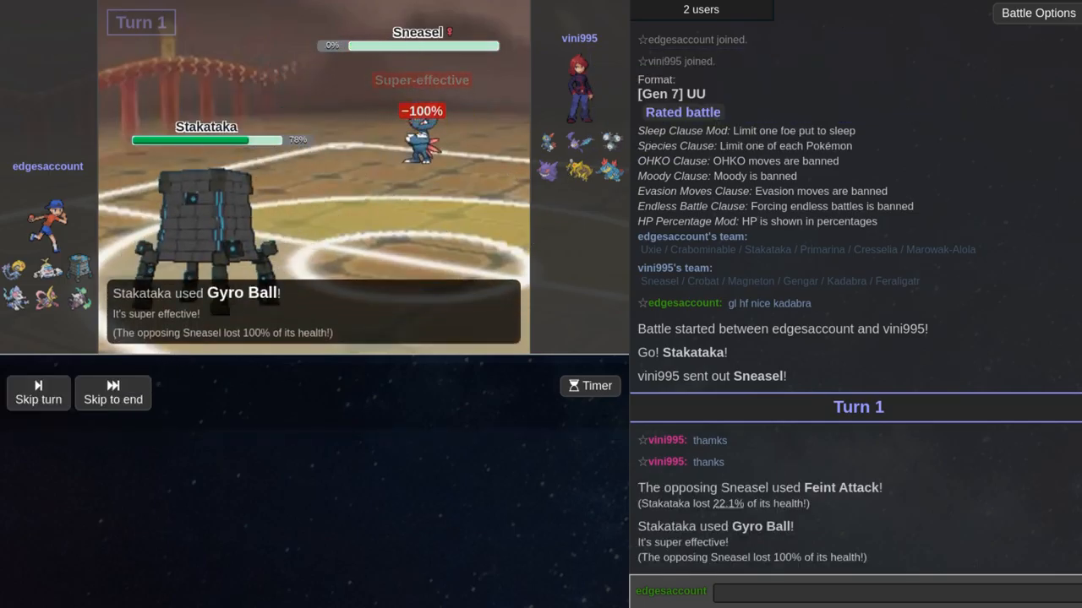
Step: Set Stealth Rock, bring Cresselia in for Uxie, and Ice Beam the opposing Crobat twice
{"action": "left_click", "coordinate": [1038, 14]}
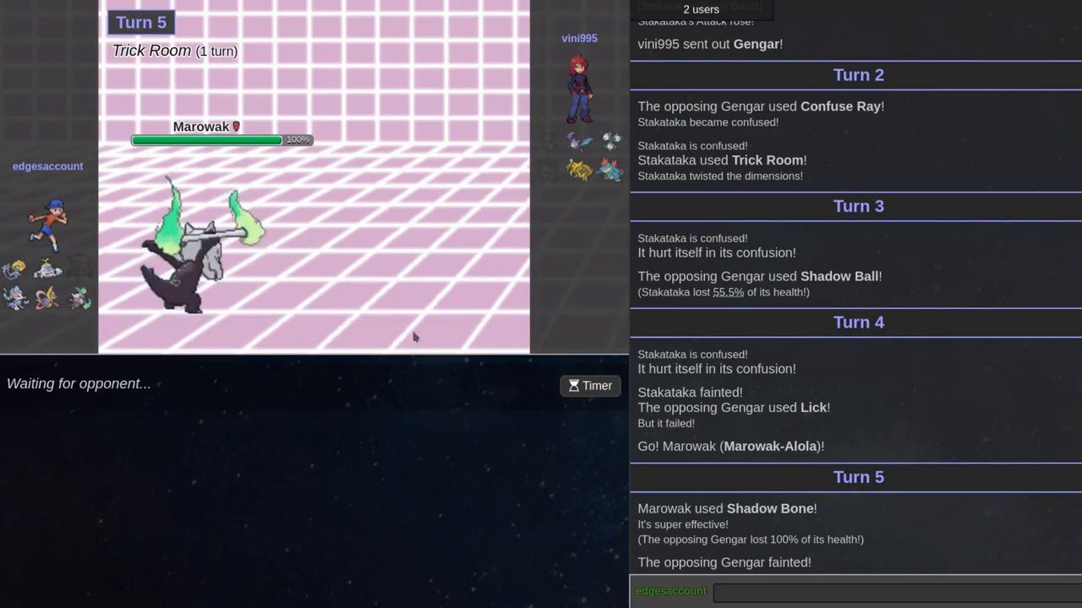
{"action": "mouse_move", "coordinate": [514, 368]}
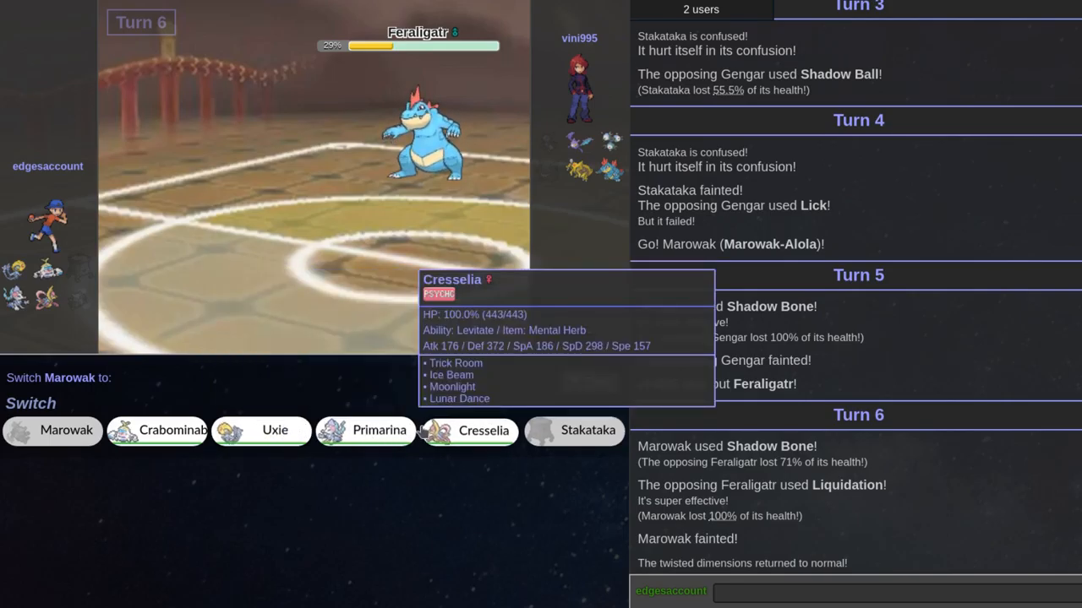
{"action": "mouse_move", "coordinate": [365, 431]}
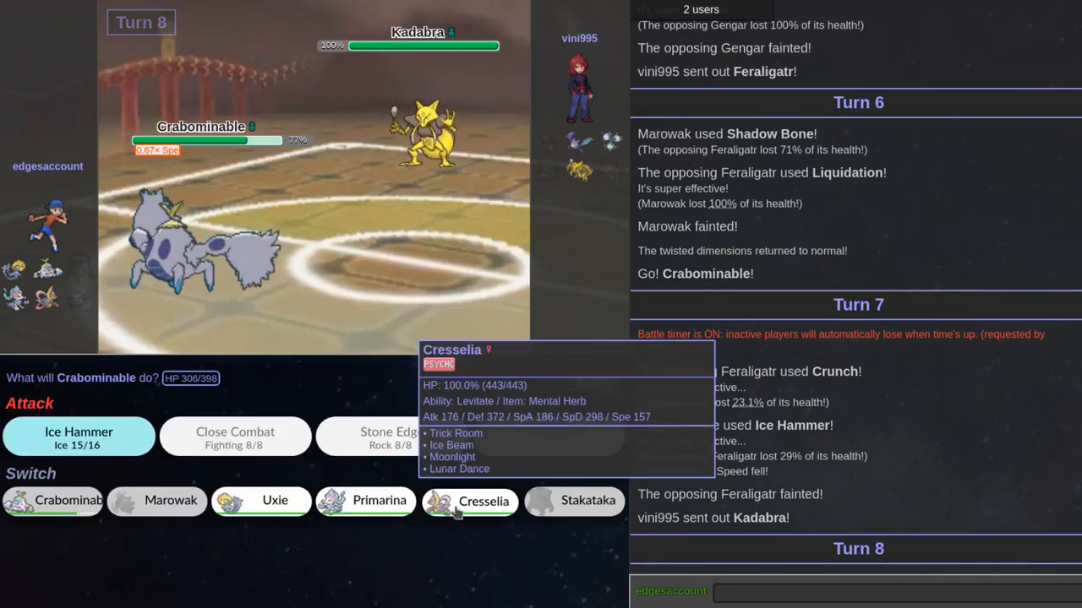
{"action": "mouse_move", "coordinate": [365, 500]}
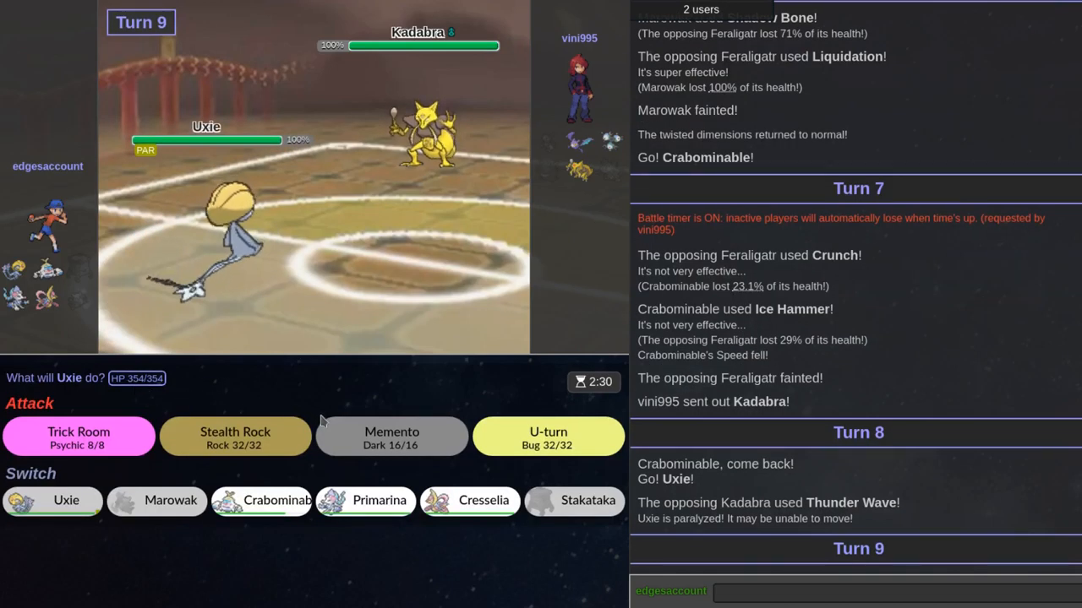
{"action": "mouse_move", "coordinate": [547, 436]}
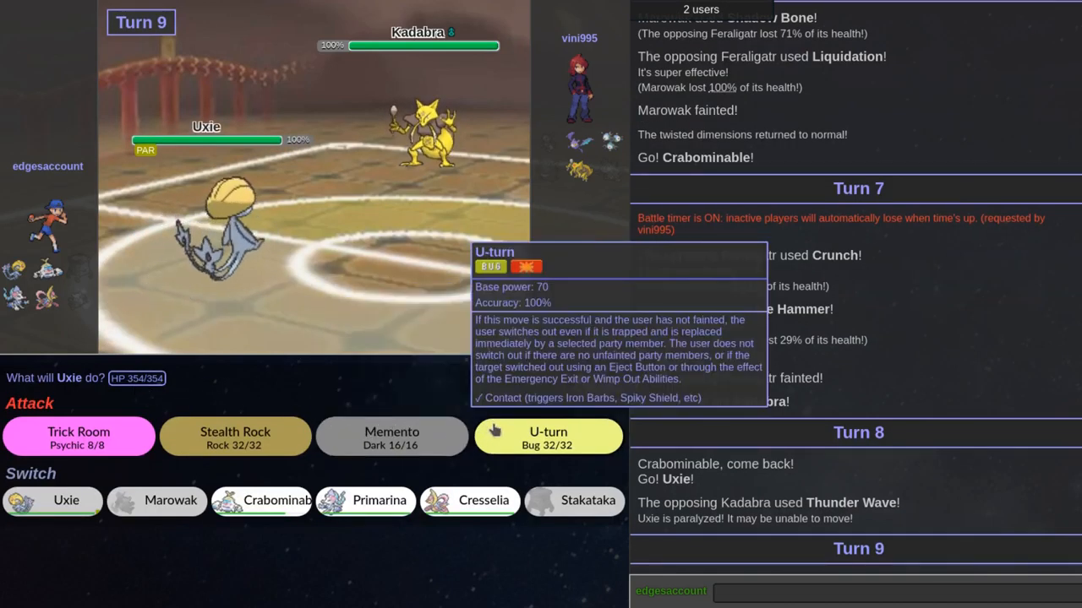
{"action": "left_click", "coordinate": [235, 436]}
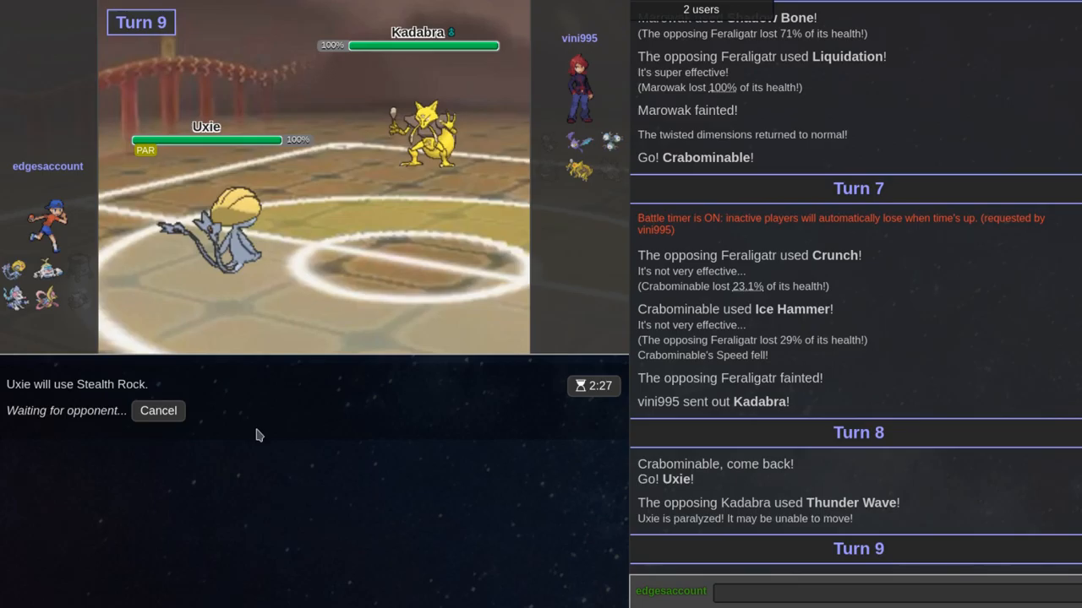
{"action": "mouse_move", "coordinate": [169, 463]}
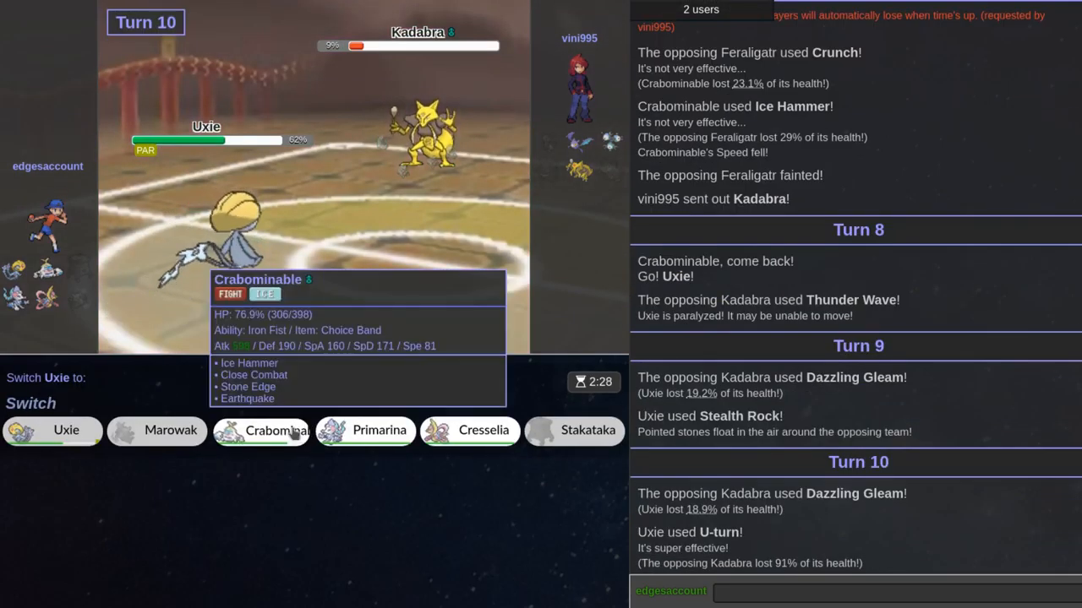
{"action": "left_click", "coordinate": [470, 431]}
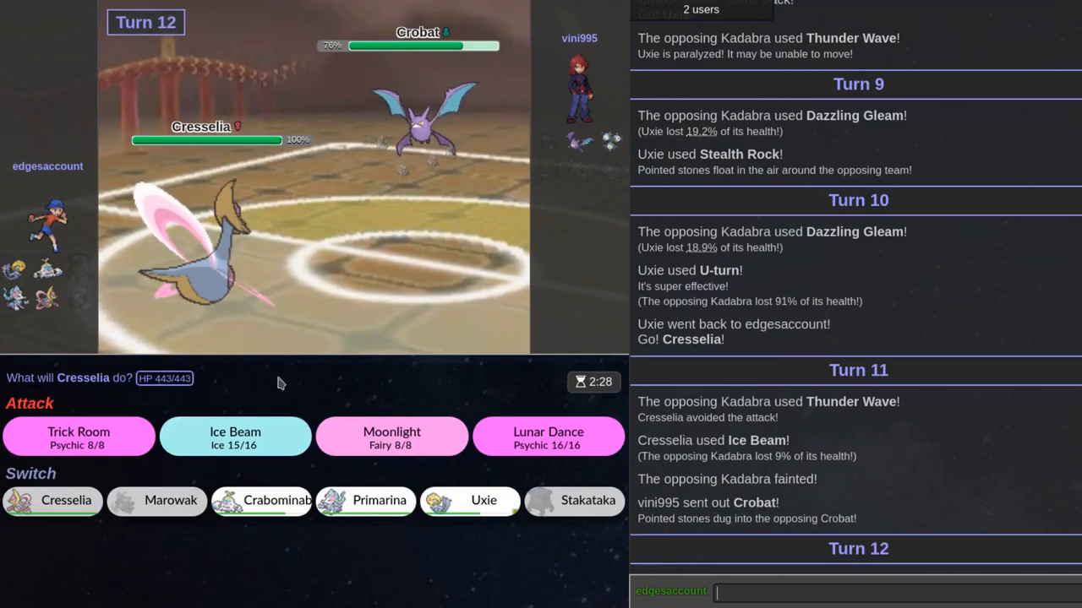
{"action": "left_click", "coordinate": [235, 436]}
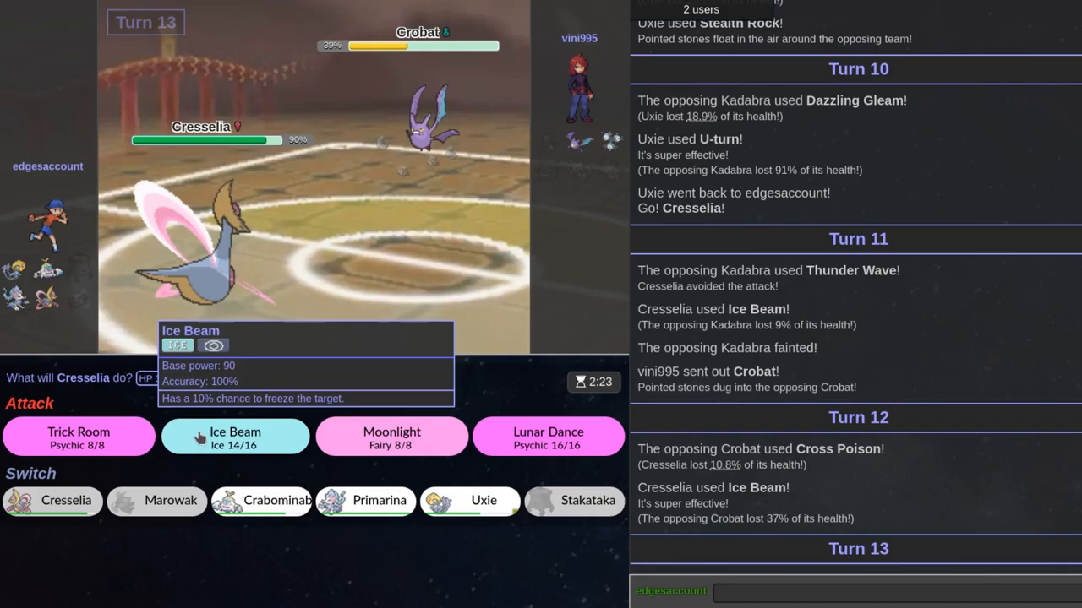
{"action": "left_click", "coordinate": [234, 436]}
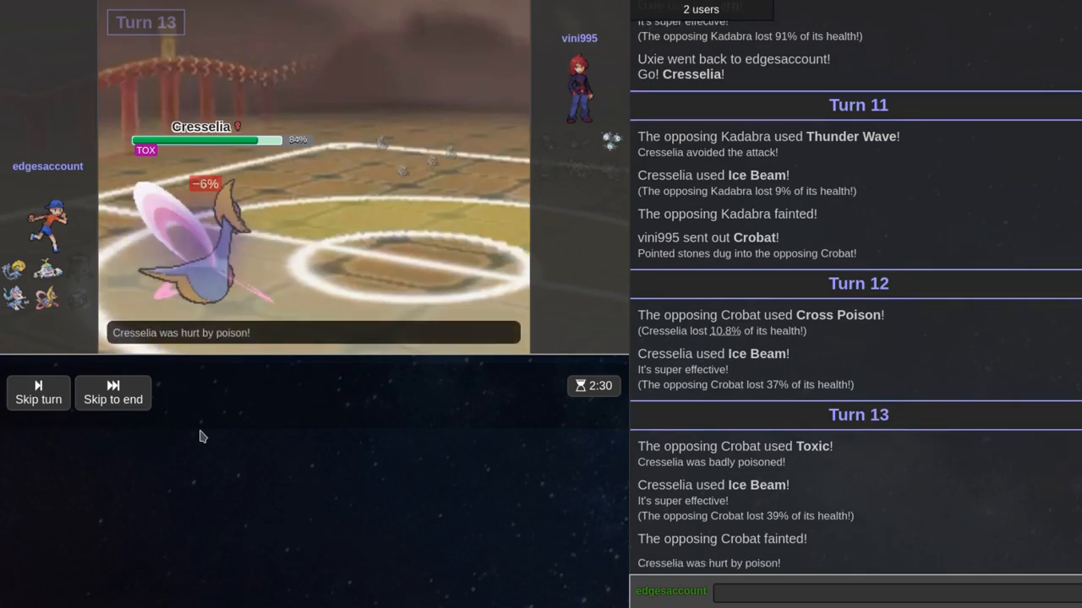
Step: Sacrifice Cresselia with Lunar Dance, then have Uxie set up Trick Room
{"action": "left_click", "coordinate": [38, 392]}
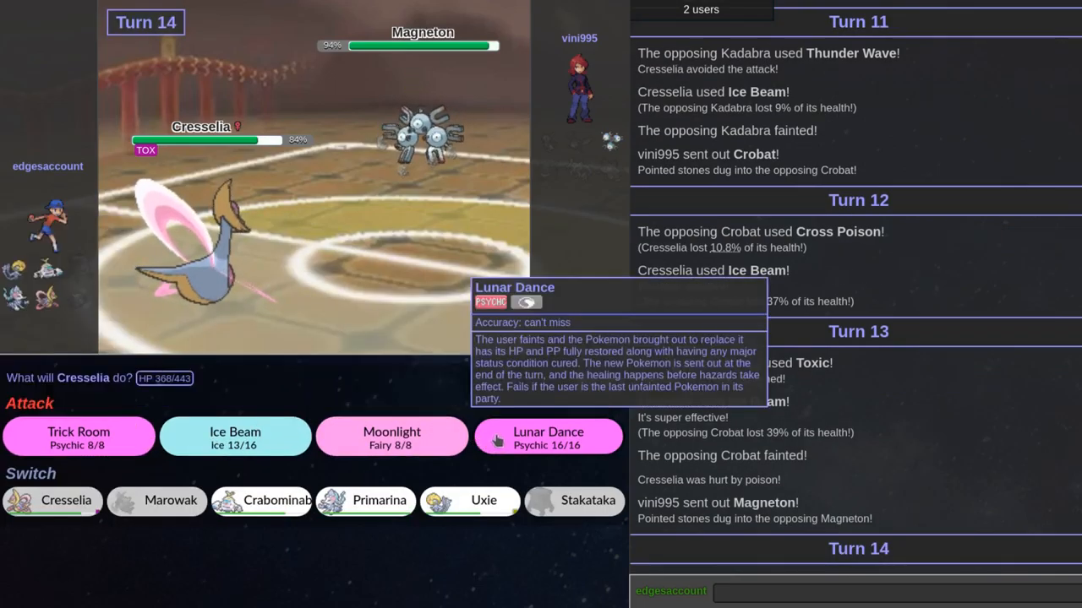
{"action": "left_click", "coordinate": [547, 436]}
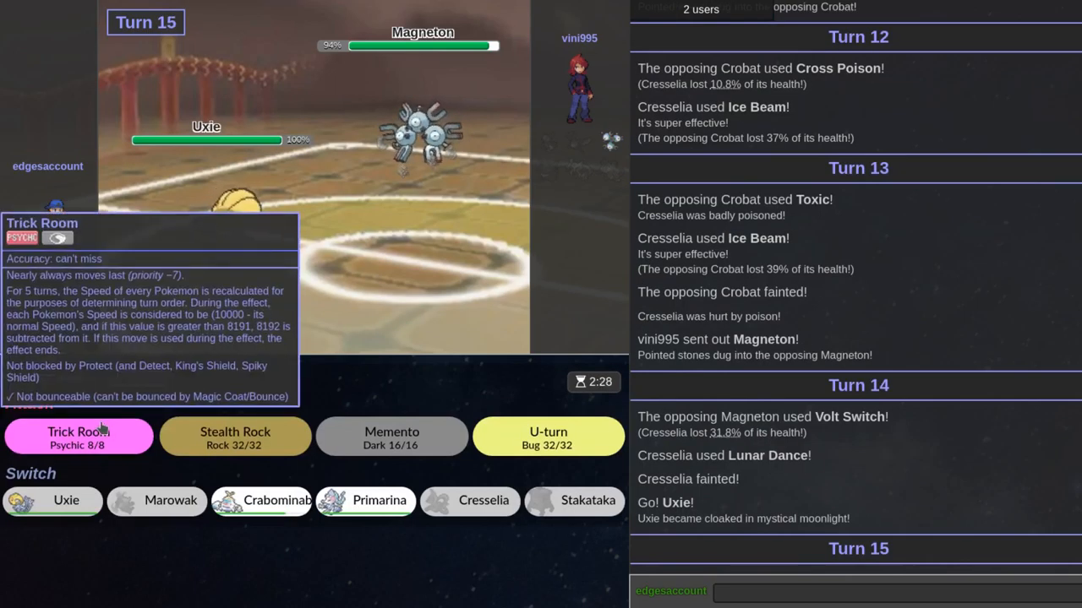
{"action": "left_click", "coordinate": [78, 436]}
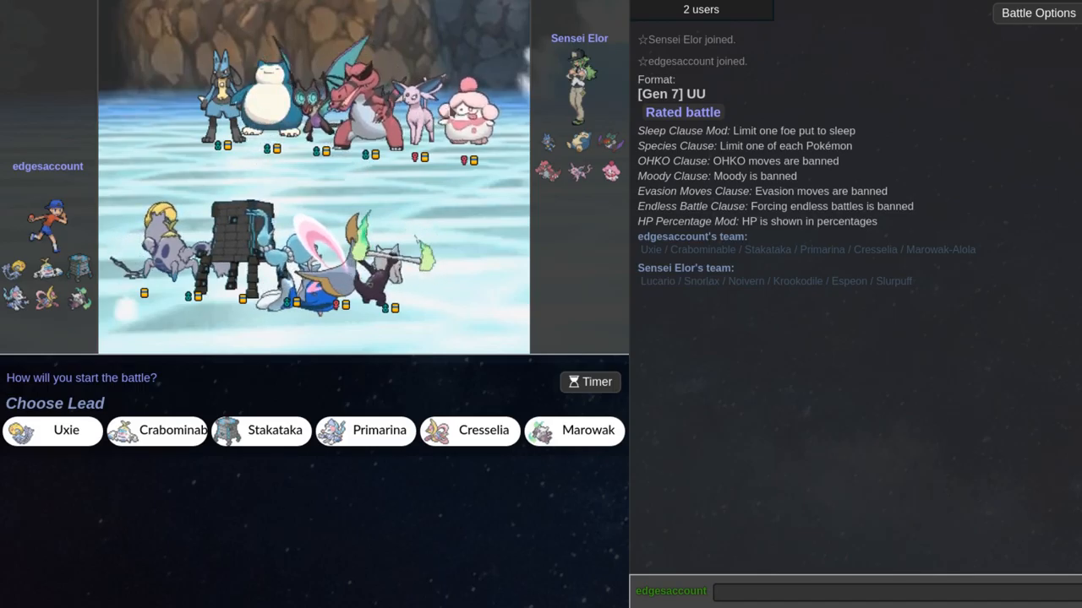
{"action": "mouse_move", "coordinate": [52, 431]}
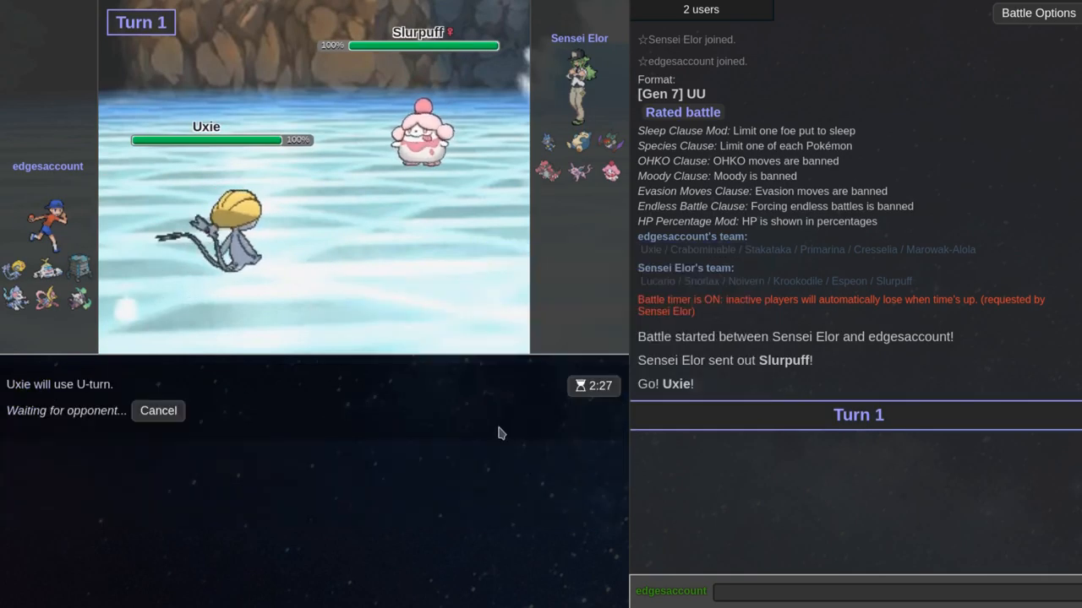
{"action": "mouse_move", "coordinate": [196, 406]}
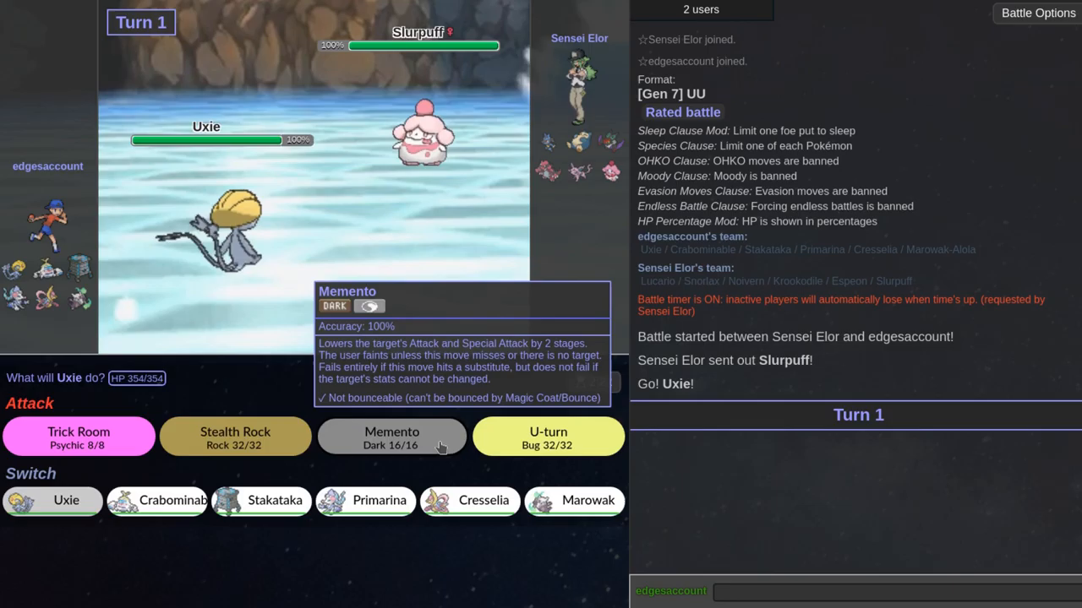
Step: U-turn on Slurpuff into Stakataka and set Trick Room against Krookodile
{"action": "left_click", "coordinate": [392, 436]}
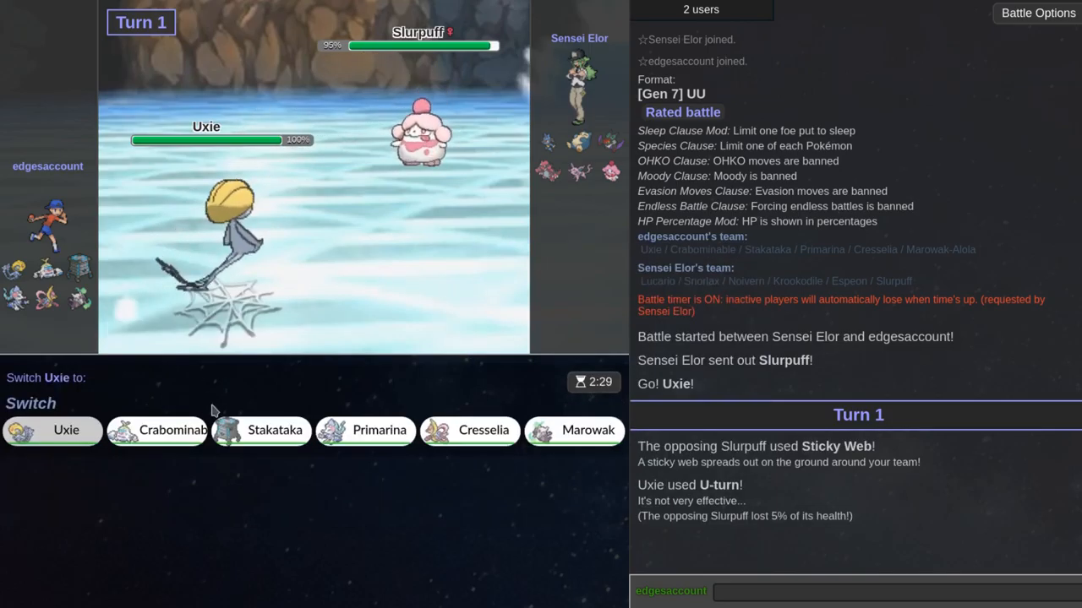
{"action": "left_click", "coordinate": [274, 431]}
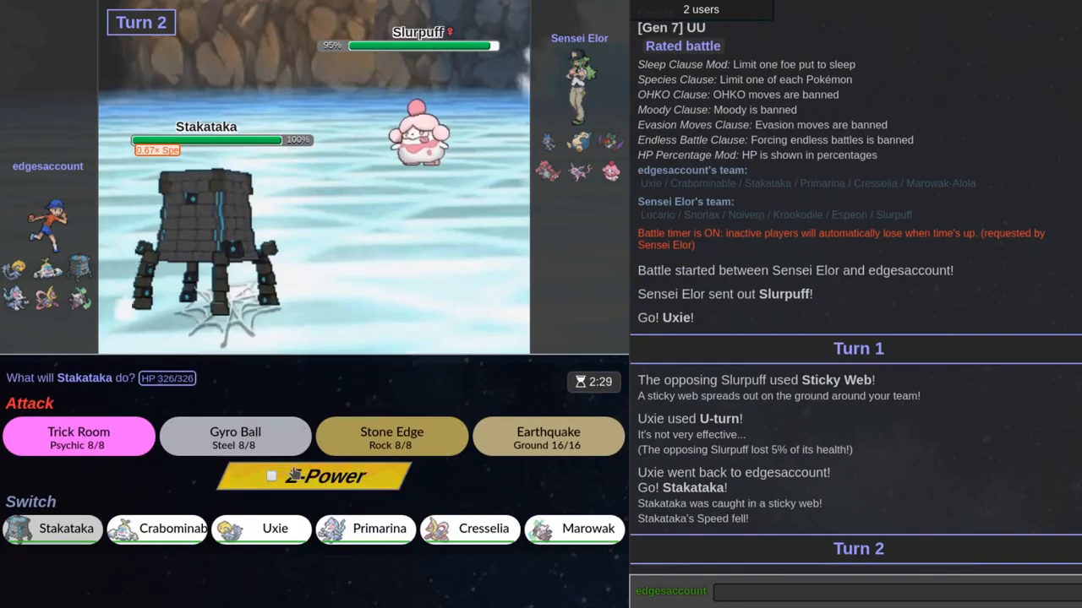
{"action": "left_click", "coordinate": [77, 436]}
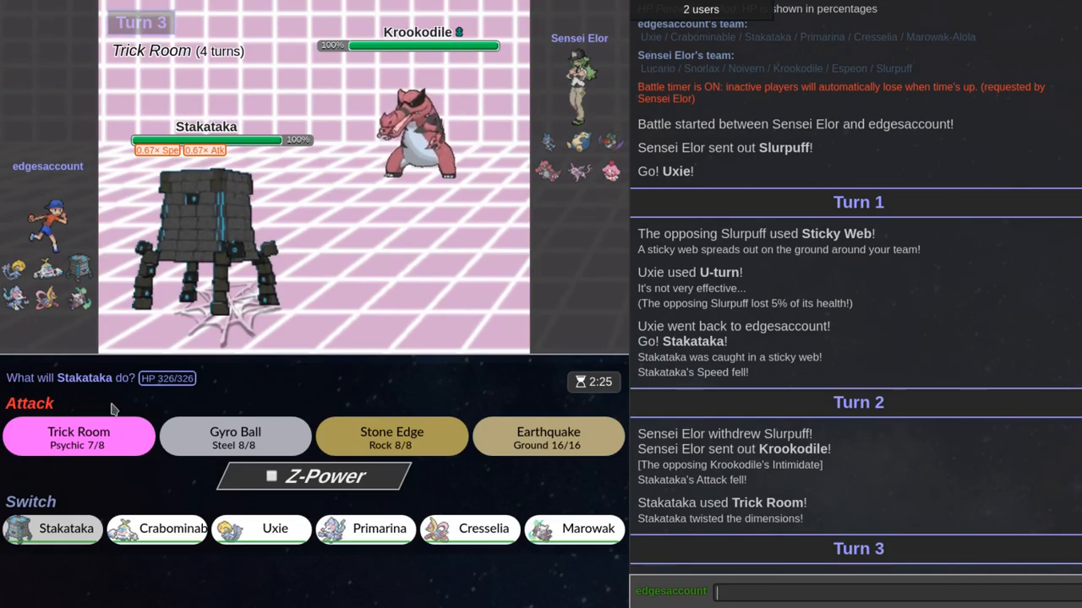
{"action": "mouse_move", "coordinate": [217, 504]}
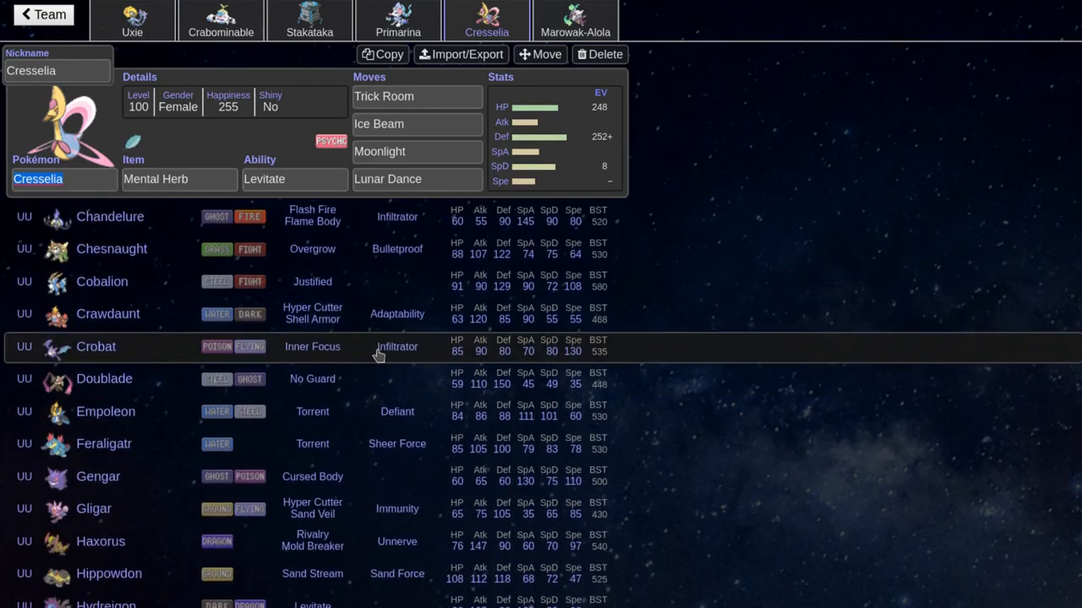
Step: Replace Cresselia on the team with Scizor
{"action": "scroll", "scroll_direction": "down", "scroll_amount": 3}
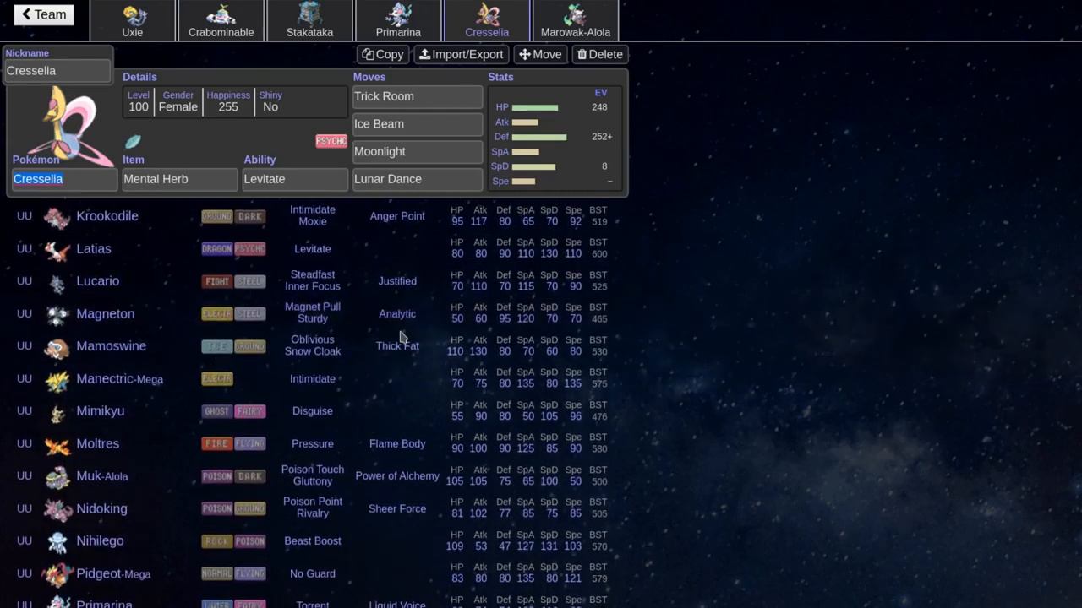
{"action": "scroll", "scroll_direction": "down", "scroll_amount": 3}
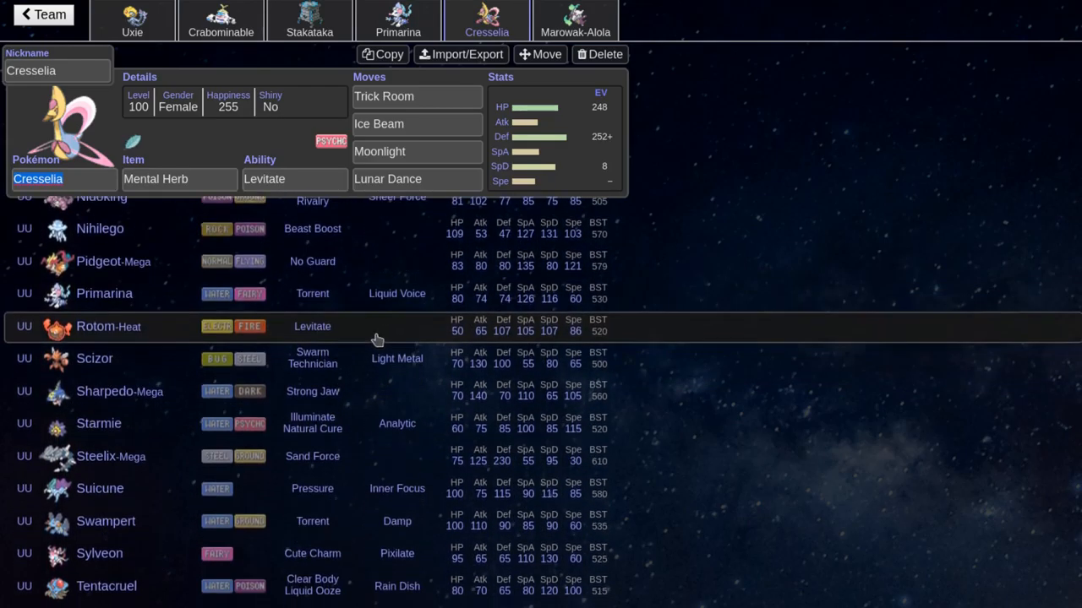
{"action": "scroll", "scroll_direction": "down", "scroll_amount": 3}
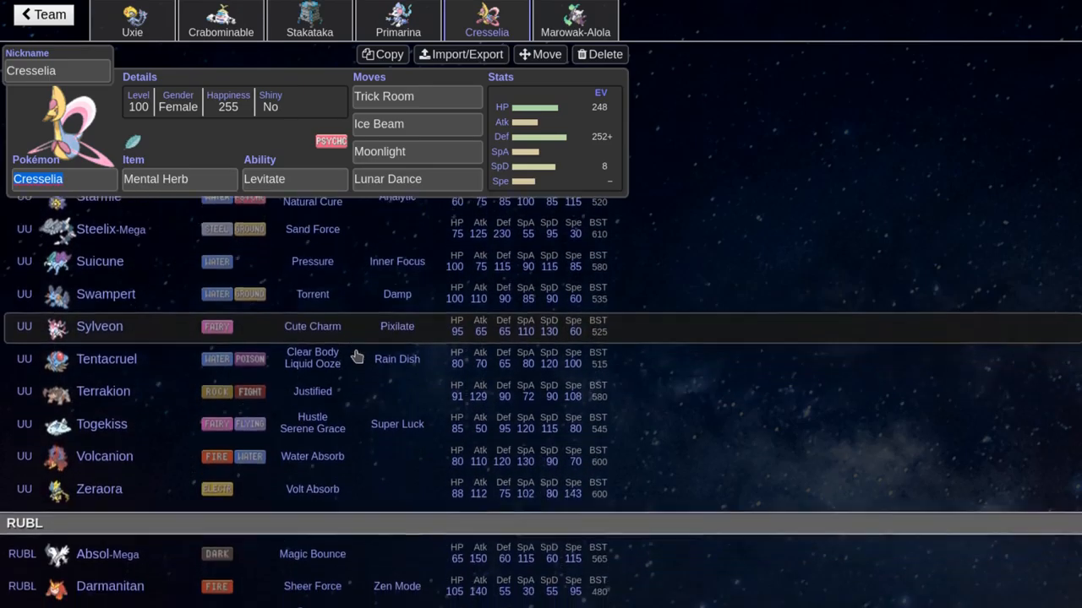
{"action": "scroll", "scroll_direction": "down", "scroll_amount": 3}
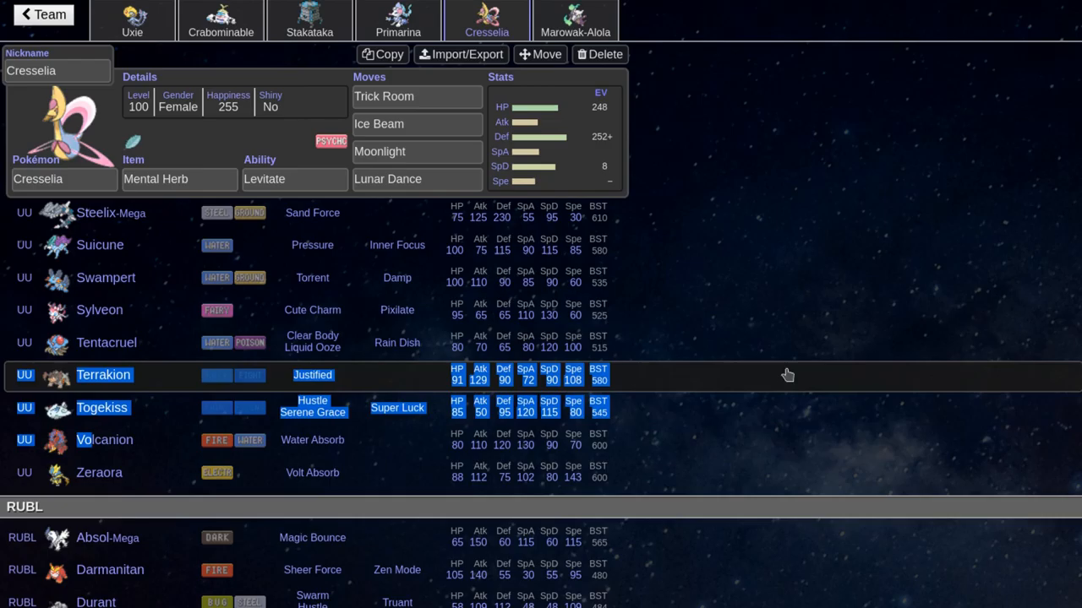
{"action": "mouse_move", "coordinate": [267, 407]}
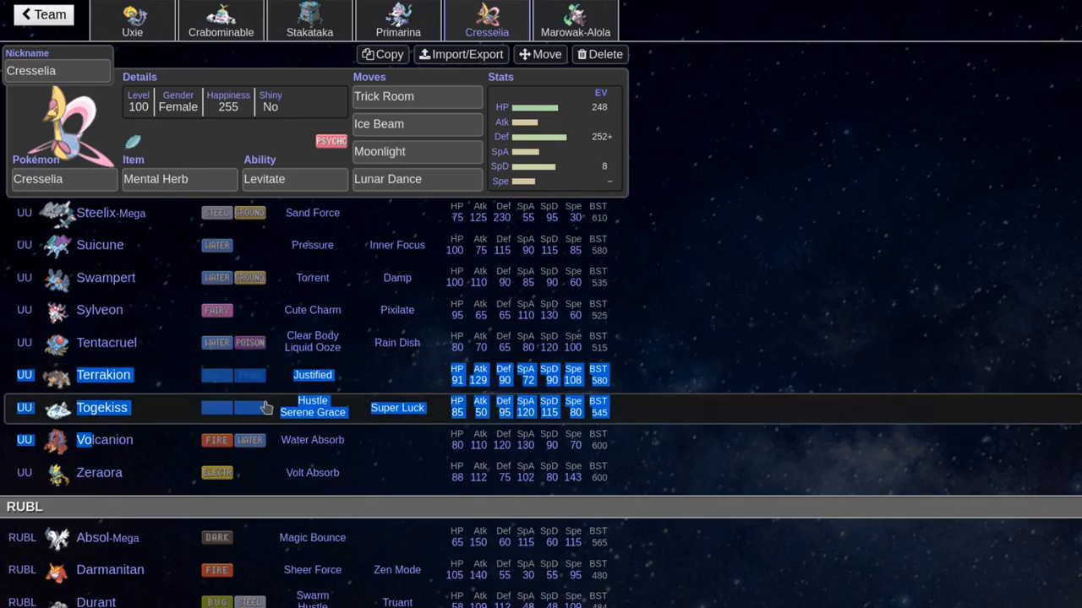
{"action": "scroll", "scroll_direction": "up", "scroll_amount": 3}
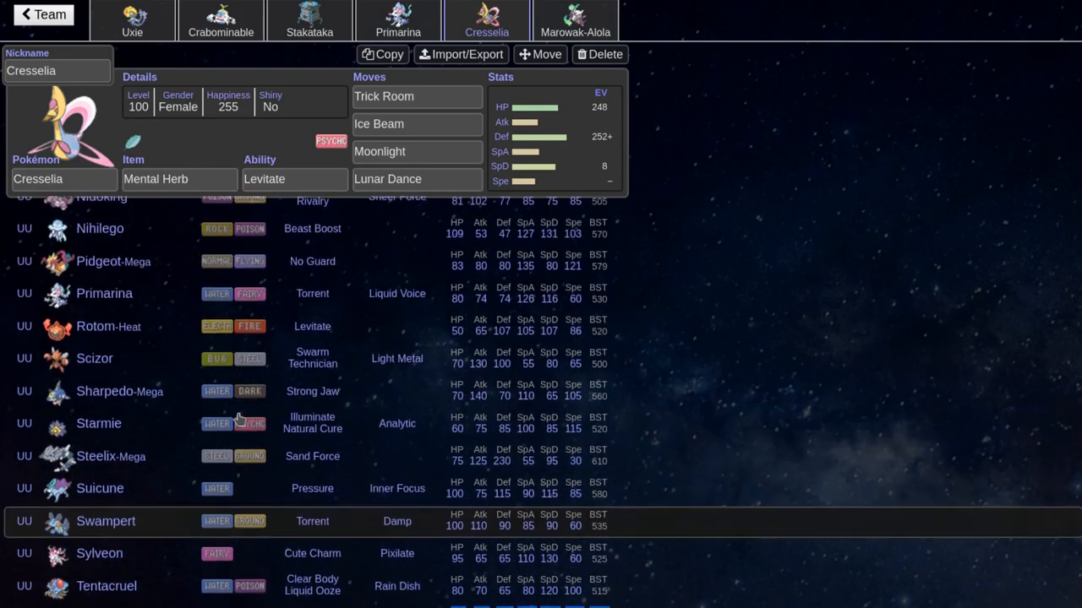
{"action": "left_click", "coordinate": [95, 358]}
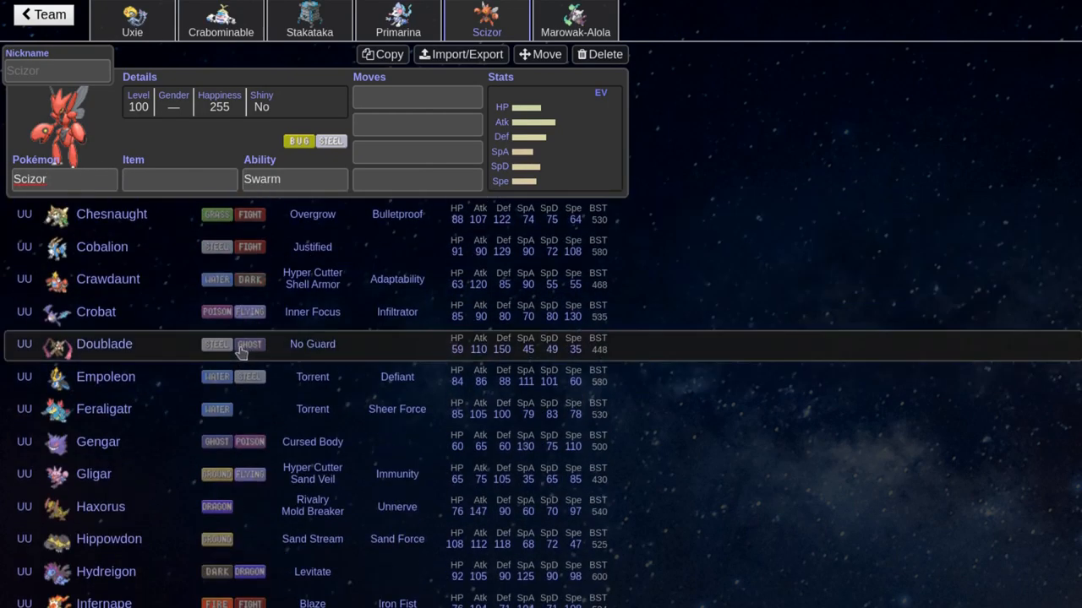
{"action": "scroll", "scroll_direction": "down", "scroll_amount": 3}
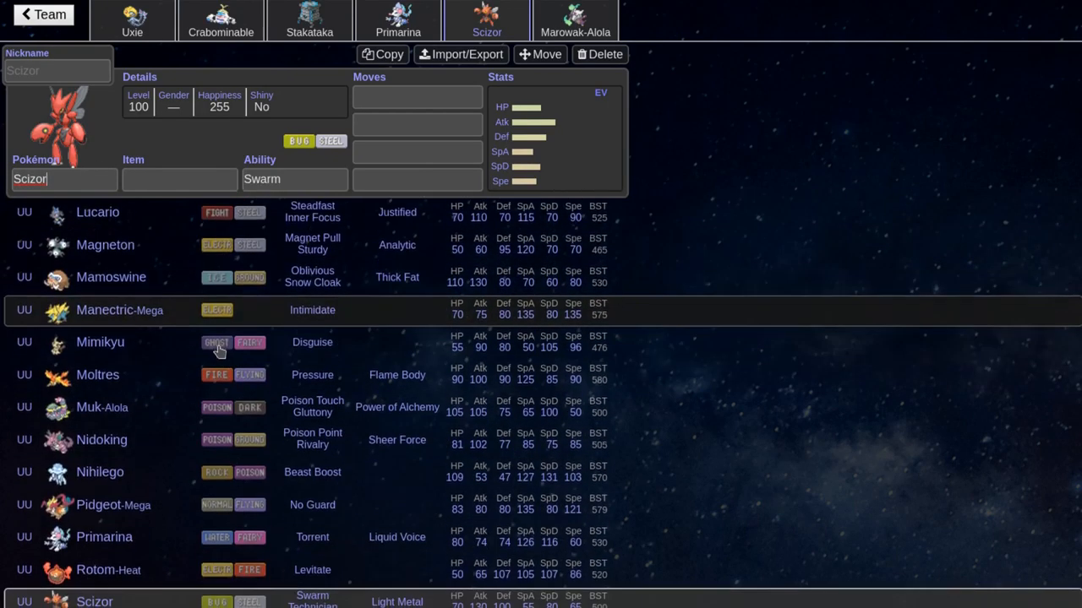
{"action": "scroll", "scroll_direction": "down", "scroll_amount": 3}
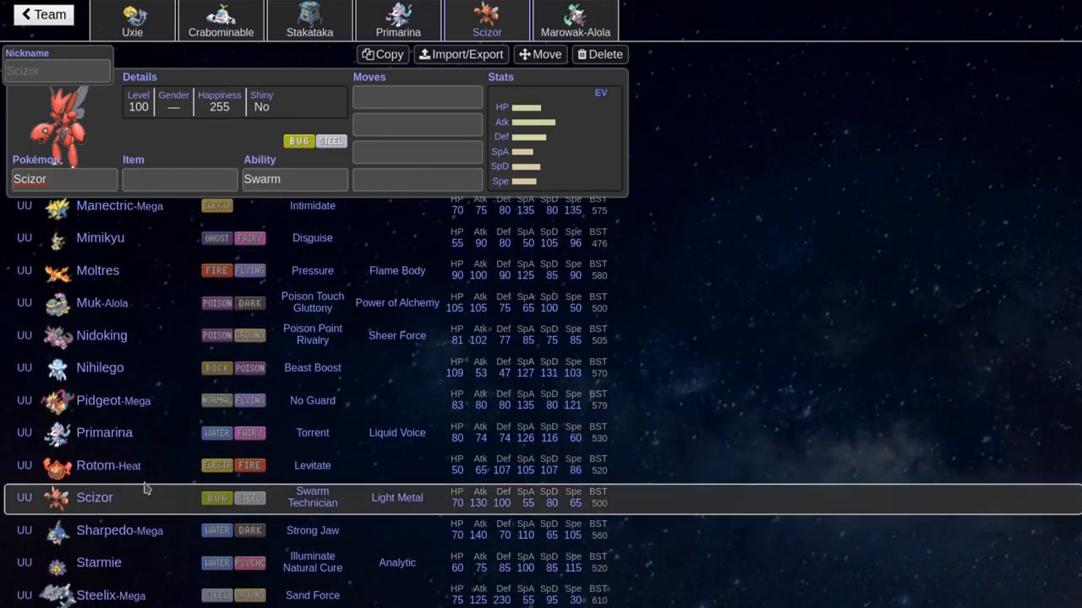
{"action": "mouse_move", "coordinate": [102, 335]}
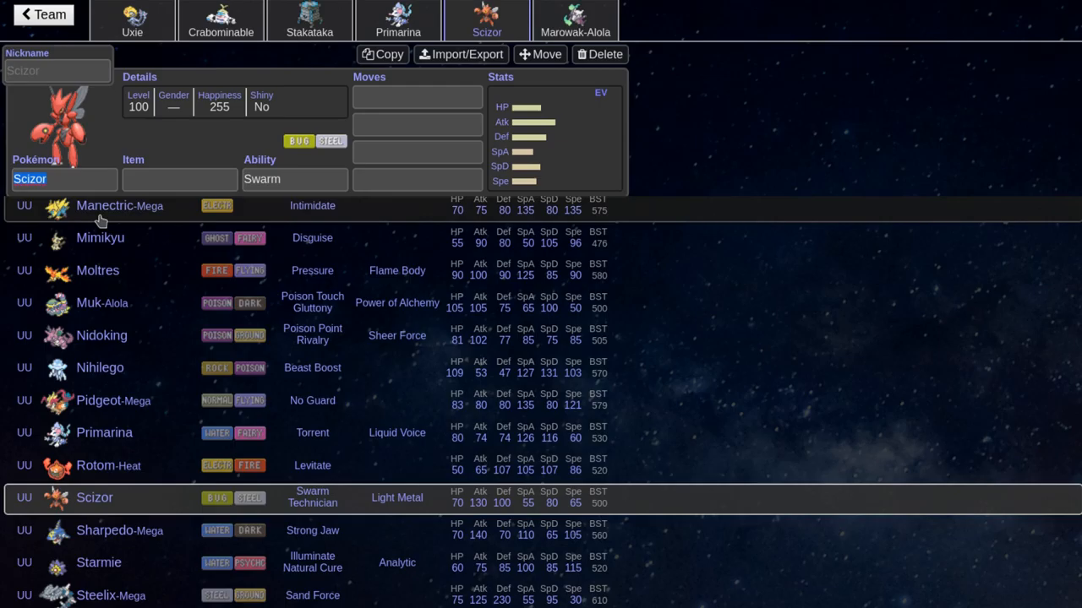
{"action": "scroll", "scroll_direction": "up", "scroll_amount": 3}
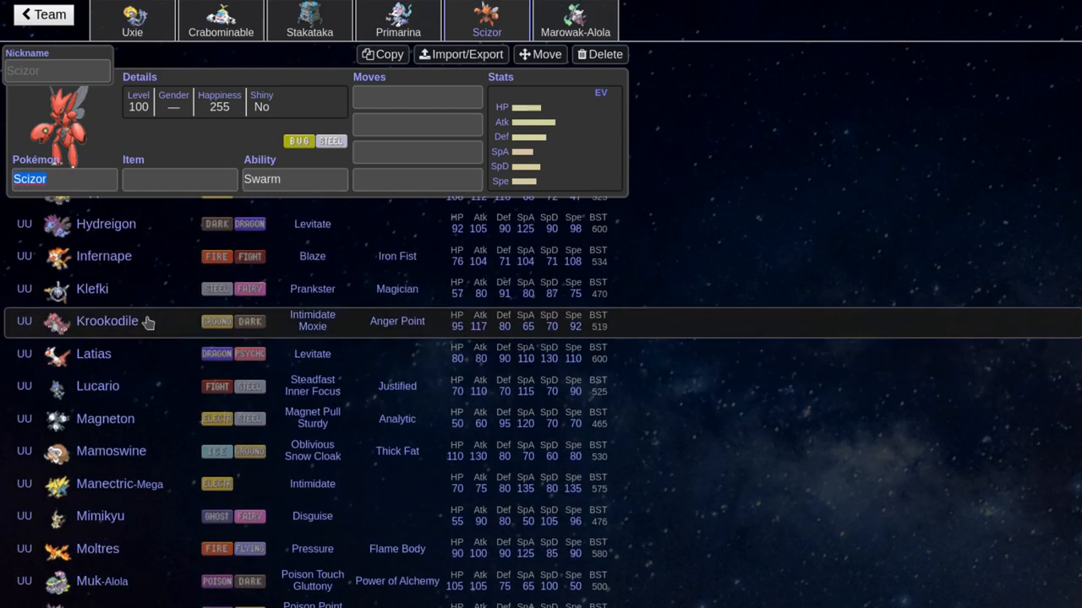
Step: Give Latias Leftovers and Defog, with Draco Meteor as its fourth move
{"action": "type", "text": "le"}
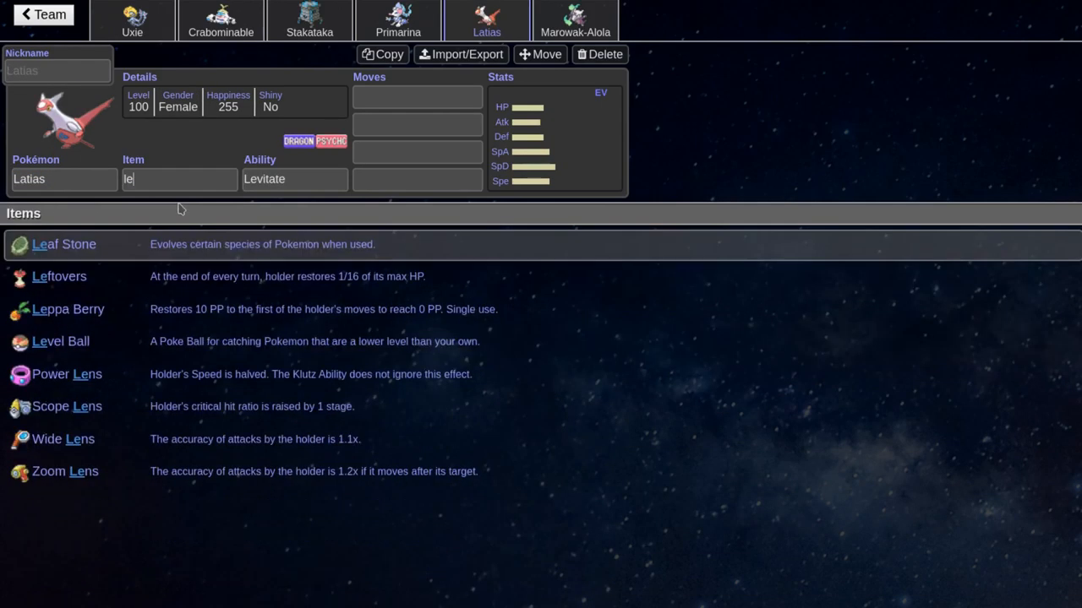
{"action": "left_click", "coordinate": [59, 277]}
{"action": "type", "text": "psyshock"}
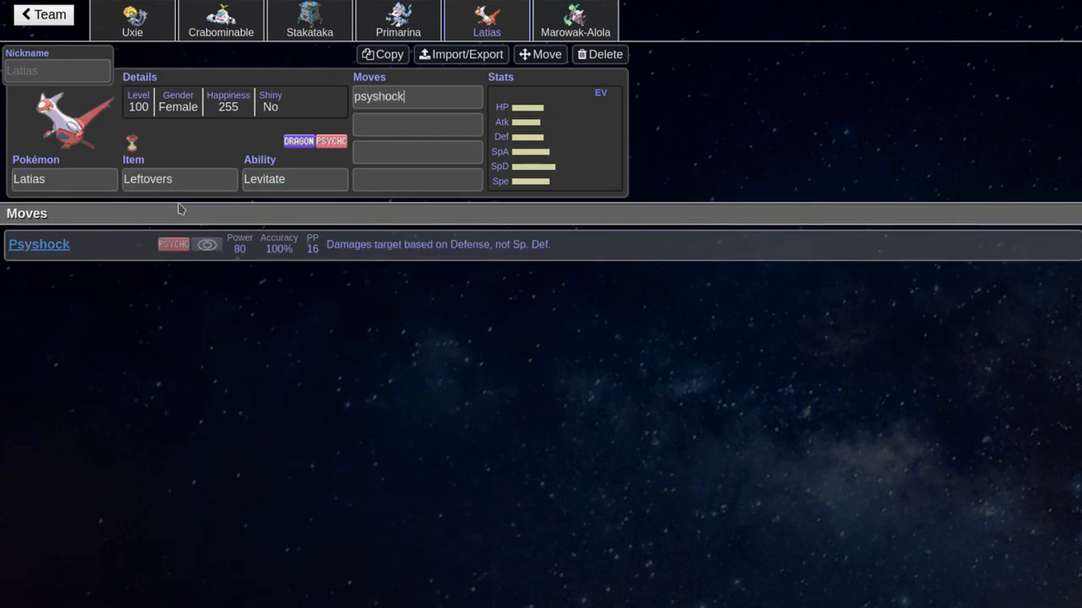
{"action": "type", "text": "defo"}
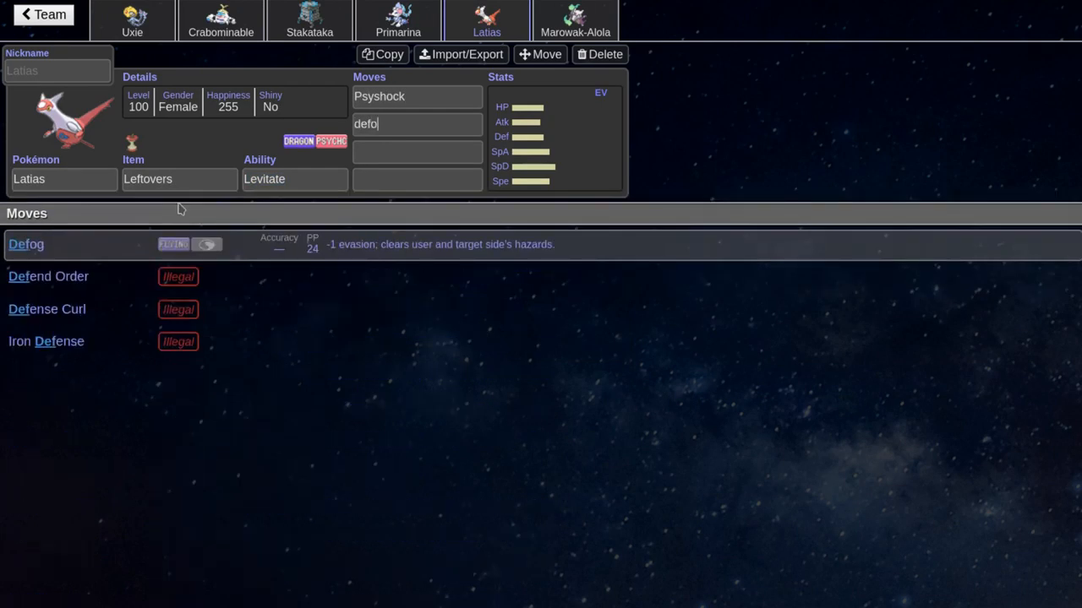
{"action": "type", "text": "dra"}
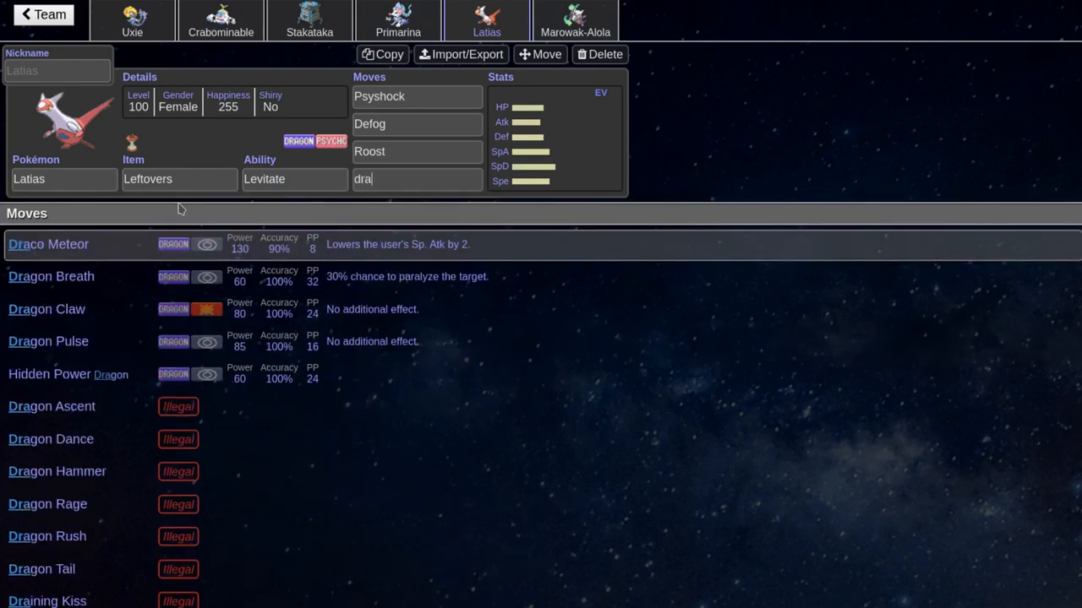
{"action": "left_click", "coordinate": [47, 244]}
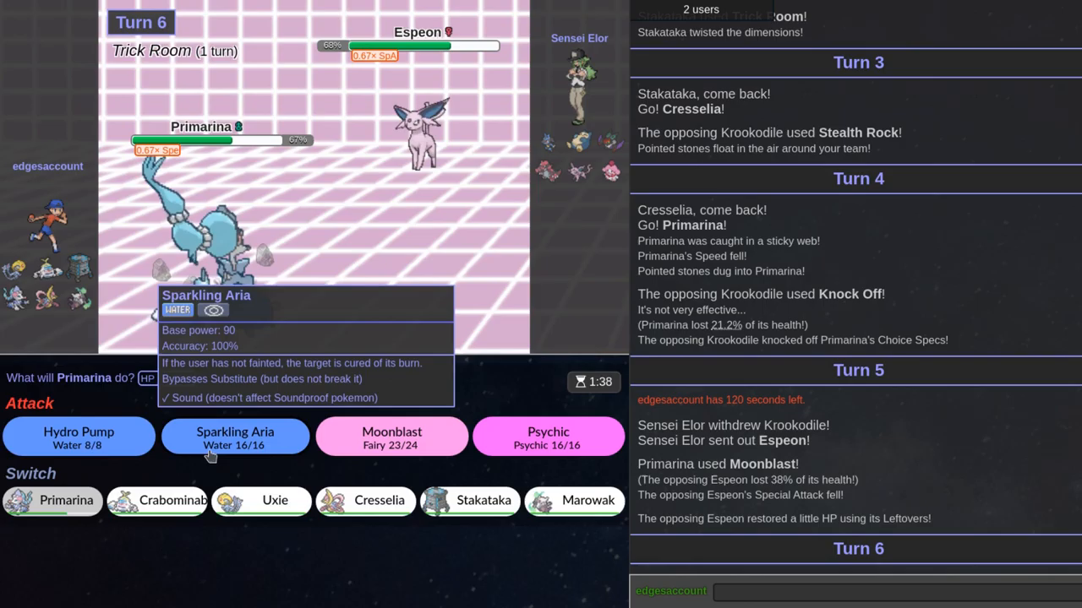
{"action": "mouse_move", "coordinate": [392, 436]}
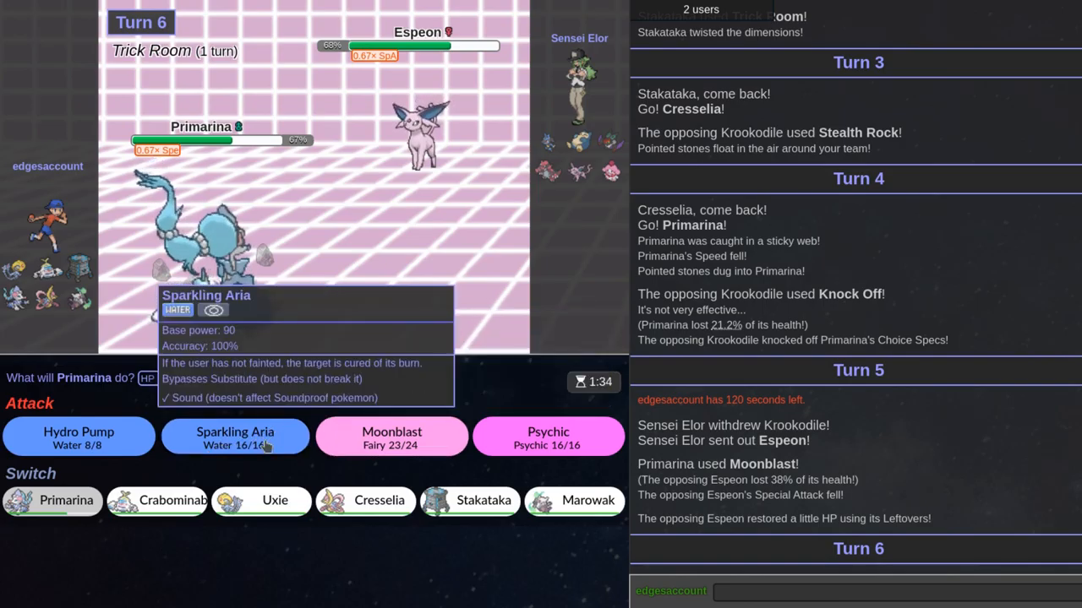
Step: Strike Espeon with Primarina's Moonblast again on turn 6
{"action": "left_click", "coordinate": [392, 436]}
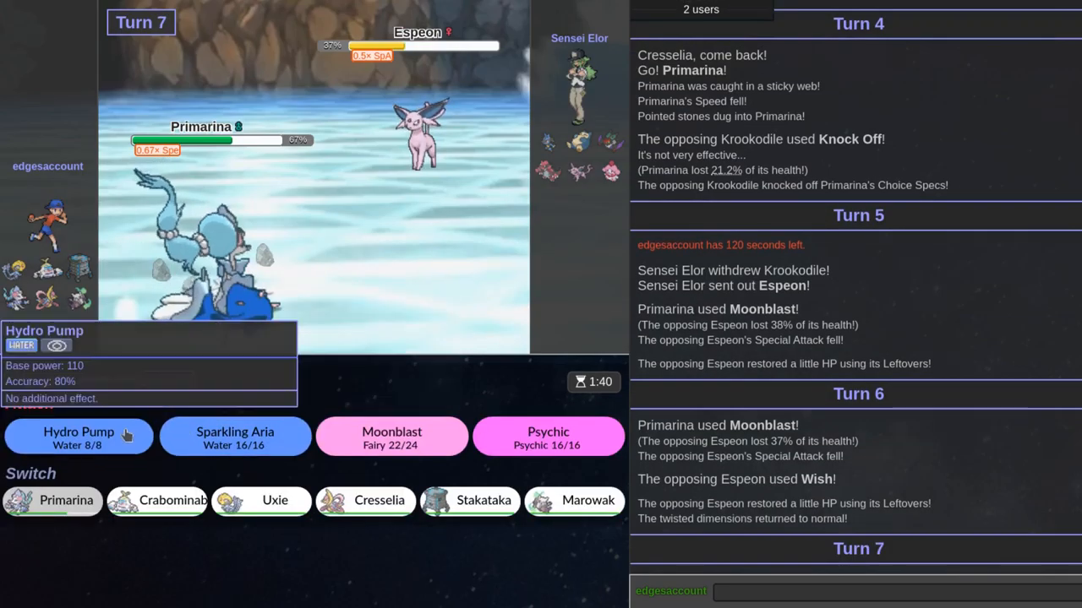
{"action": "mouse_move", "coordinate": [610, 142]}
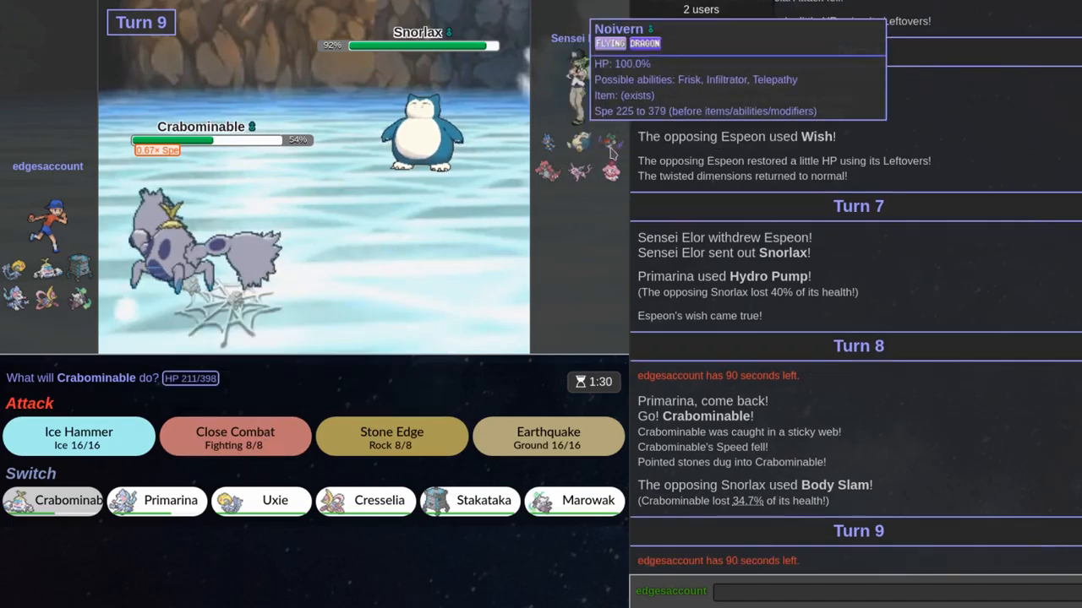
{"action": "mouse_move", "coordinate": [548, 173]}
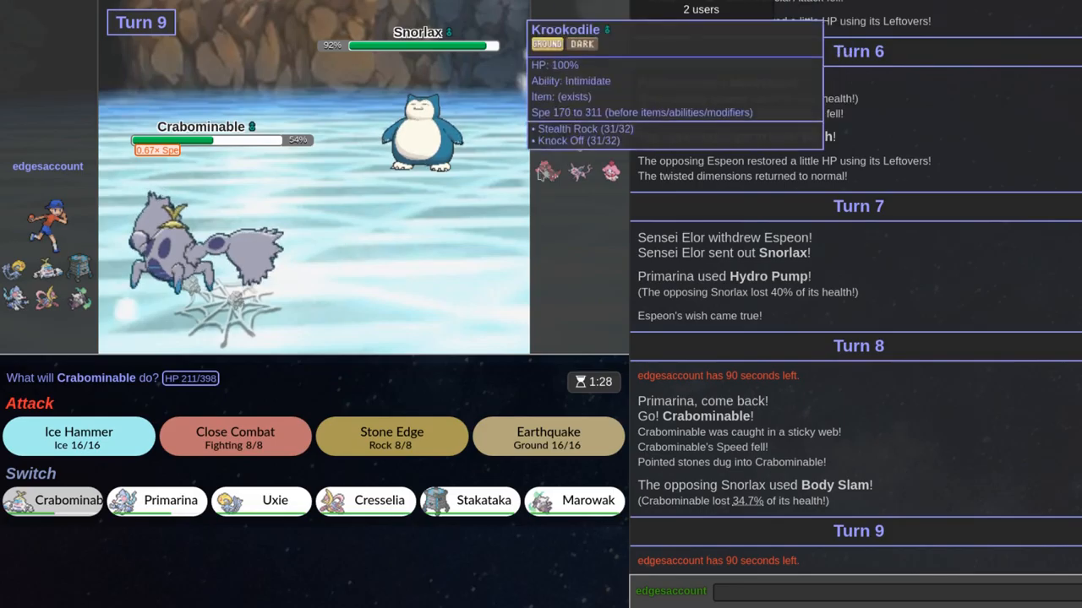
{"action": "mouse_move", "coordinate": [595, 135]}
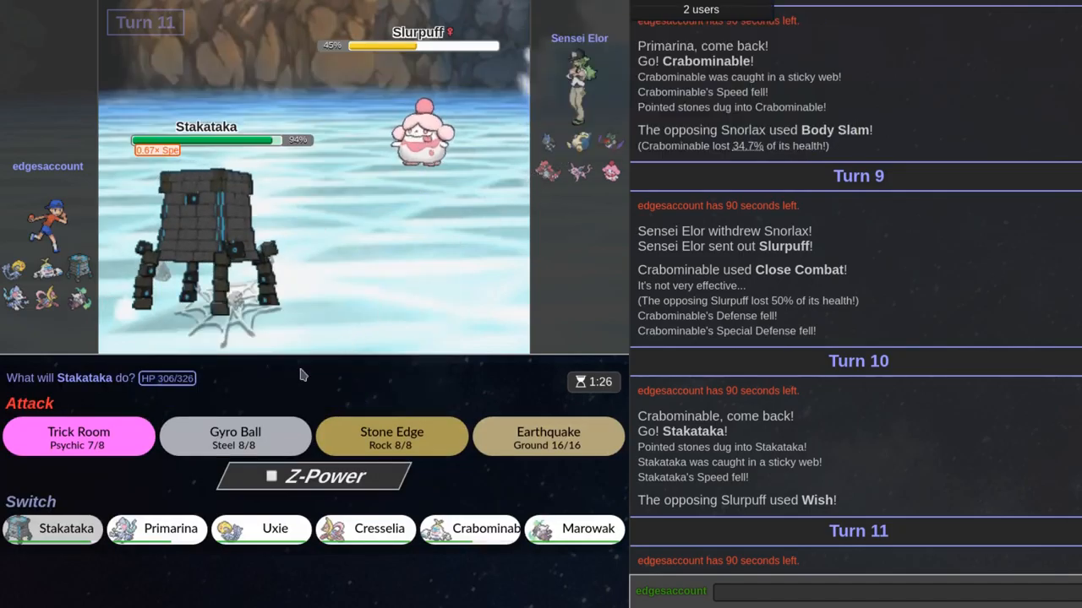
Step: Set Trick Room with Stakataka, Ice Beam Krookodile with Cresselia, then heal with Moonlight
{"action": "left_click", "coordinate": [78, 436]}
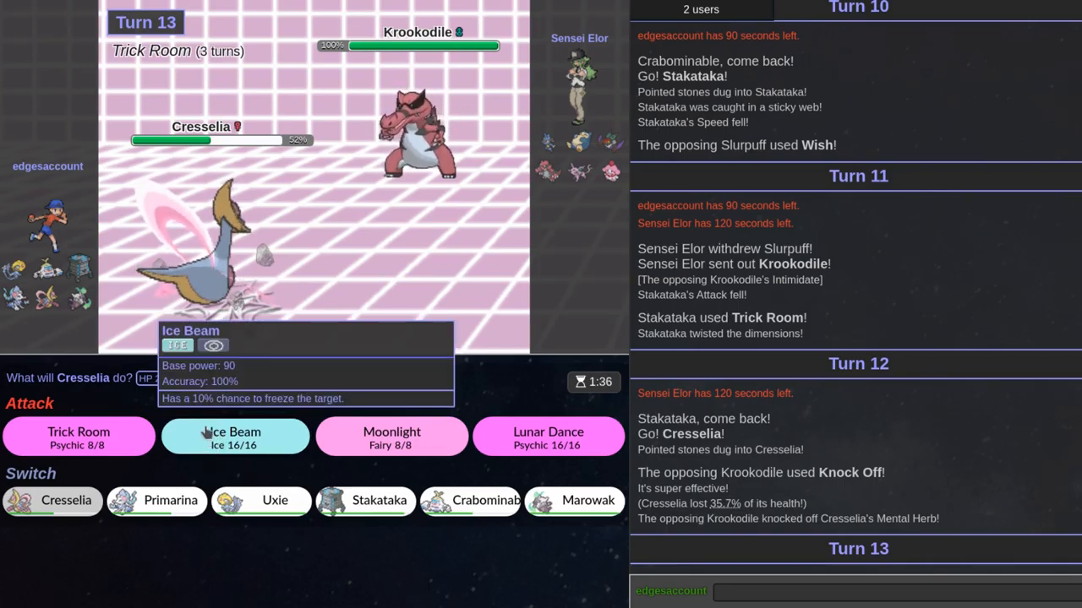
{"action": "left_click", "coordinate": [234, 436]}
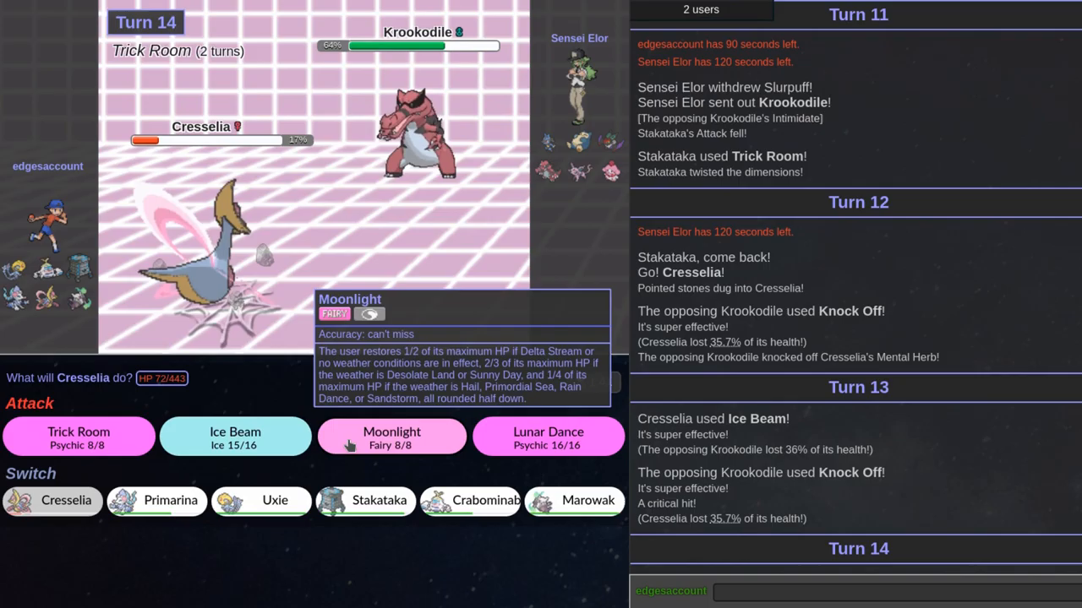
{"action": "left_click", "coordinate": [392, 436]}
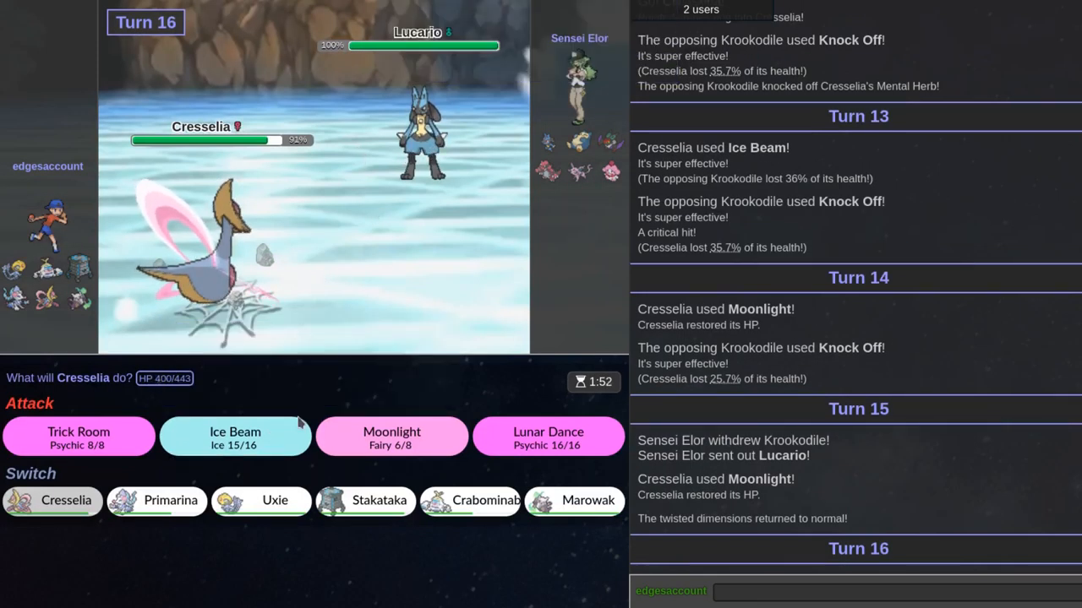
Step: Set Trick Room with Cresselia against Lucario, then switch out to Stakataka
{"action": "left_click", "coordinate": [78, 436]}
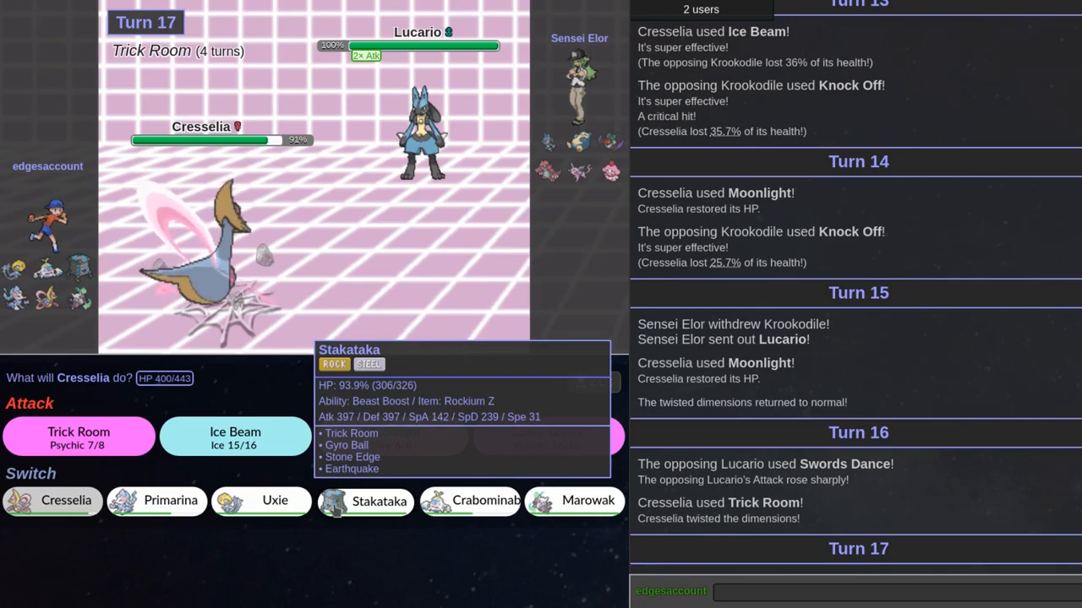
{"action": "left_click", "coordinate": [378, 500]}
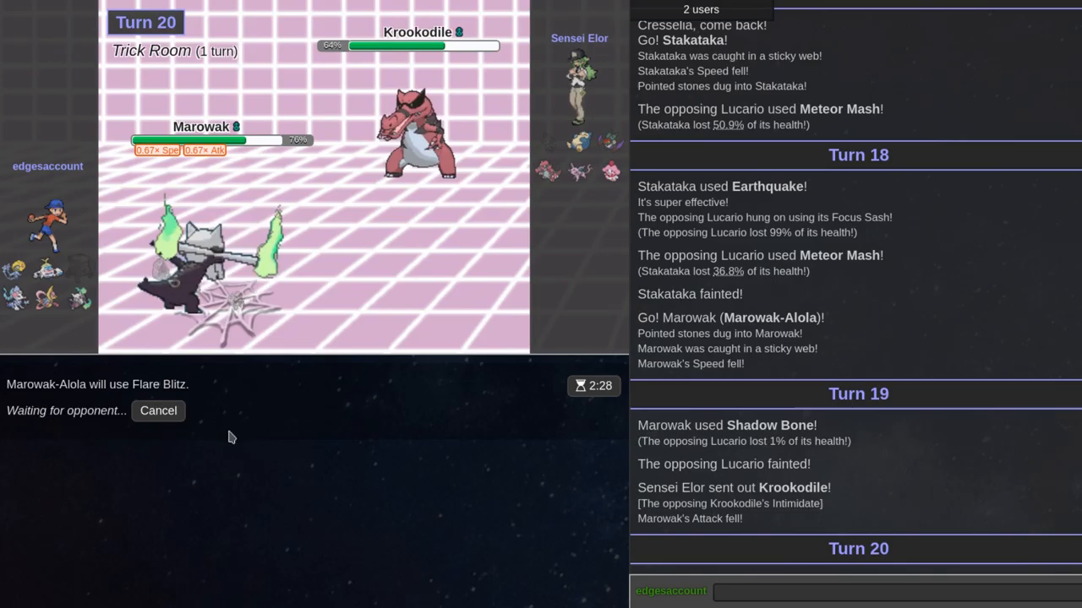
{"action": "mouse_move", "coordinate": [247, 419]}
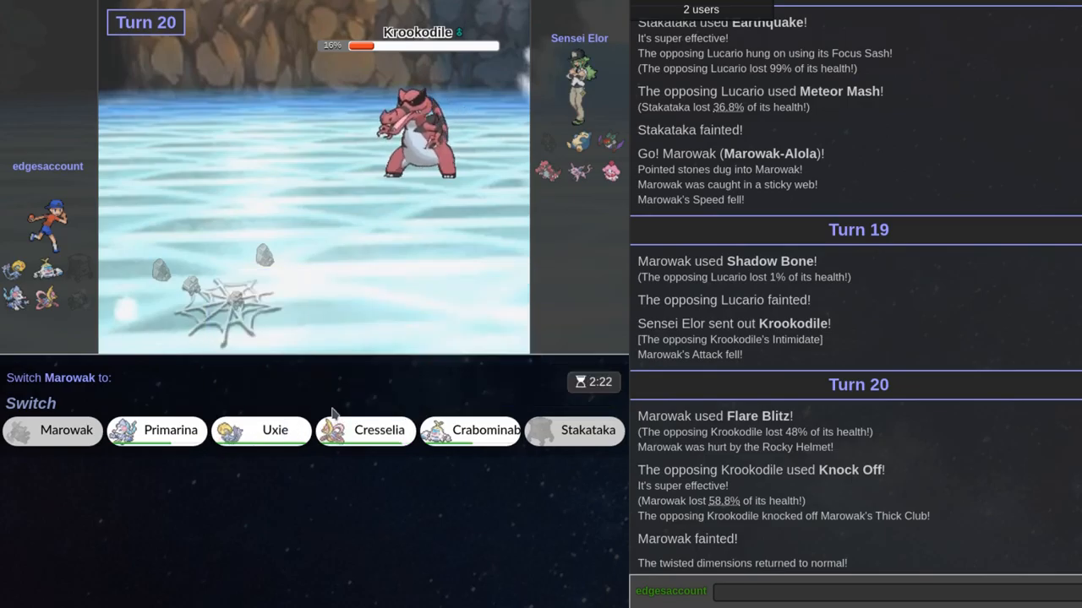
{"action": "mouse_move", "coordinate": [582, 173]}
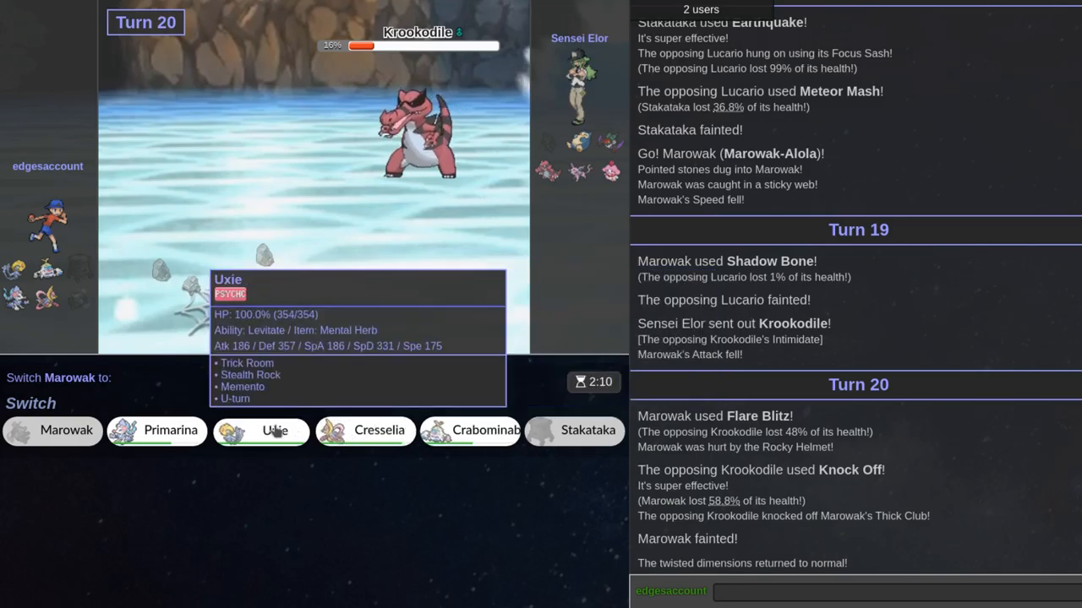
Step: Send in Cresselia to replace the fainted Marowak
{"action": "left_click", "coordinate": [365, 431]}
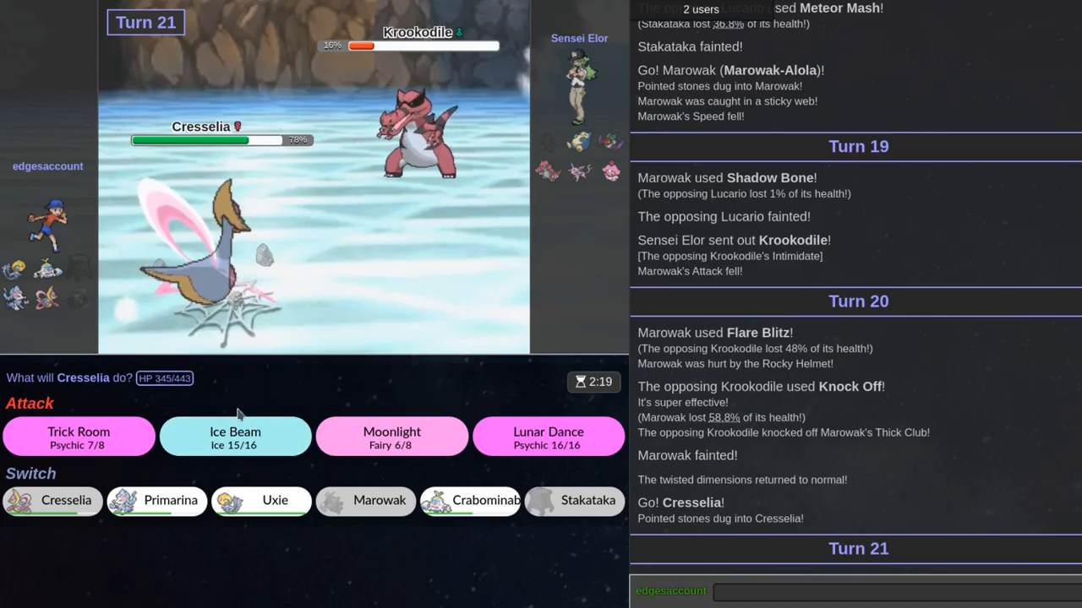
Step: Have Cresselia set up Trick Room on turn 21
{"action": "left_click", "coordinate": [78, 436]}
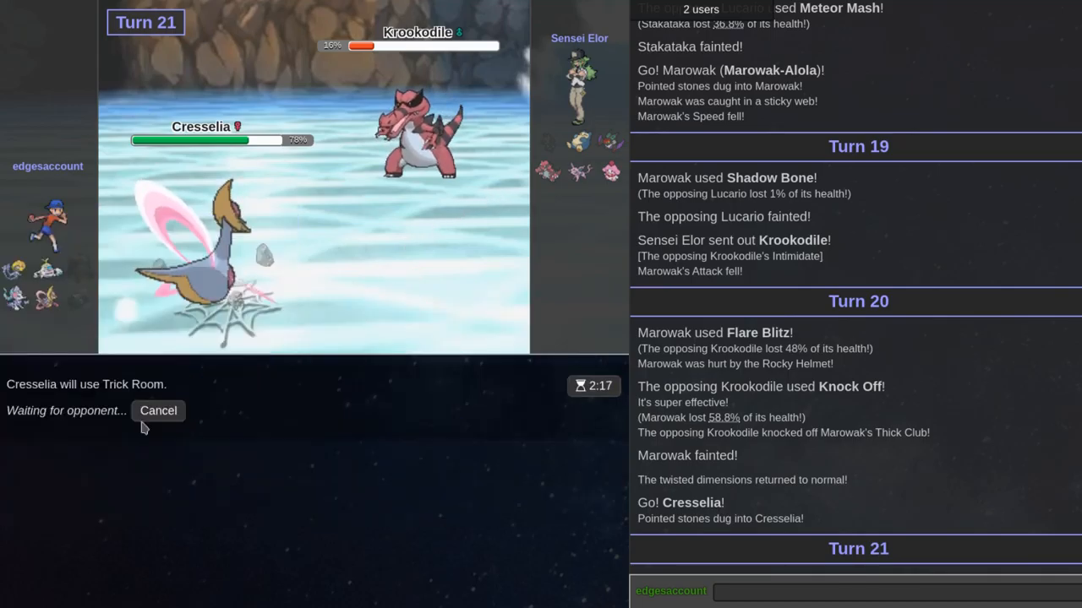
{"action": "mouse_move", "coordinate": [186, 379]}
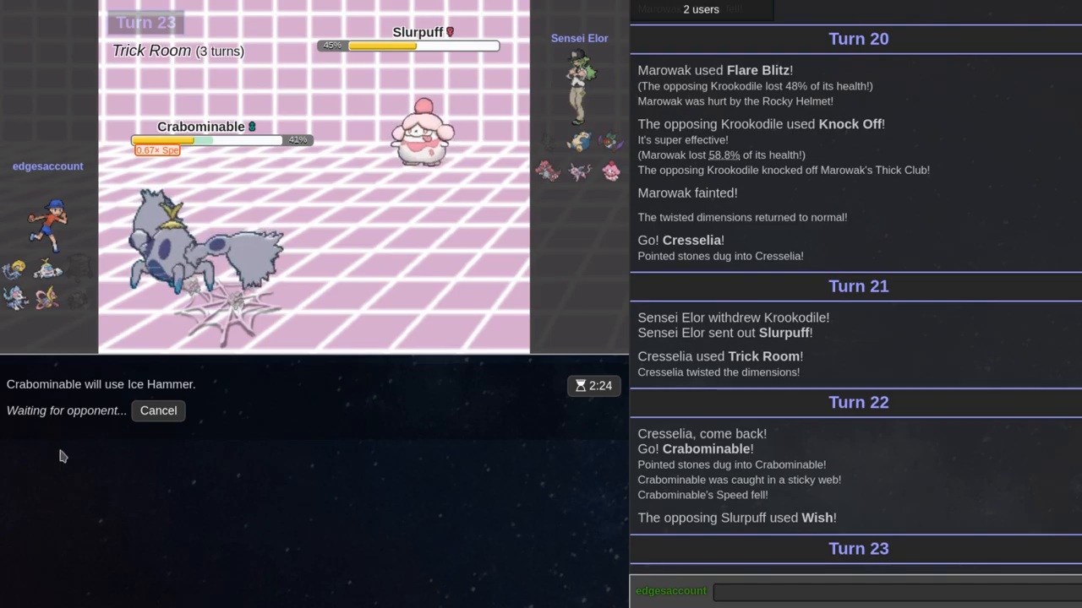
{"action": "mouse_move", "coordinate": [183, 376]}
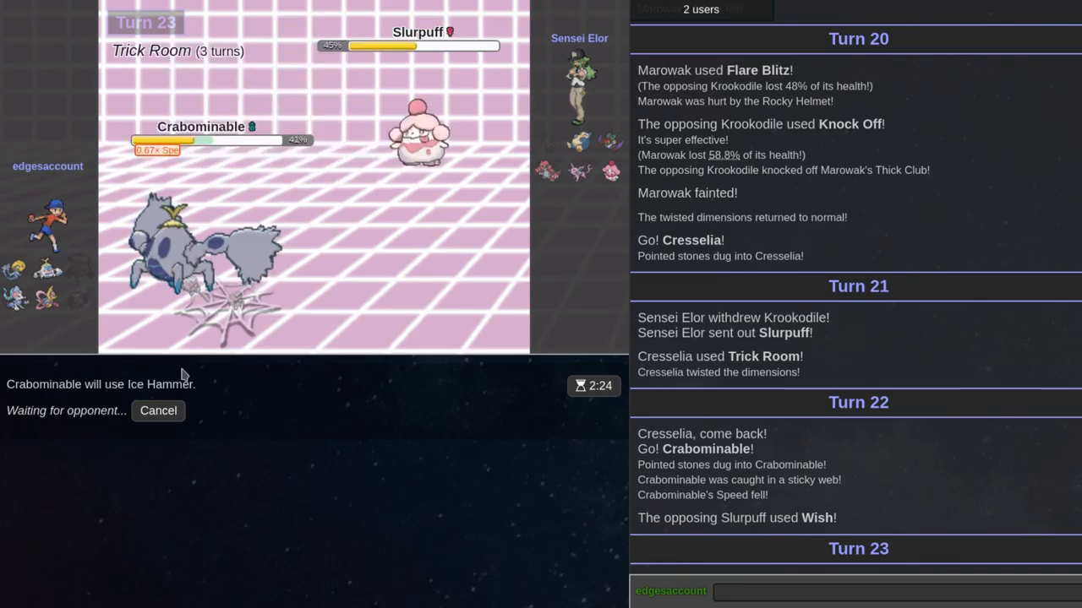
{"action": "mouse_move", "coordinate": [321, 316]}
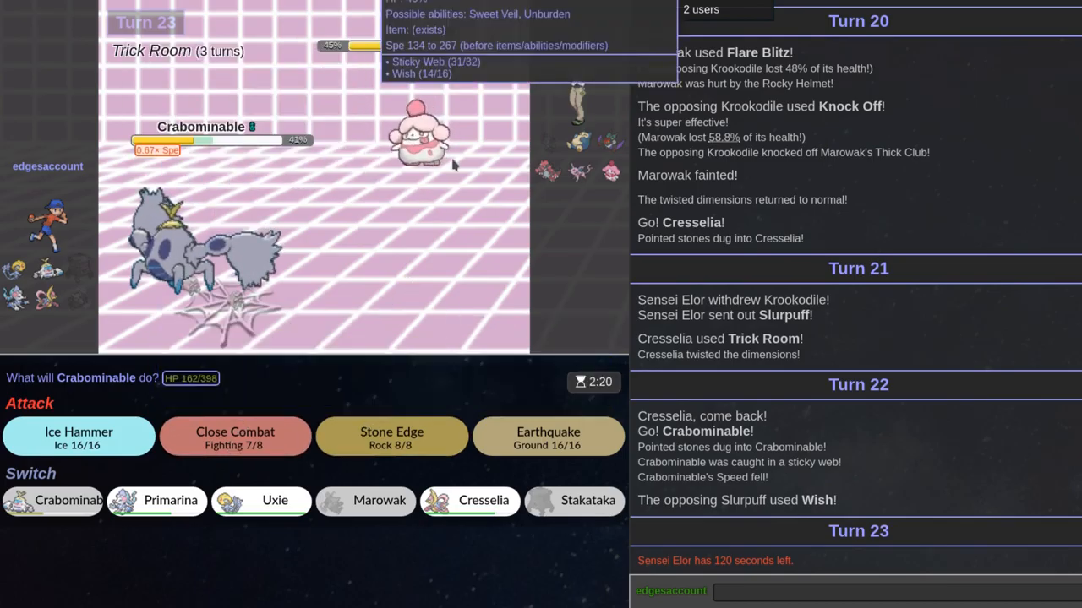
Step: Use Crabominable's Close Combat on turns 23, 24 and 25, knocking out Snorlax, Slurpuff and Espeon
{"action": "left_click", "coordinate": [234, 436]}
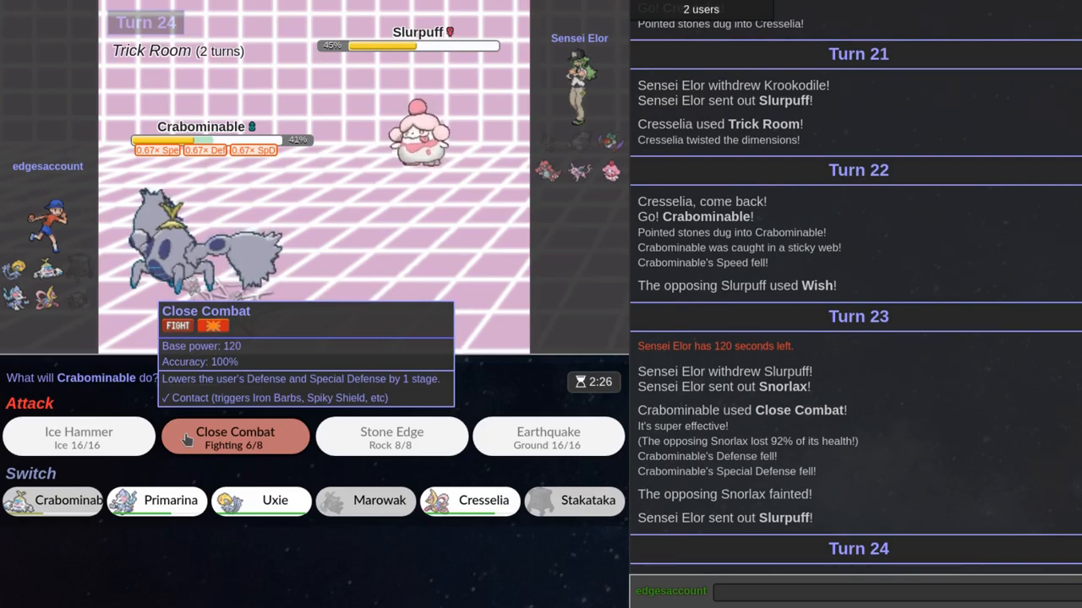
{"action": "left_click", "coordinate": [233, 436]}
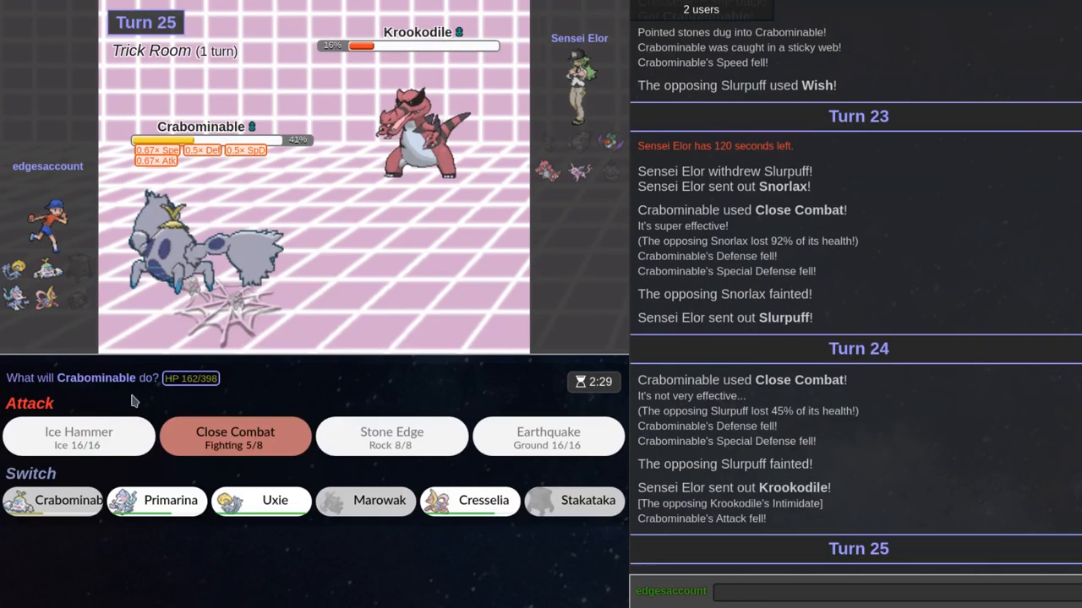
{"action": "left_click", "coordinate": [235, 436]}
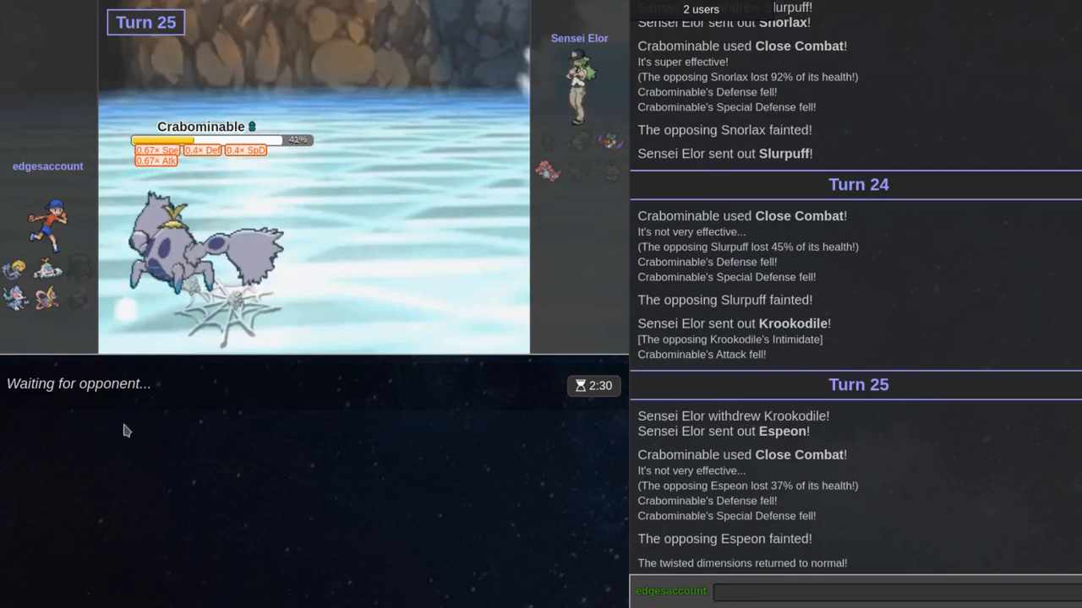
{"action": "mouse_move", "coordinate": [355, 409]}
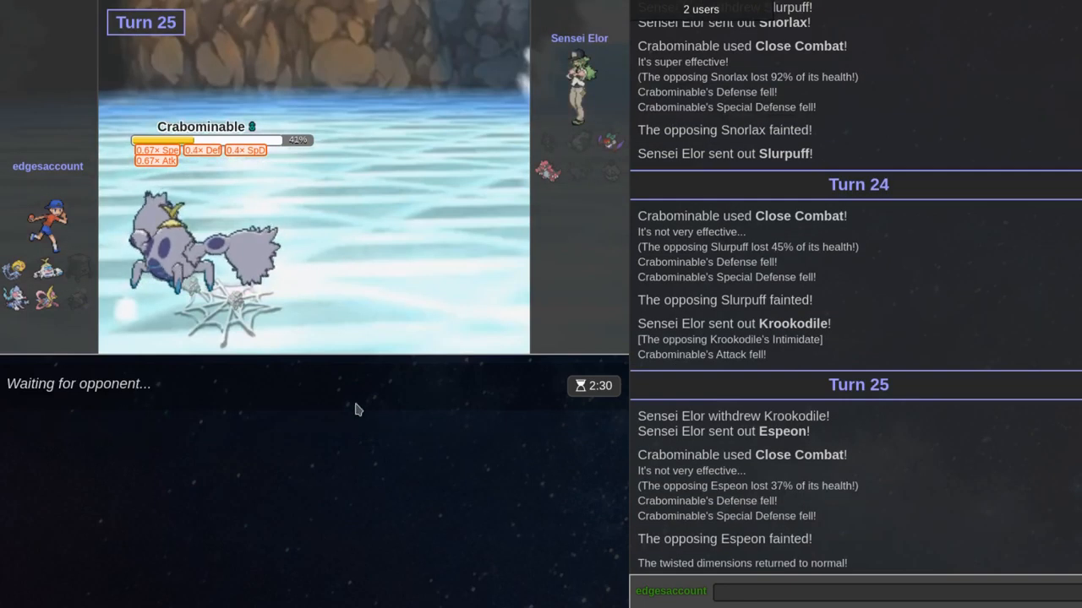
{"action": "mouse_move", "coordinate": [588, 144]}
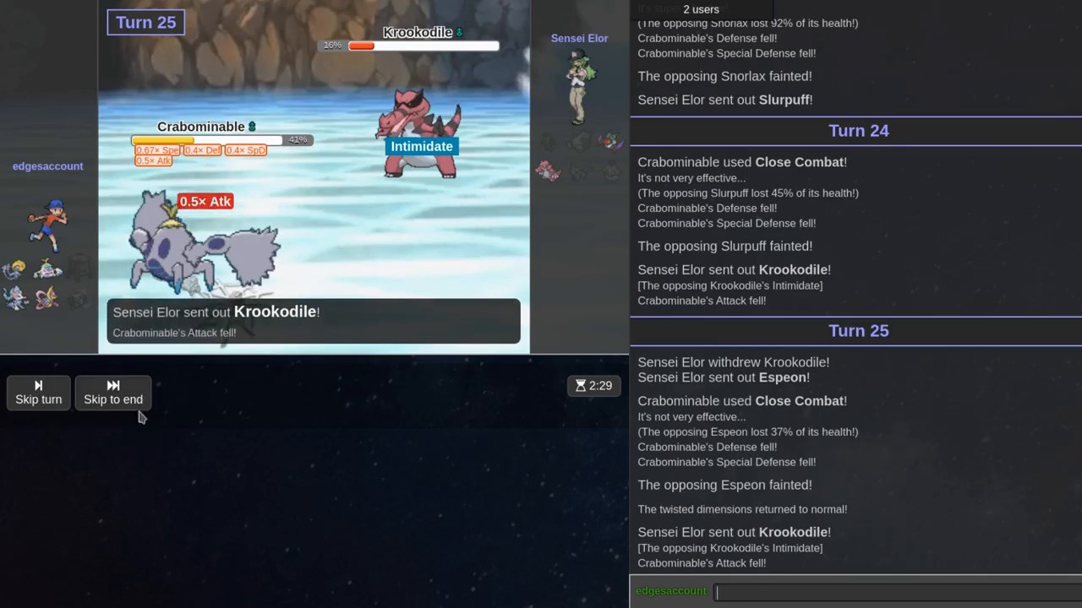
Step: Skip the turn animations and choose Cresselia's move for turn 27
{"action": "left_click", "coordinate": [37, 392]}
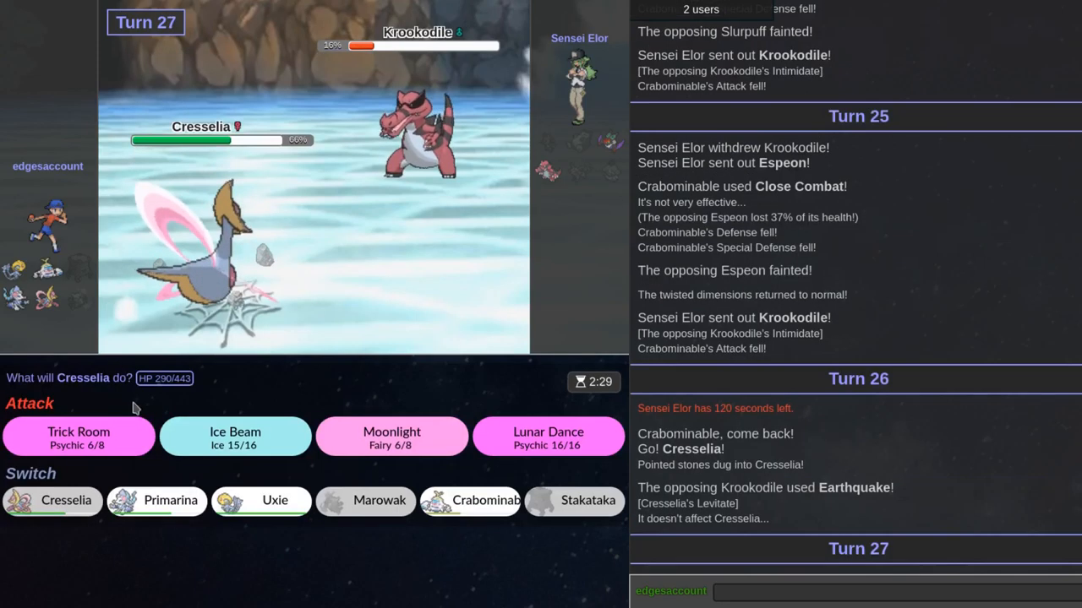
{"action": "left_click", "coordinate": [78, 436]}
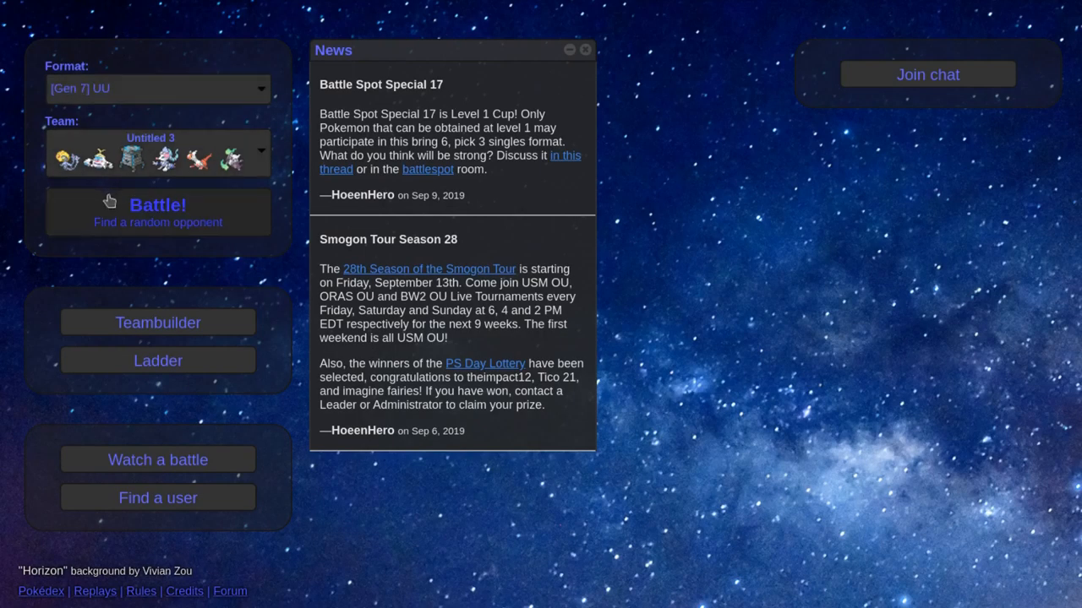
Step: Search for a random rated Gen 7 UU opponent
{"action": "left_click", "coordinate": [157, 205]}
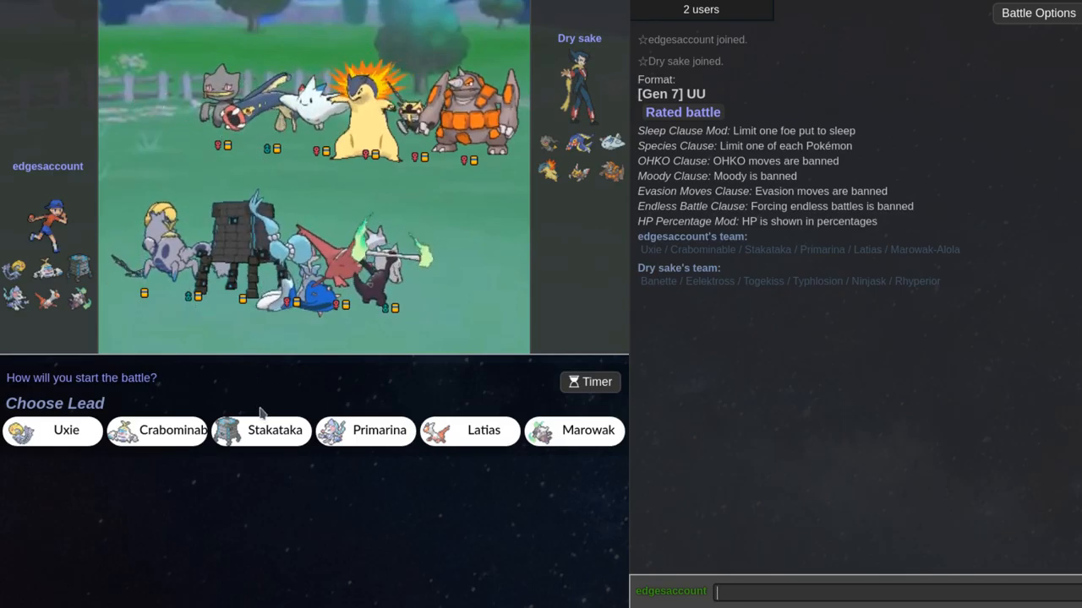
{"action": "mouse_move", "coordinate": [469, 431]}
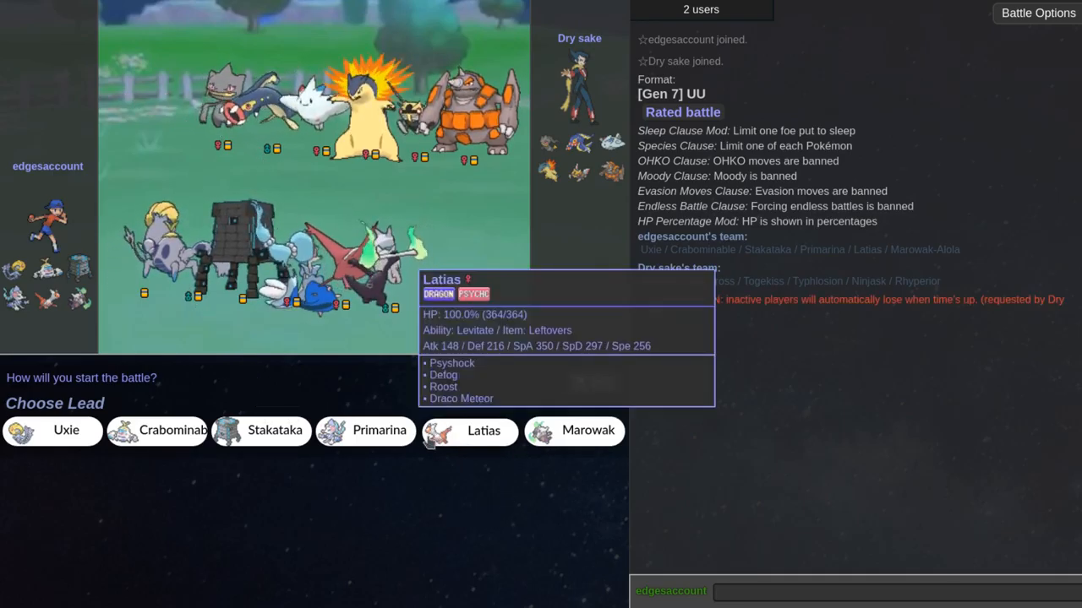
{"action": "mouse_move", "coordinate": [588, 431]}
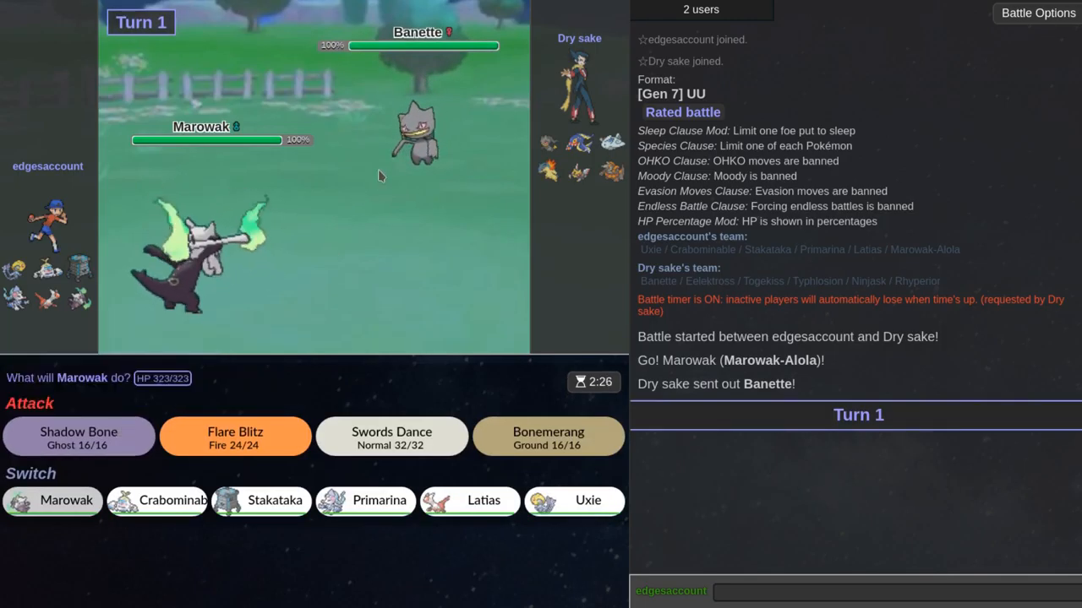
{"action": "mouse_move", "coordinate": [414, 127]}
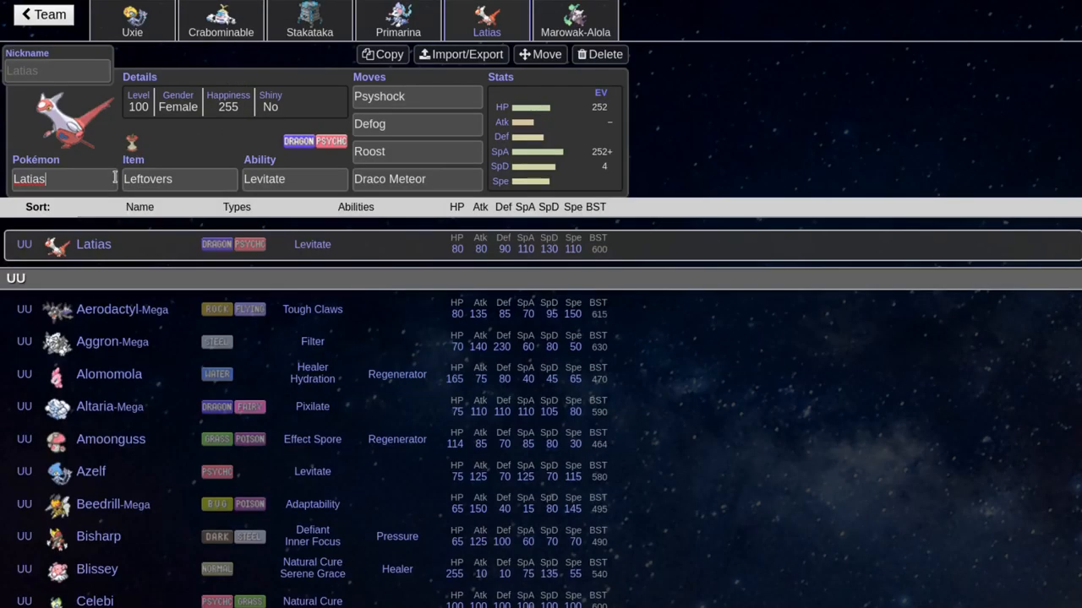
Step: Replace Latias with Togekiss and give it Roost among its moves
{"action": "type", "text": "tog"}
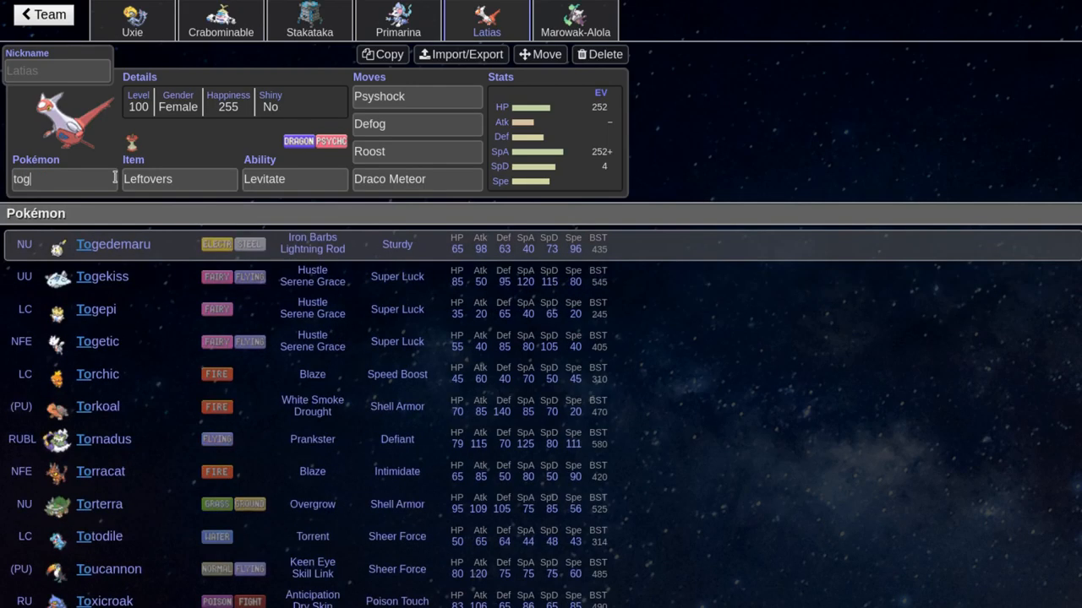
{"action": "left_click", "coordinate": [101, 278]}
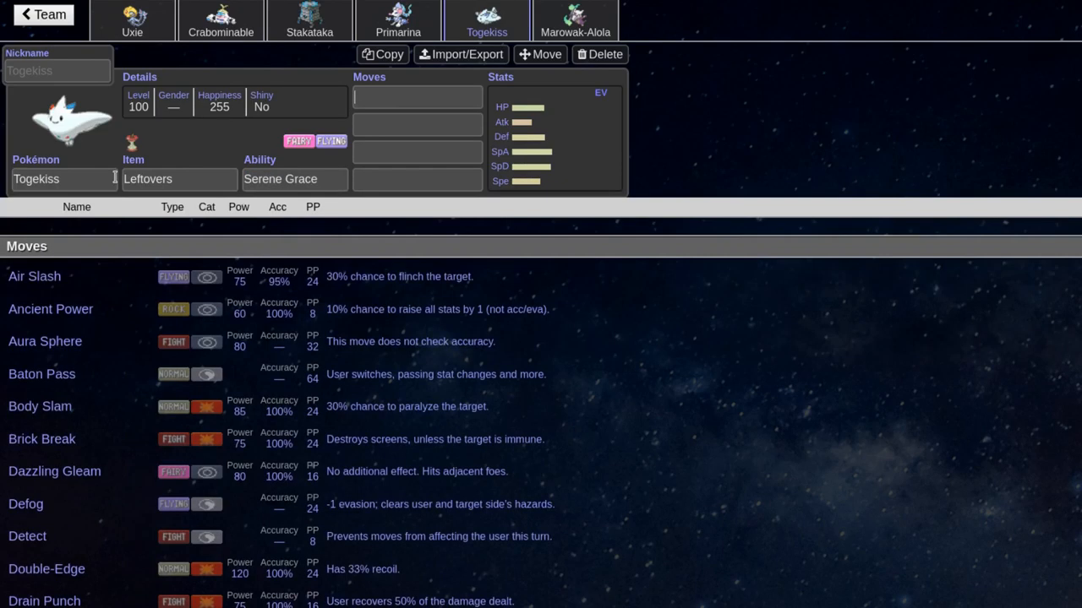
{"action": "type", "text": "roost"}
{"action": "left_click", "coordinate": [417, 123]}
{"action": "type", "text": "Defog"}
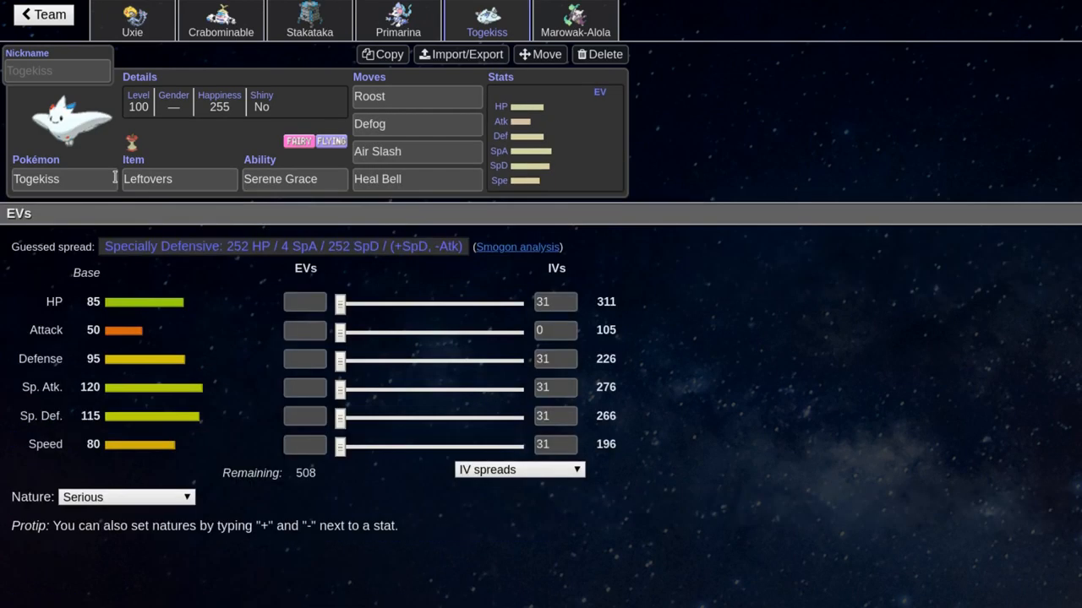
Step: Apply the suggested specially defensive spread and lower Special Defense EVs to 160
{"action": "left_click", "coordinate": [284, 247]}
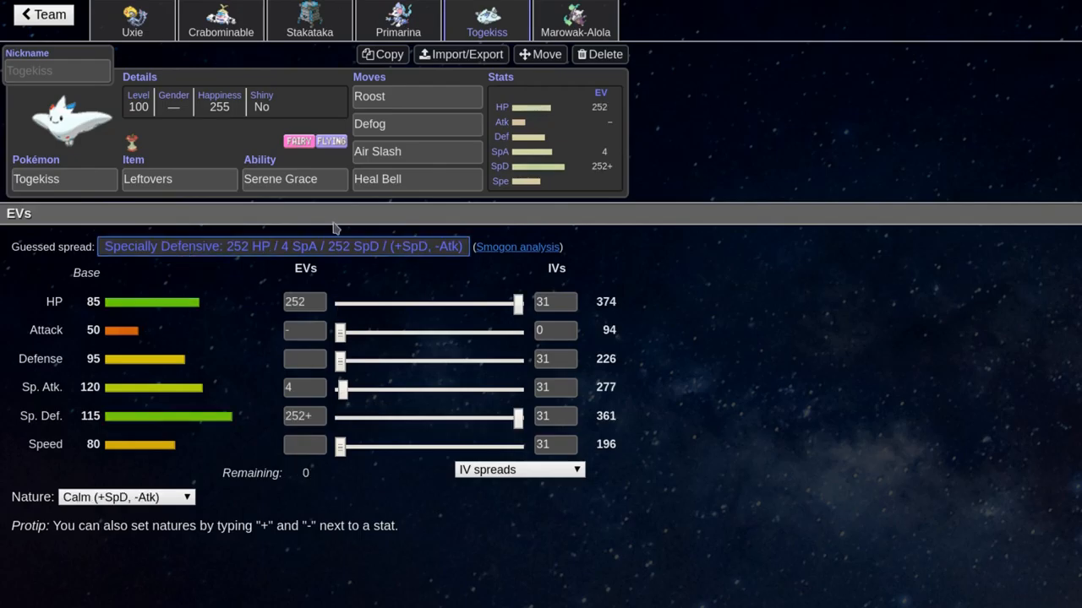
{"action": "left_click_drag", "start_coordinate": [517, 415], "coordinate": [453, 415]}
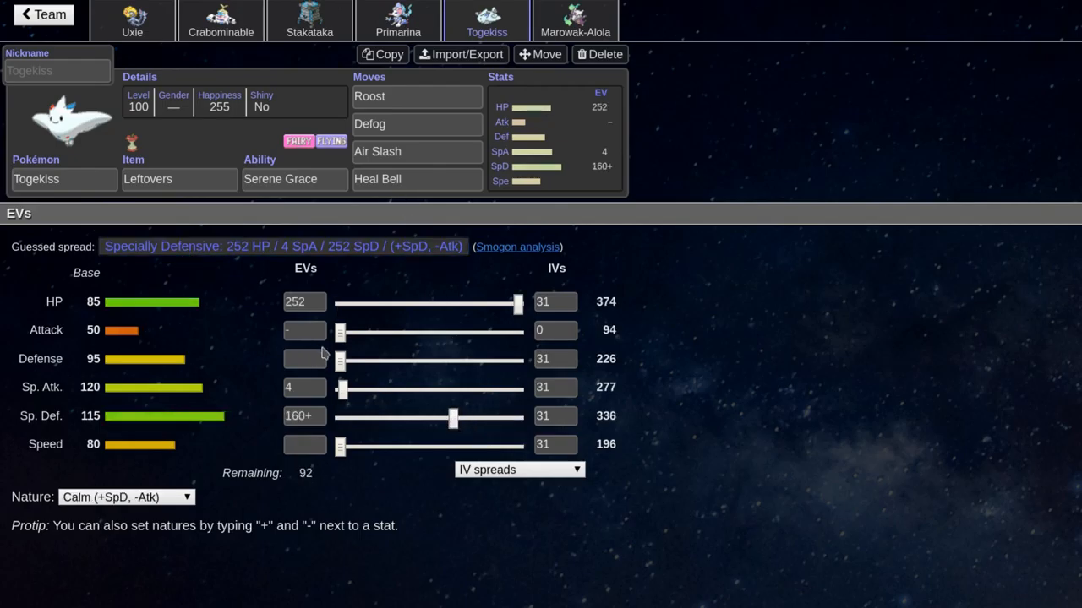
{"action": "left_click", "coordinate": [41, 14]}
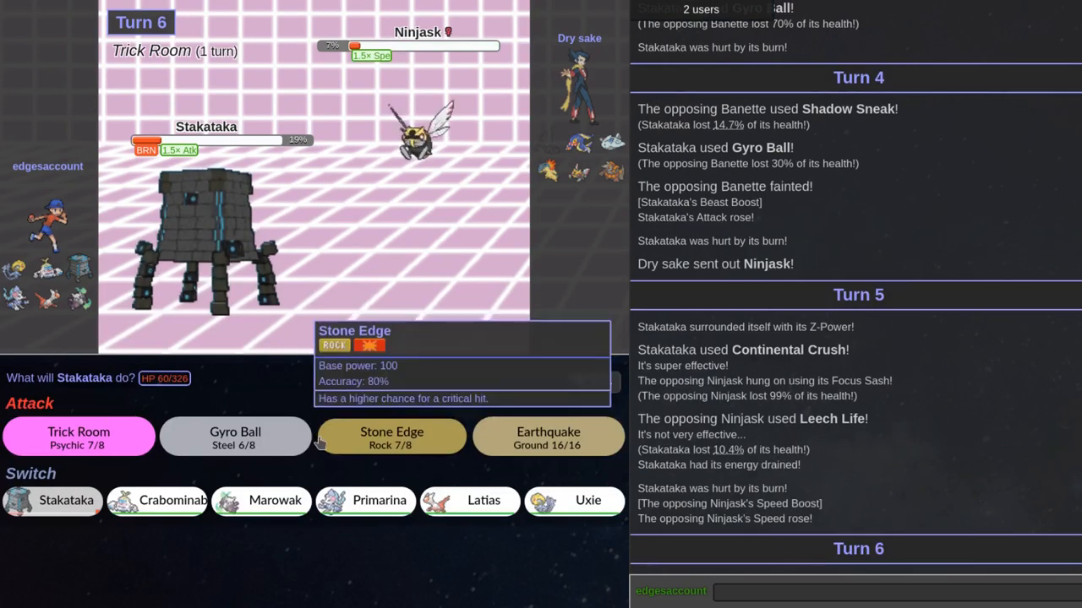
{"action": "mouse_move", "coordinate": [235, 436]}
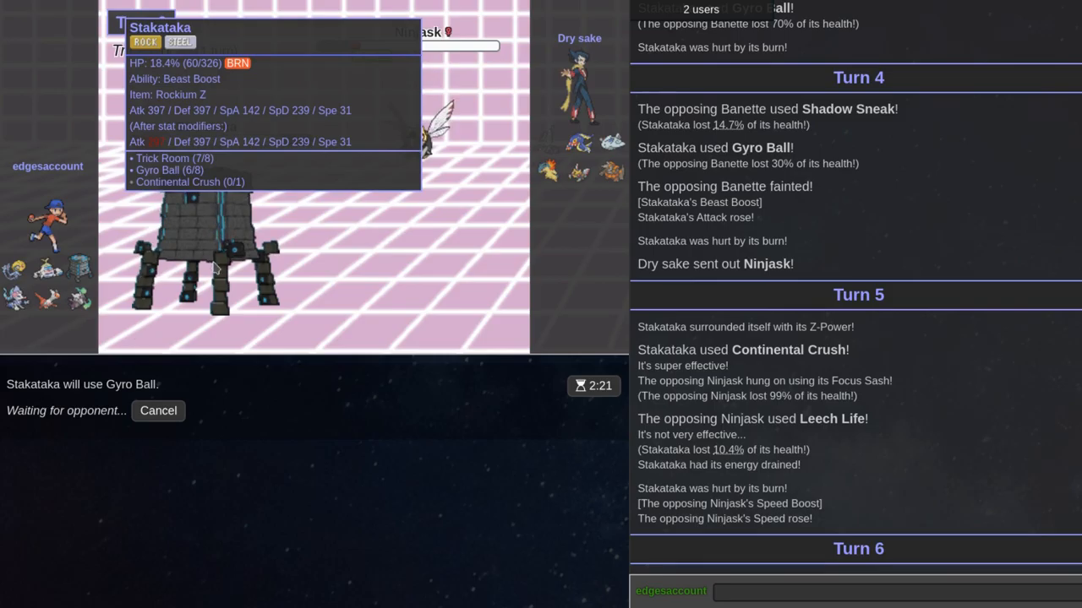
{"action": "mouse_move", "coordinate": [270, 184]}
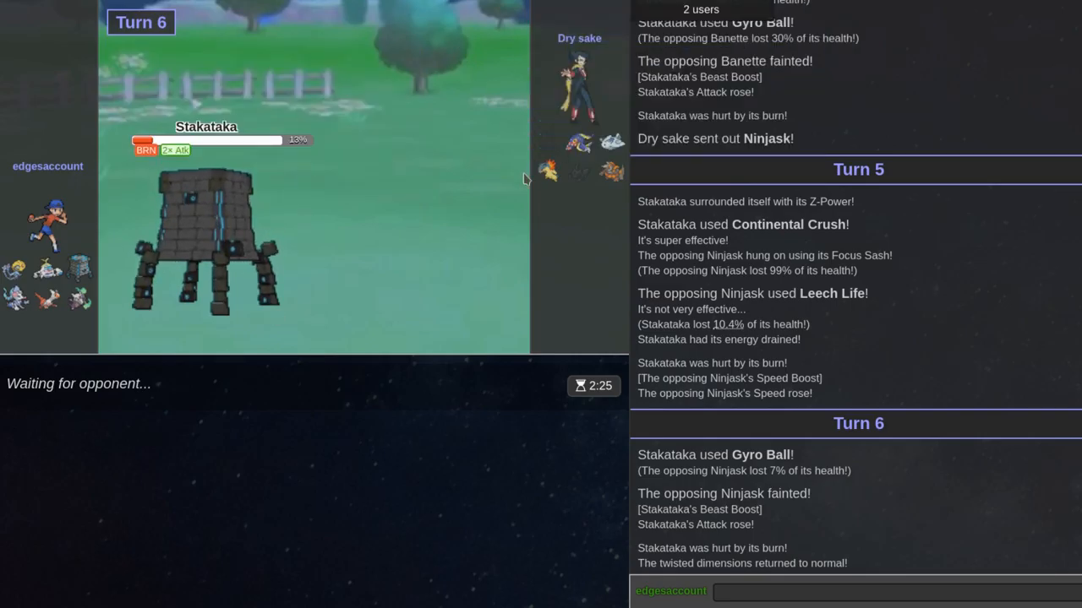
{"action": "mouse_move", "coordinate": [578, 88]}
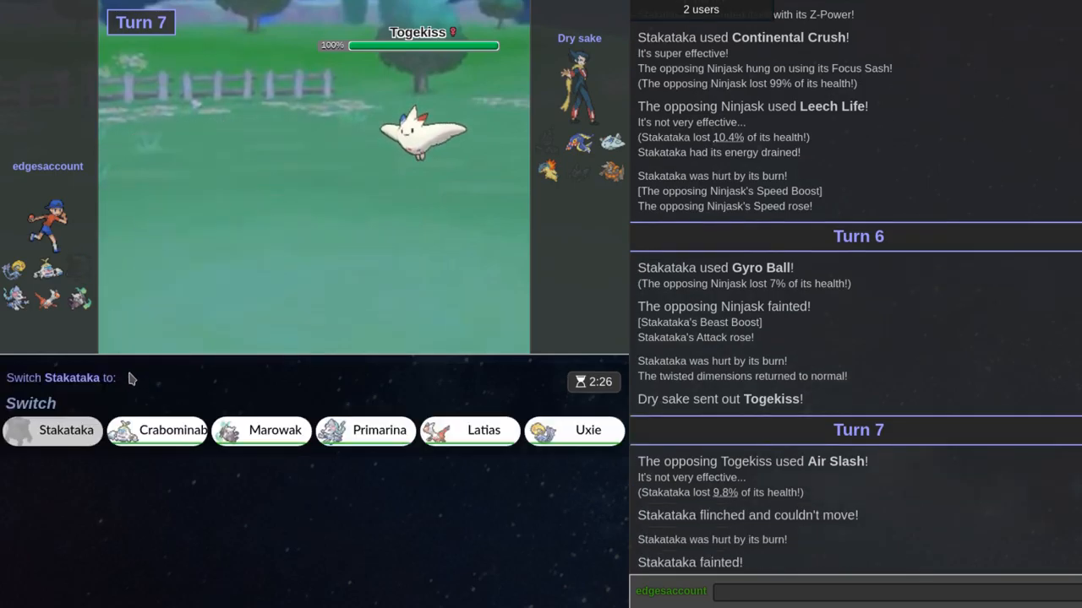
{"action": "mouse_move", "coordinate": [575, 430]}
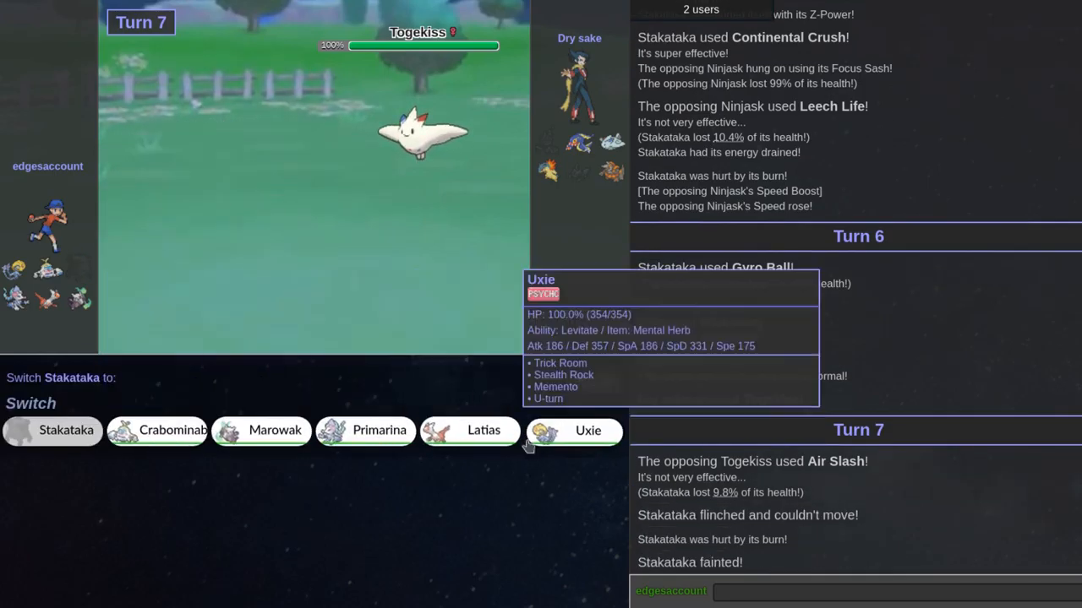
Step: Send in Uxie after Stakataka faints, then pick Crabominable's attack against Typhlosion
{"action": "left_click", "coordinate": [588, 431]}
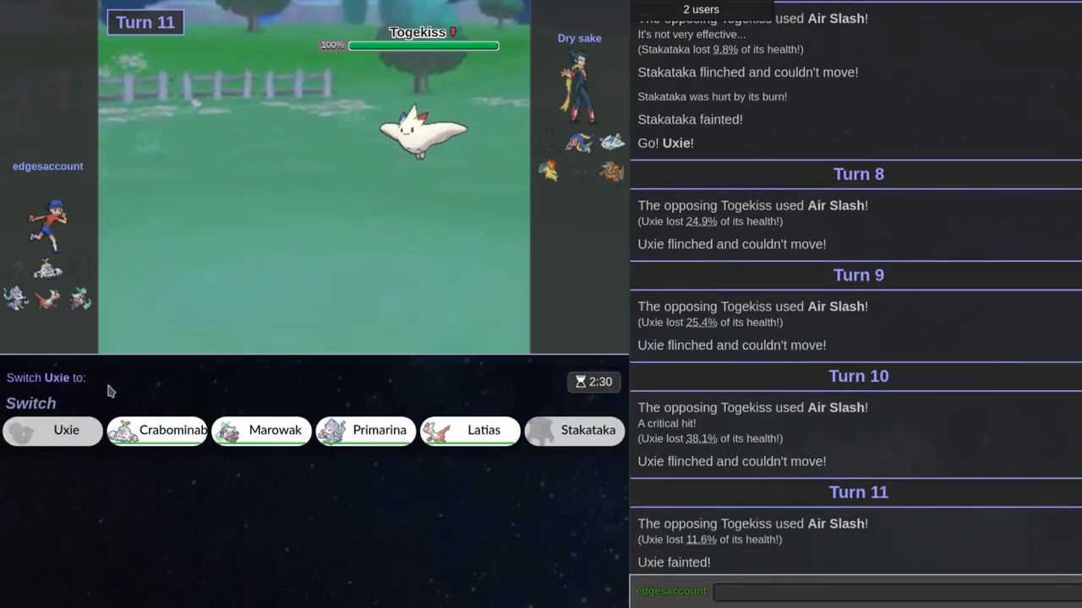
{"action": "mouse_move", "coordinate": [155, 431]}
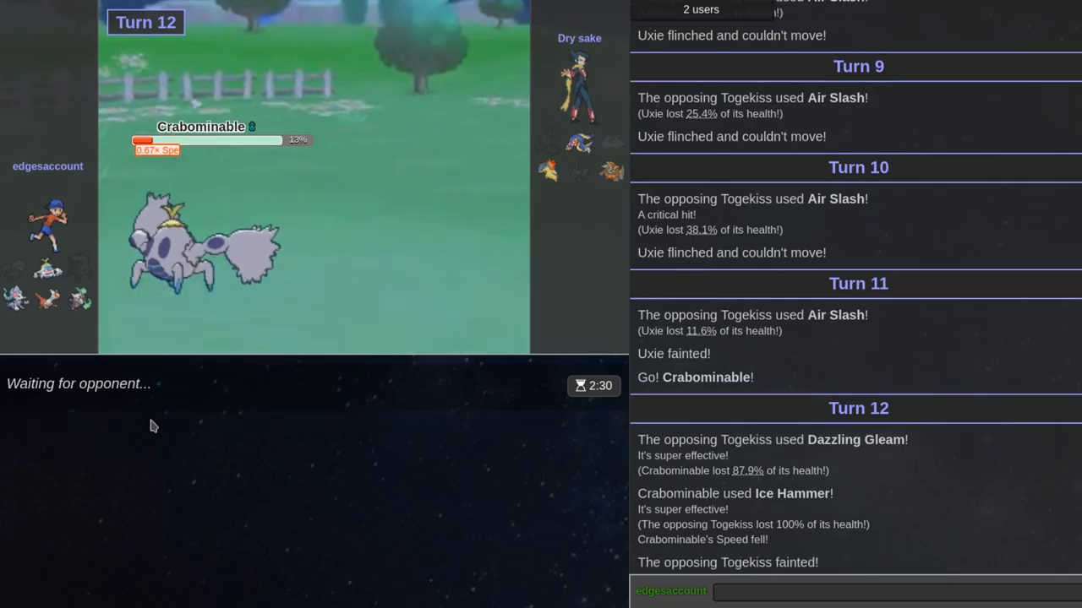
{"action": "mouse_move", "coordinate": [304, 284]}
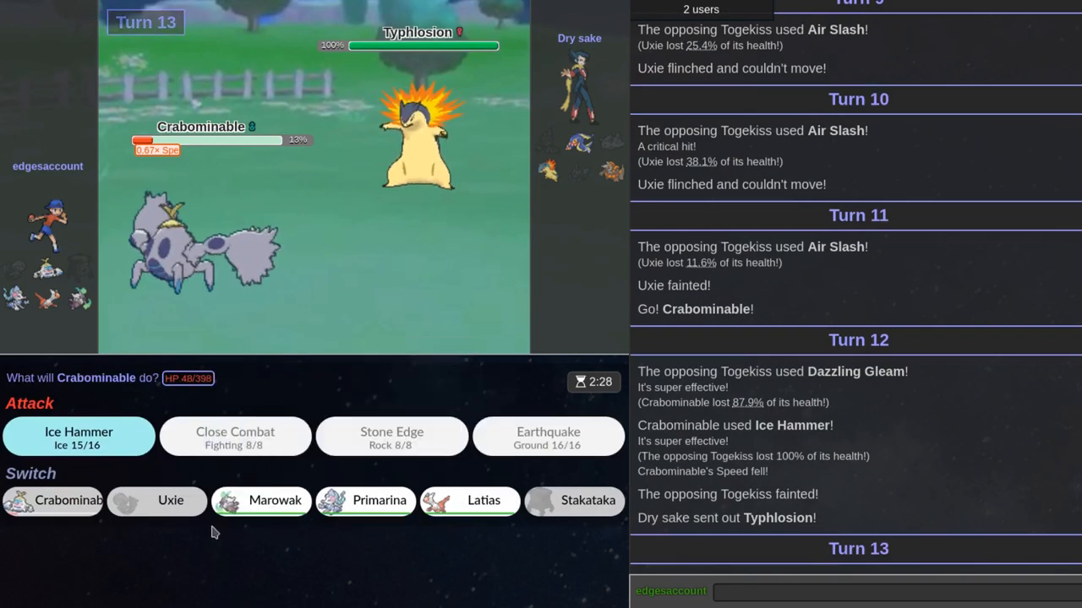
{"action": "left_click", "coordinate": [78, 436]}
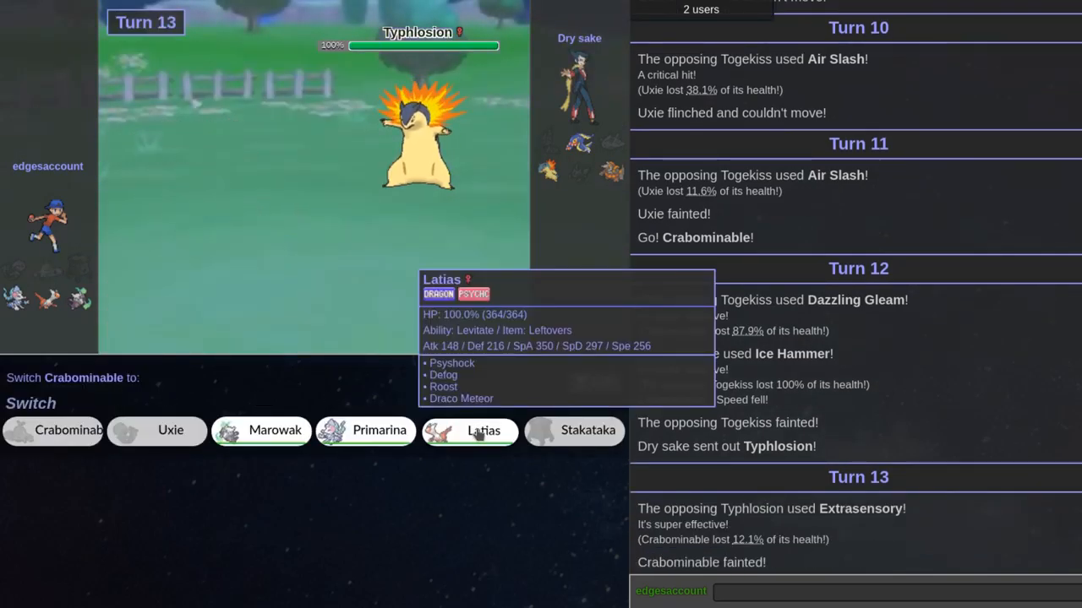
Step: Bring in Latias, attack with Psyshock, heal with Roost, and skip the animations
{"action": "left_click", "coordinate": [484, 431]}
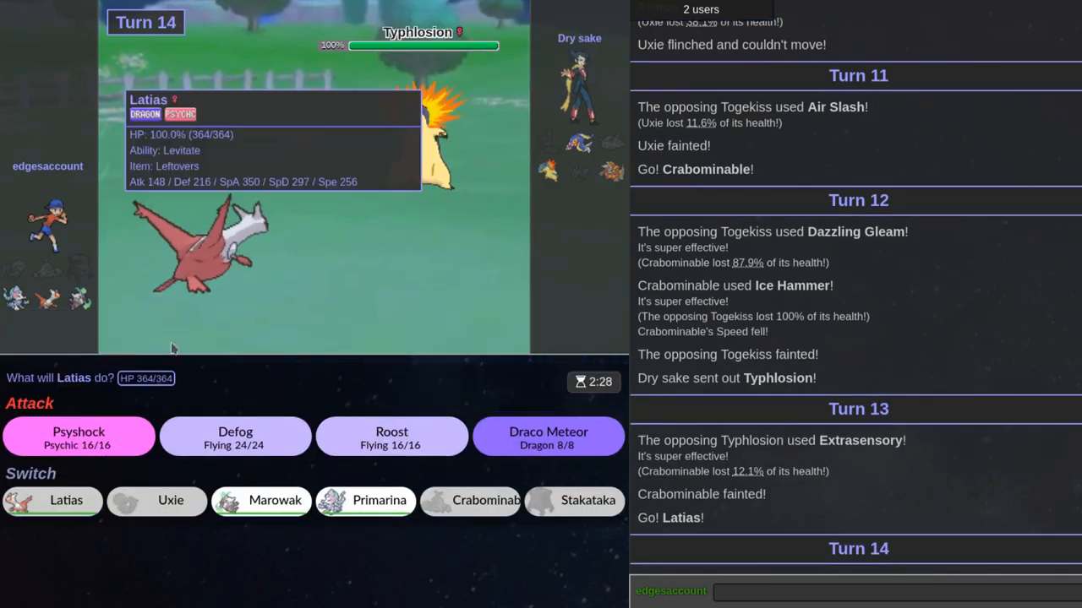
{"action": "left_click", "coordinate": [77, 436]}
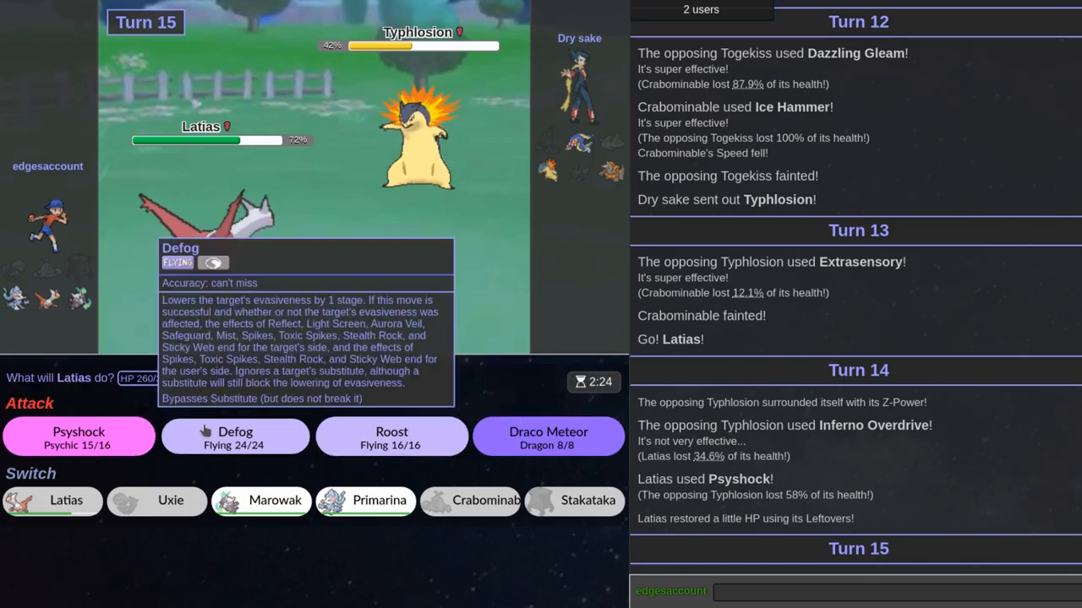
{"action": "left_click", "coordinate": [391, 436]}
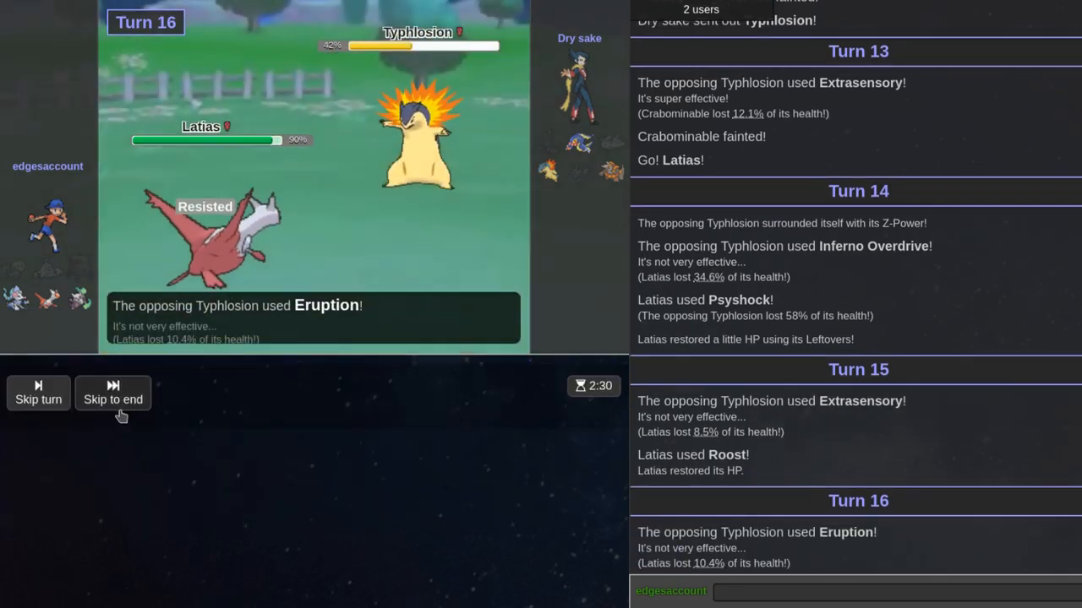
{"action": "left_click", "coordinate": [37, 399]}
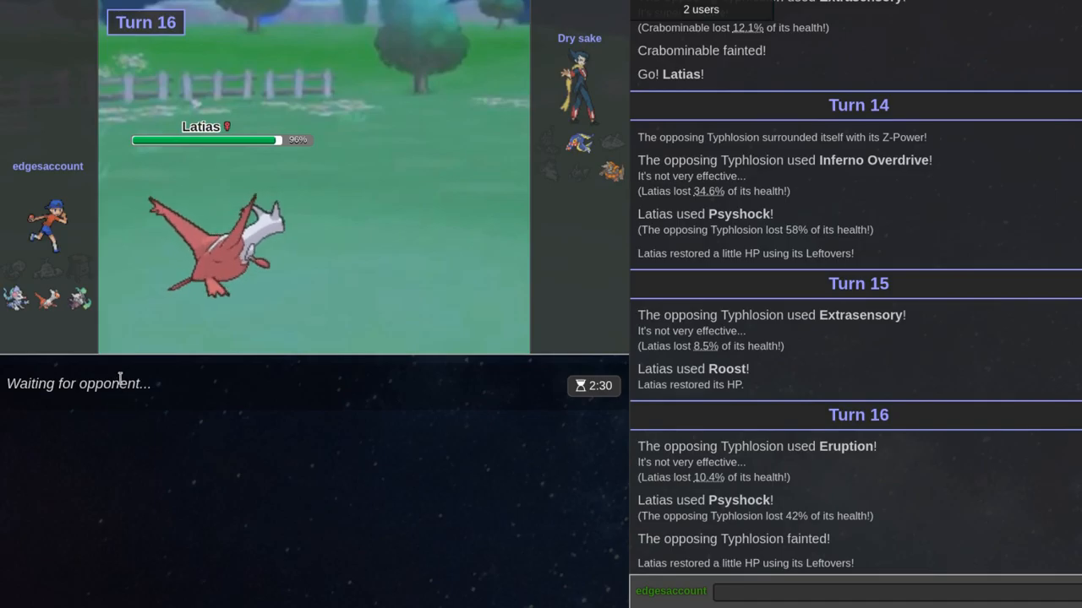
{"action": "mouse_move", "coordinate": [118, 532]}
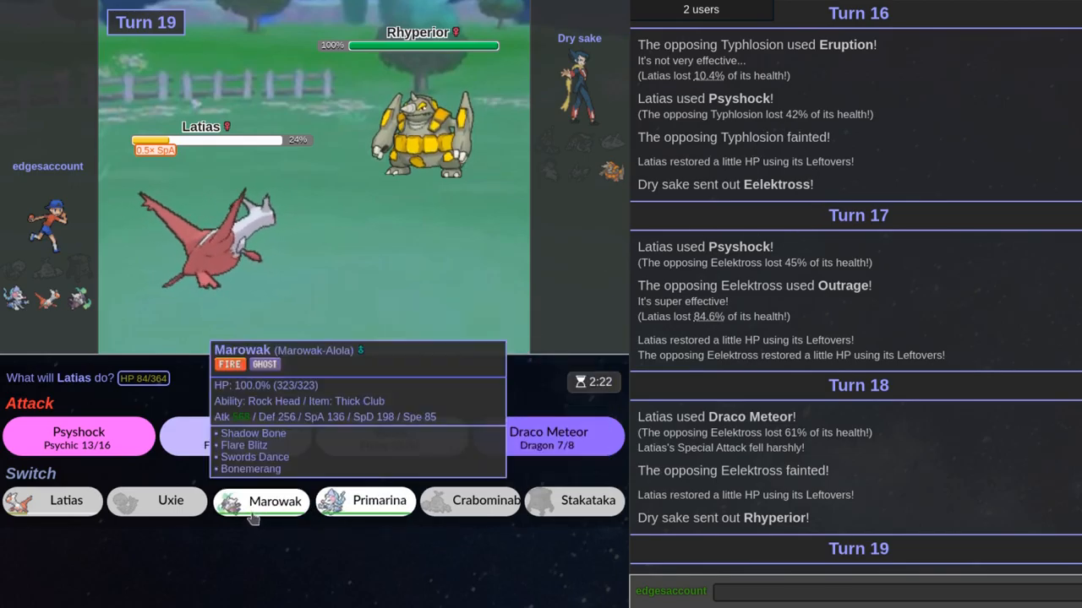
Step: Switch to Marowak for Swords Dance, finish Rhyperior with Primarina's Sparkling Aria, and return to the main menu
{"action": "left_click", "coordinate": [274, 501]}
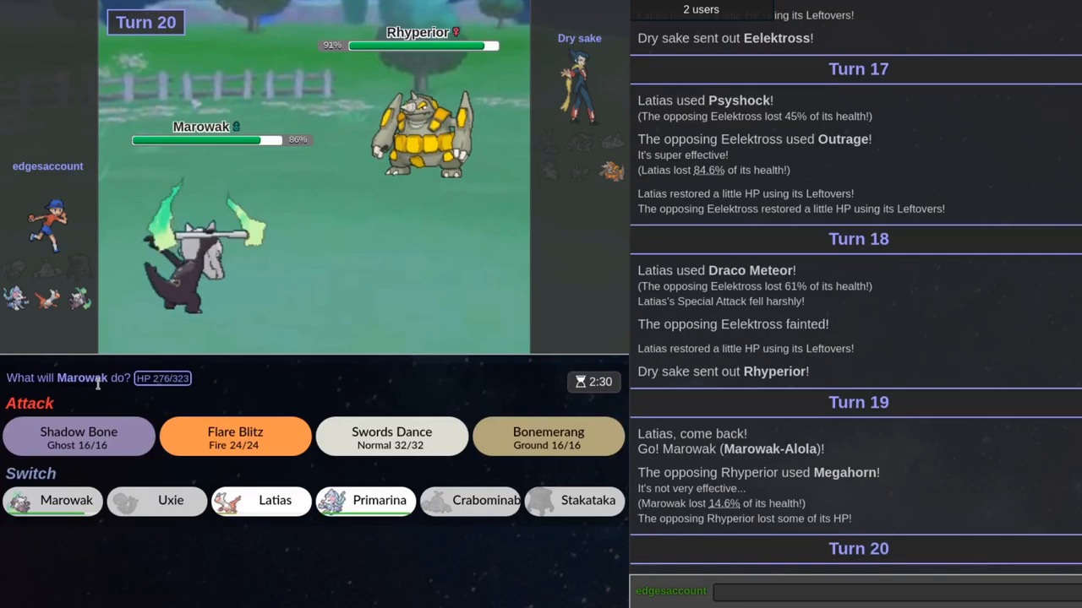
{"action": "left_click", "coordinate": [392, 436]}
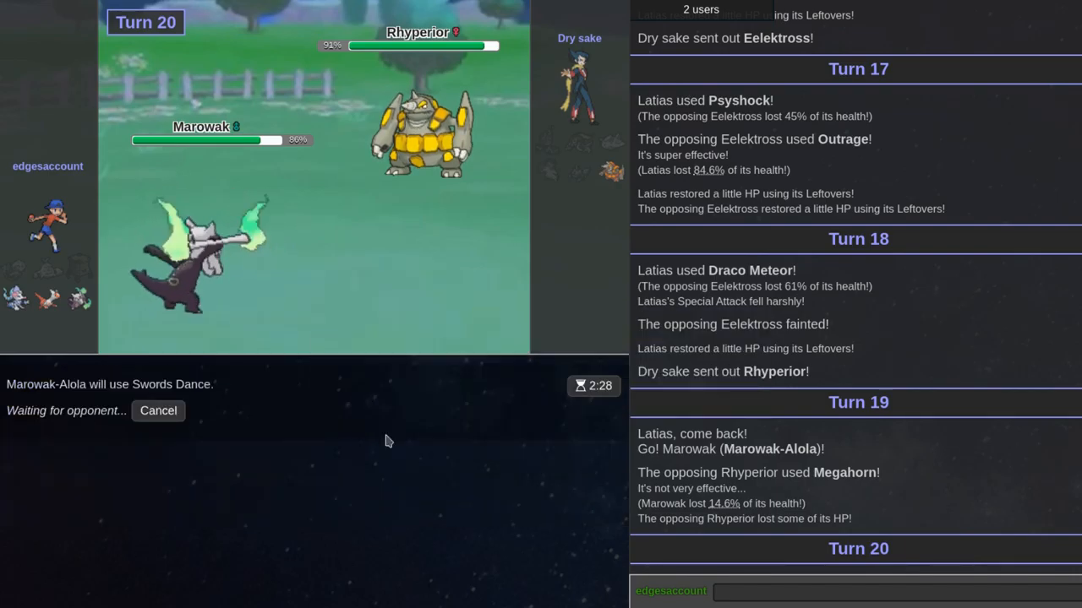
{"action": "mouse_move", "coordinate": [347, 453]}
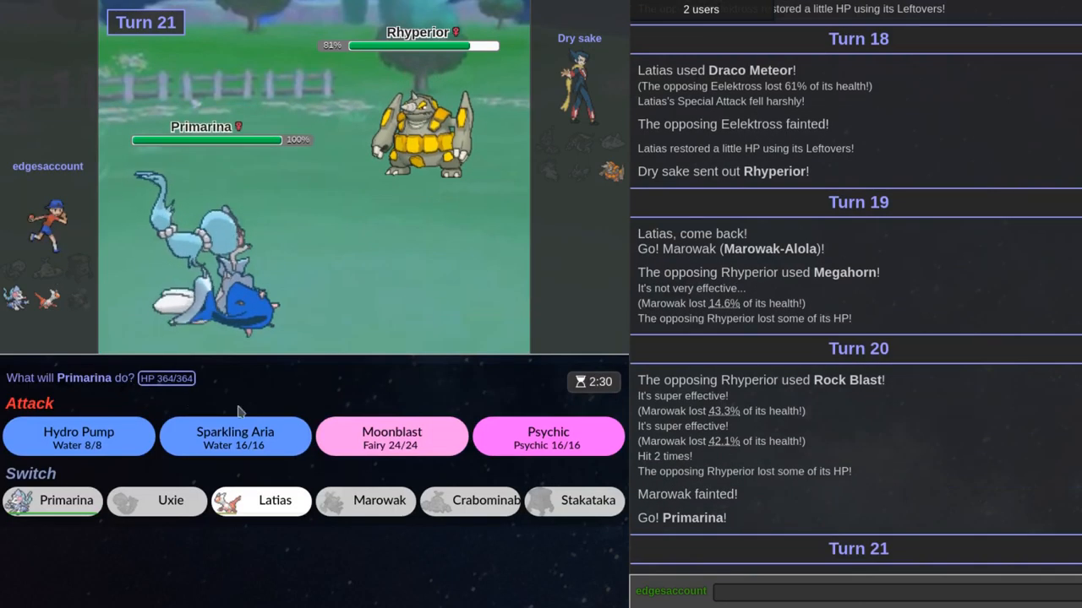
{"action": "mouse_move", "coordinate": [235, 436]}
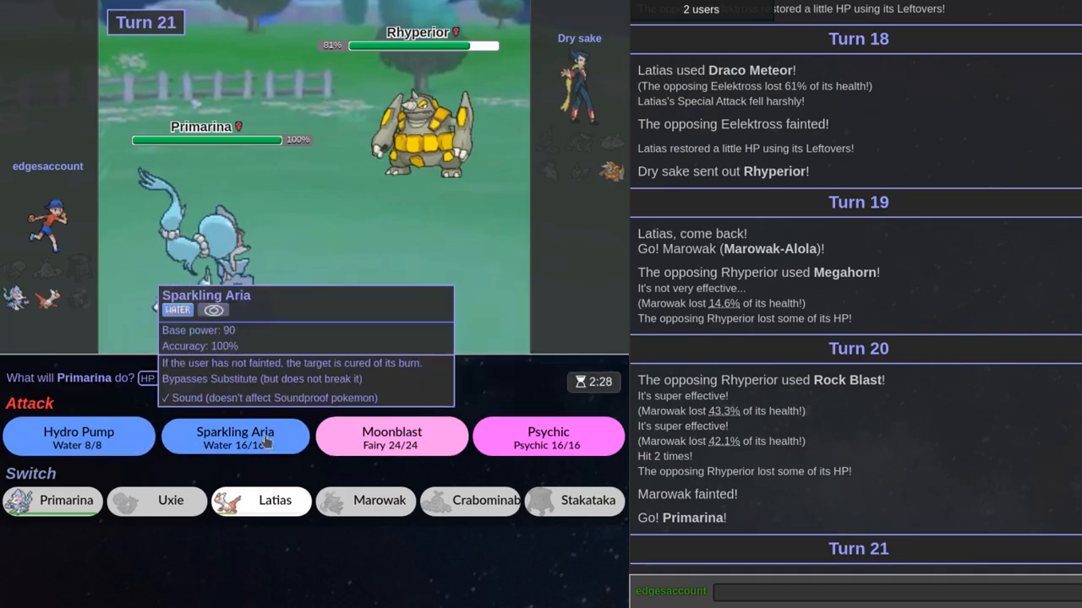
{"action": "left_click", "coordinate": [234, 436]}
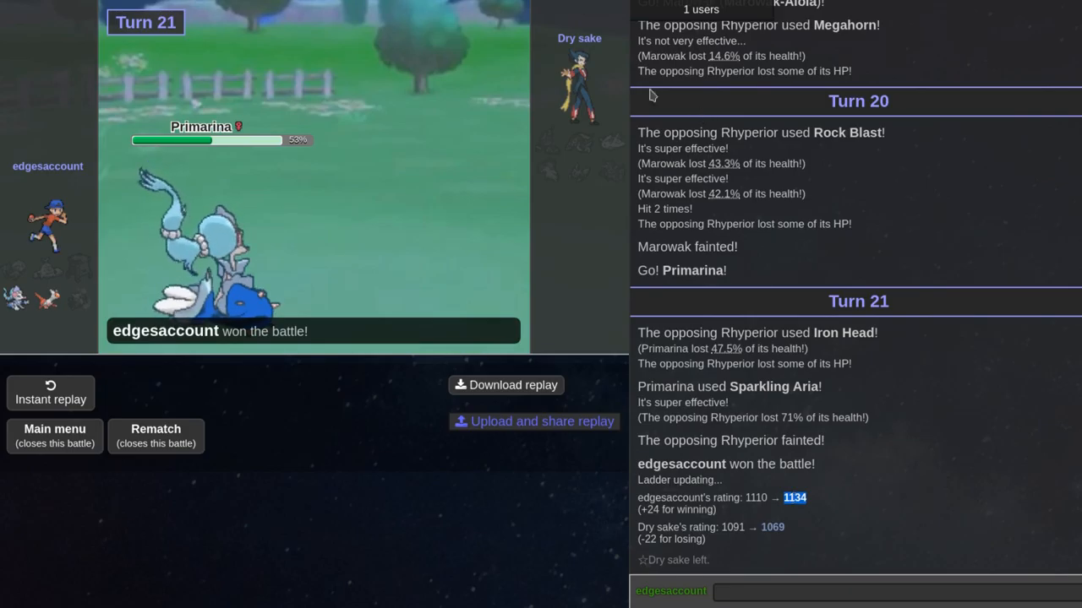
{"action": "left_click", "coordinate": [54, 436]}
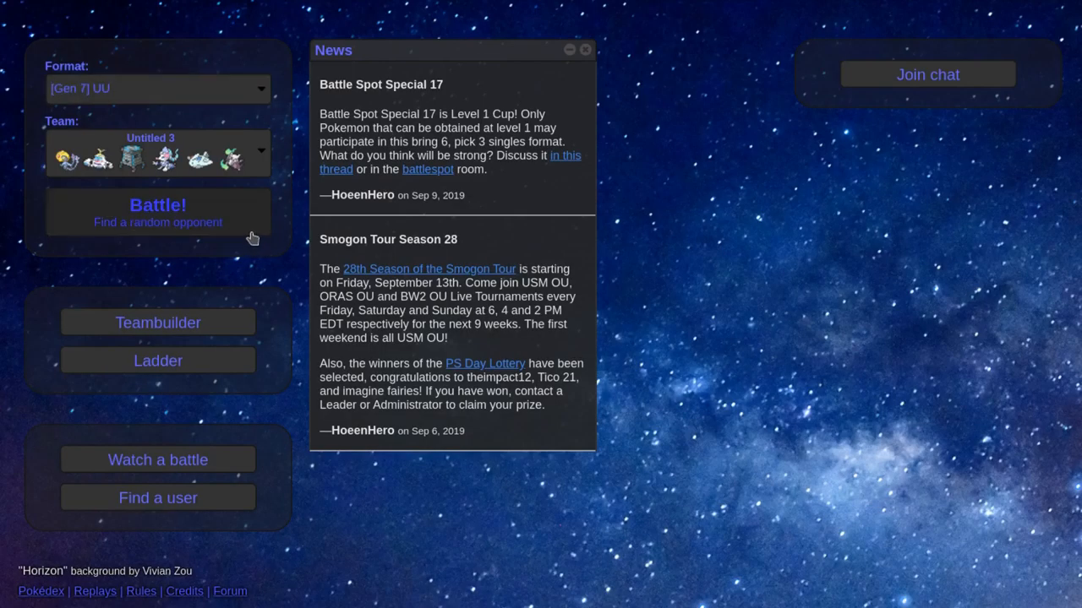